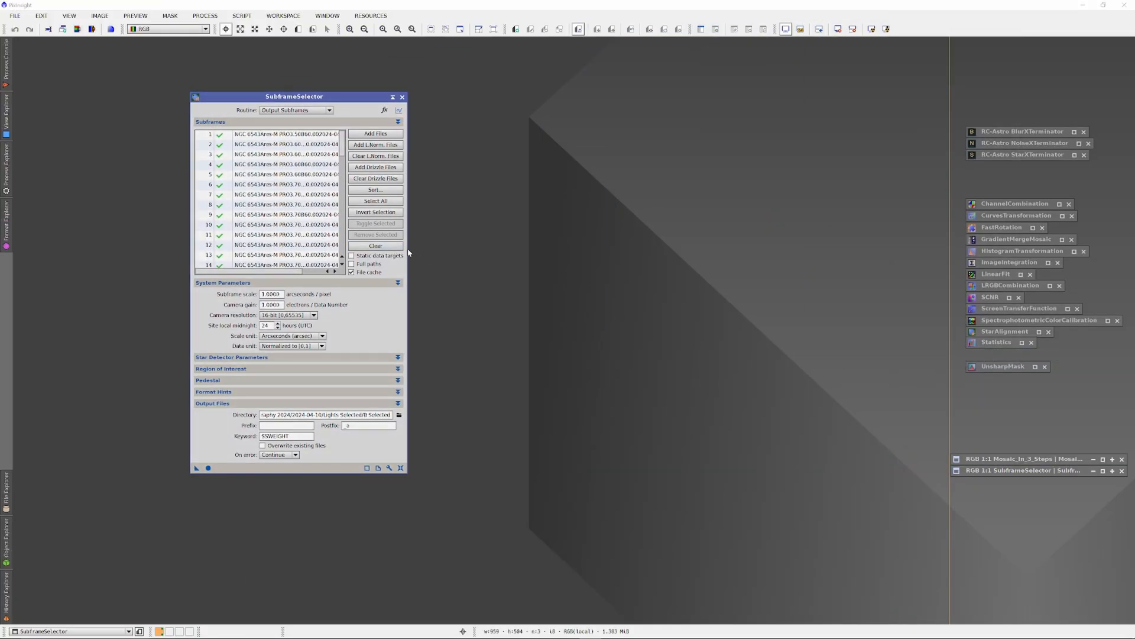
Step: Clear the subframe list and set Measure Subframes, 0.6 subframe scale and 14-bit camera resolution
{"action": "left_click", "coordinate": [375, 246]}
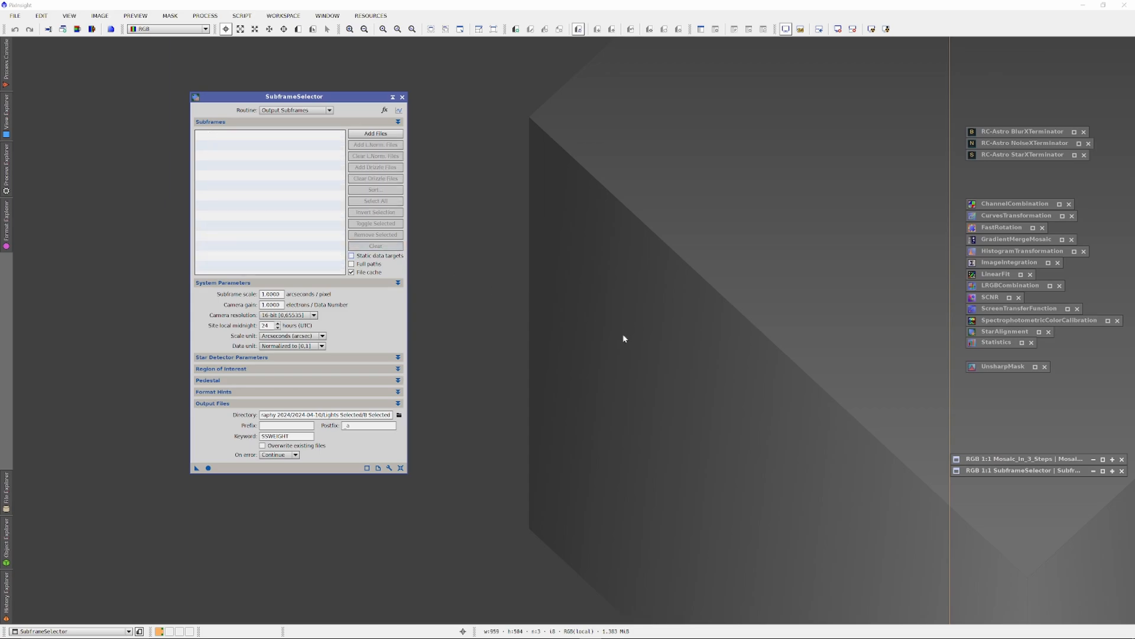
{"action": "mouse_move", "coordinate": [362, 70]}
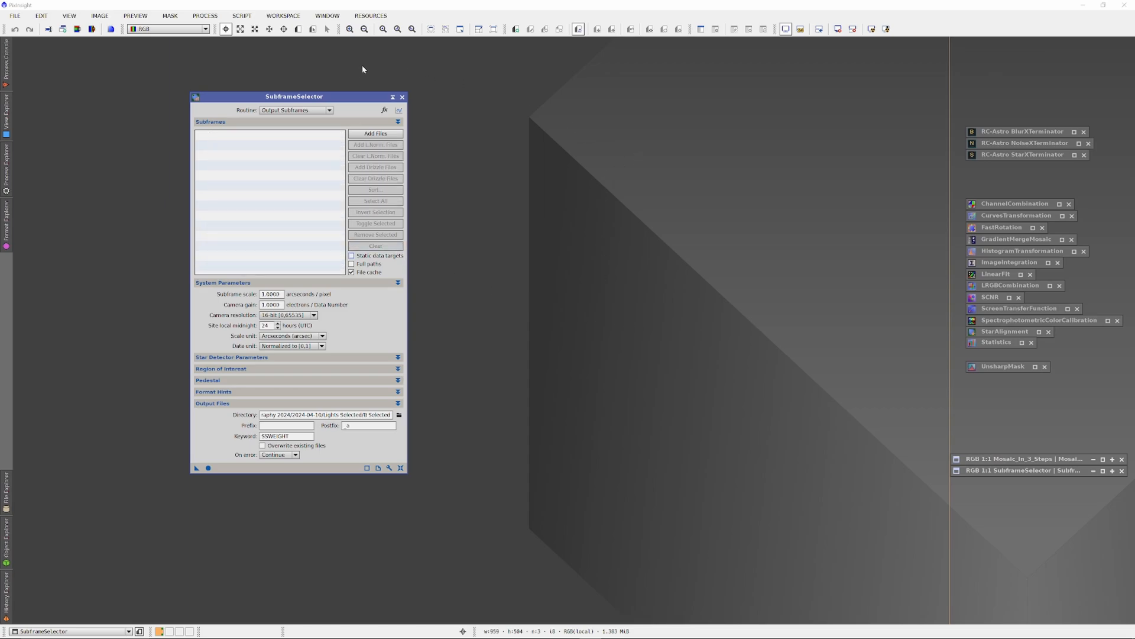
{"action": "left_click", "coordinate": [328, 110]}
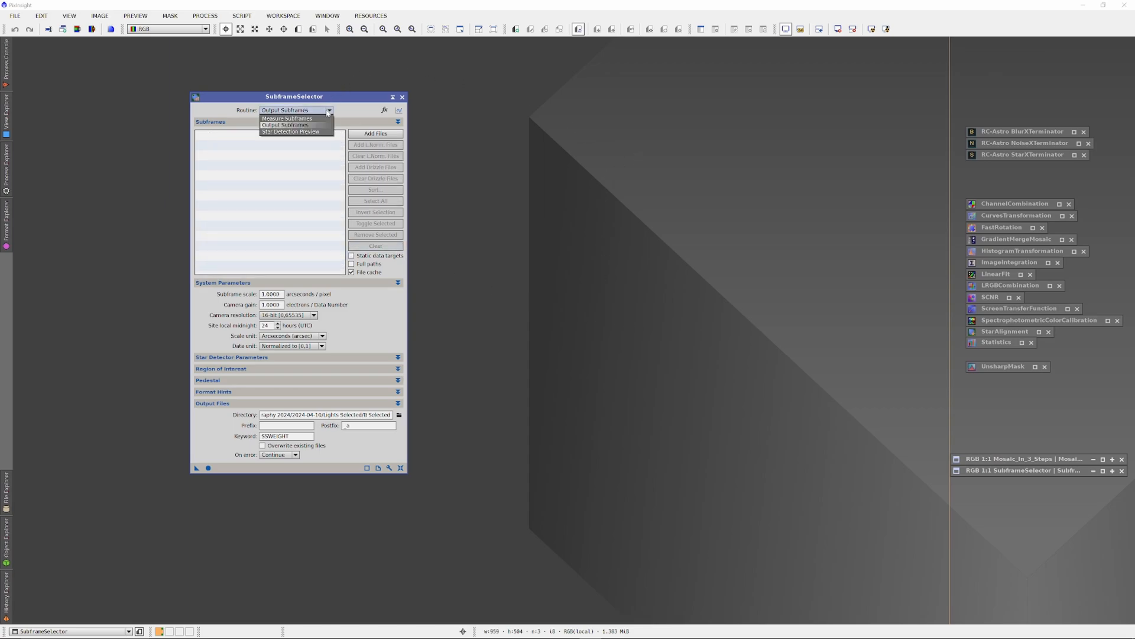
{"action": "left_click", "coordinate": [288, 118]}
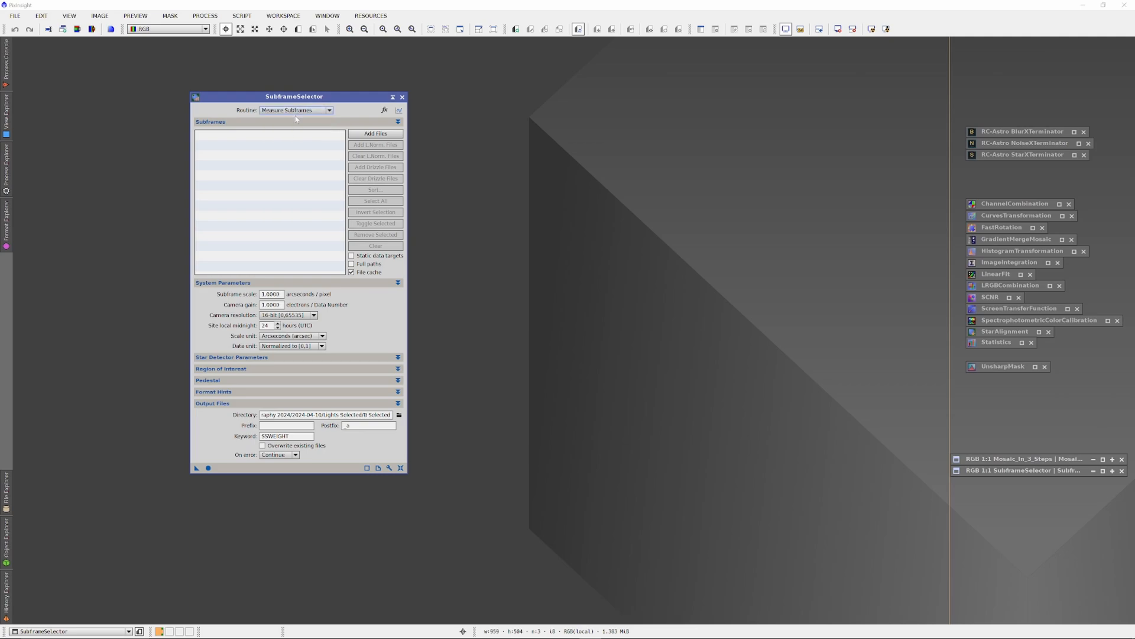
{"action": "mouse_move", "coordinate": [272, 181]}
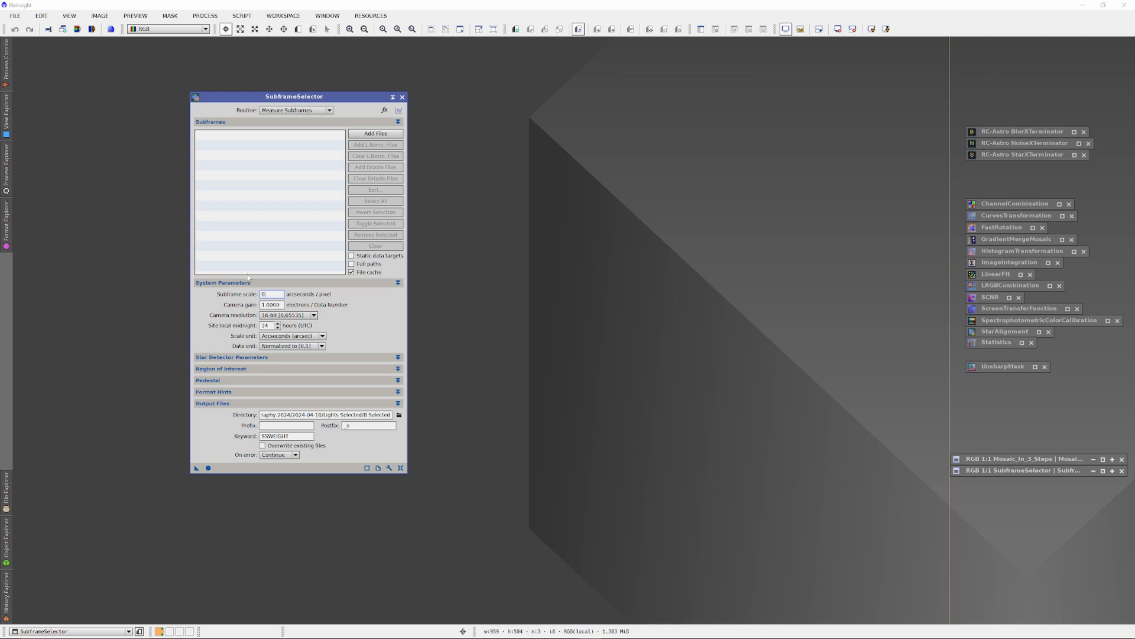
{"action": "type", "text": "0.6"}
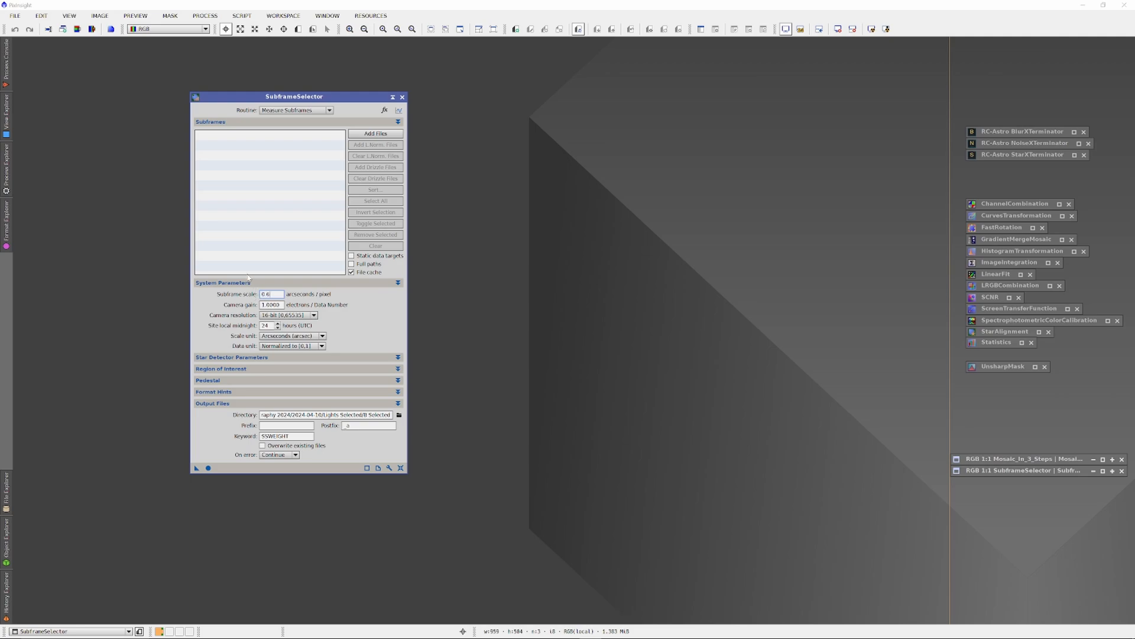
{"action": "left_click", "coordinate": [321, 314]}
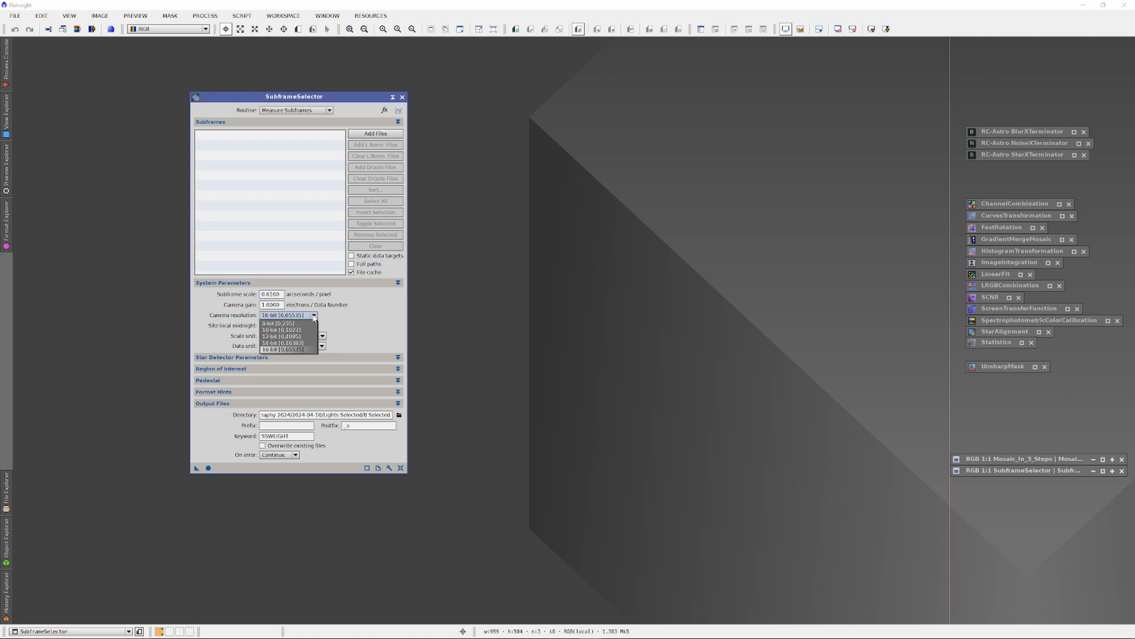
{"action": "left_click", "coordinate": [287, 343]}
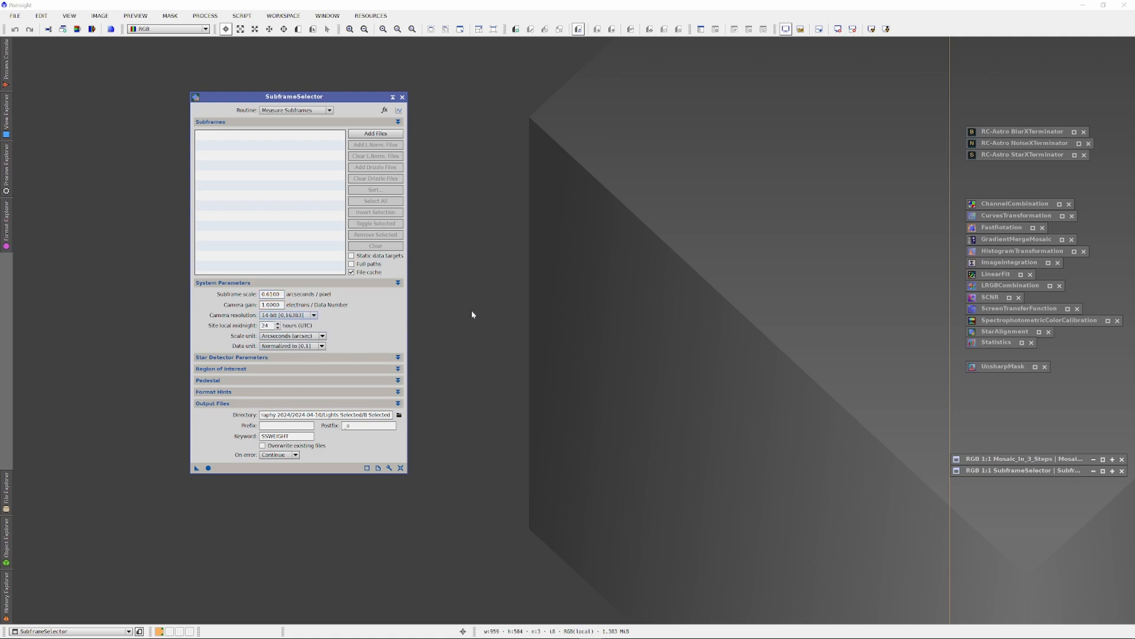
{"action": "mouse_move", "coordinate": [436, 421]}
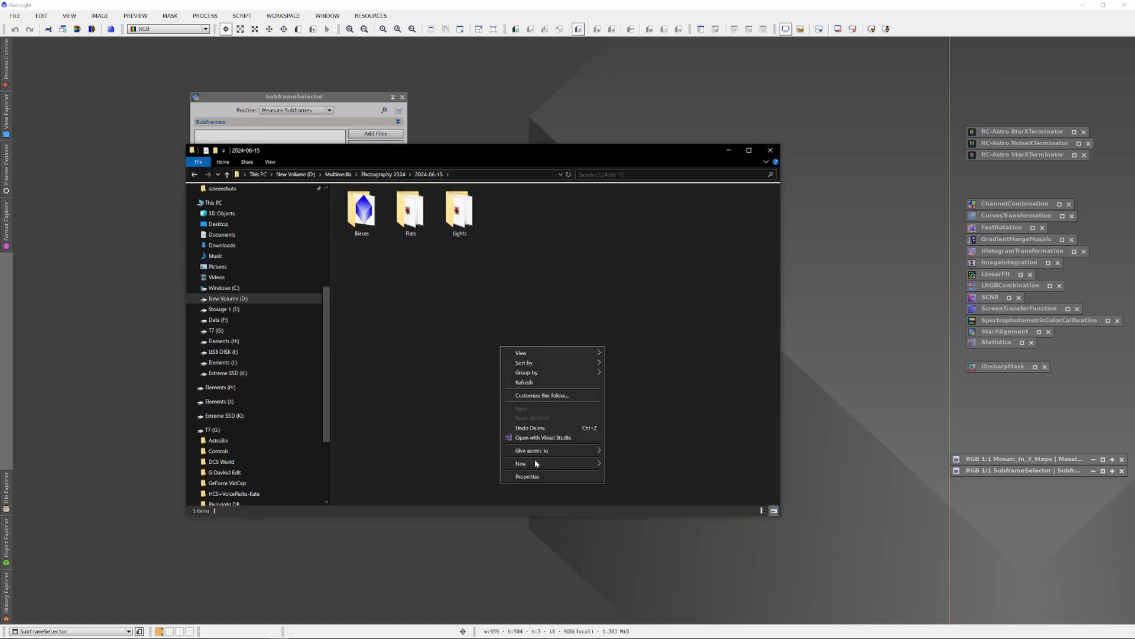
Step: Create a new folder named SFS in the 2024-06-15 folder
{"action": "left_click", "coordinate": [520, 464]}
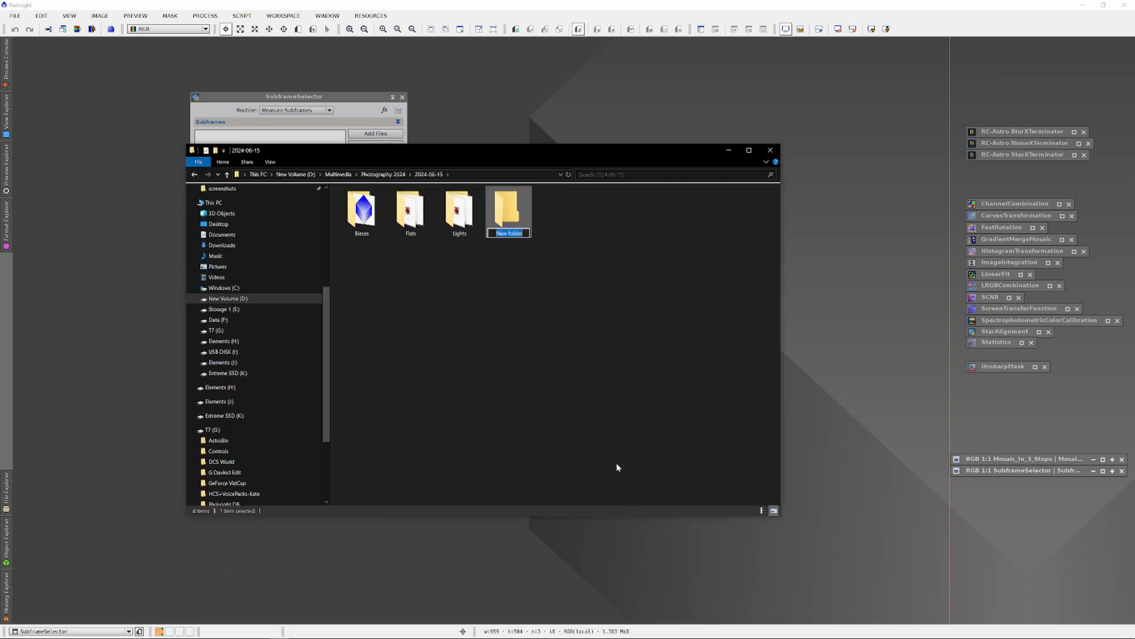
{"action": "type", "text": "SFS"}
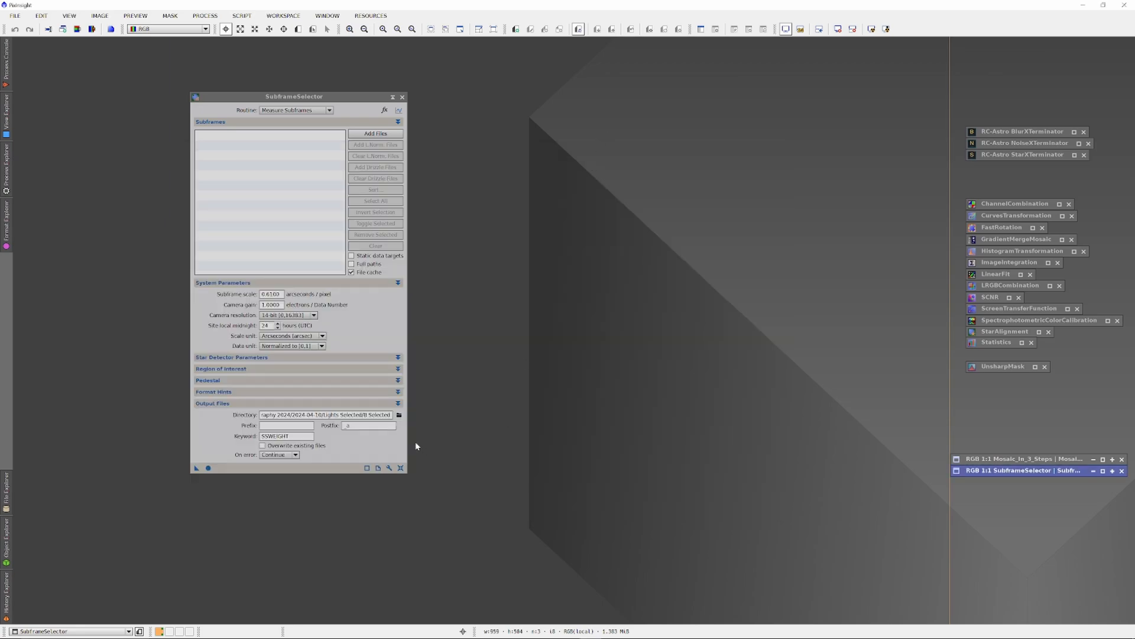
Step: Set the output files directory to 2024-06-15\SFS
{"action": "left_click", "coordinate": [399, 415]}
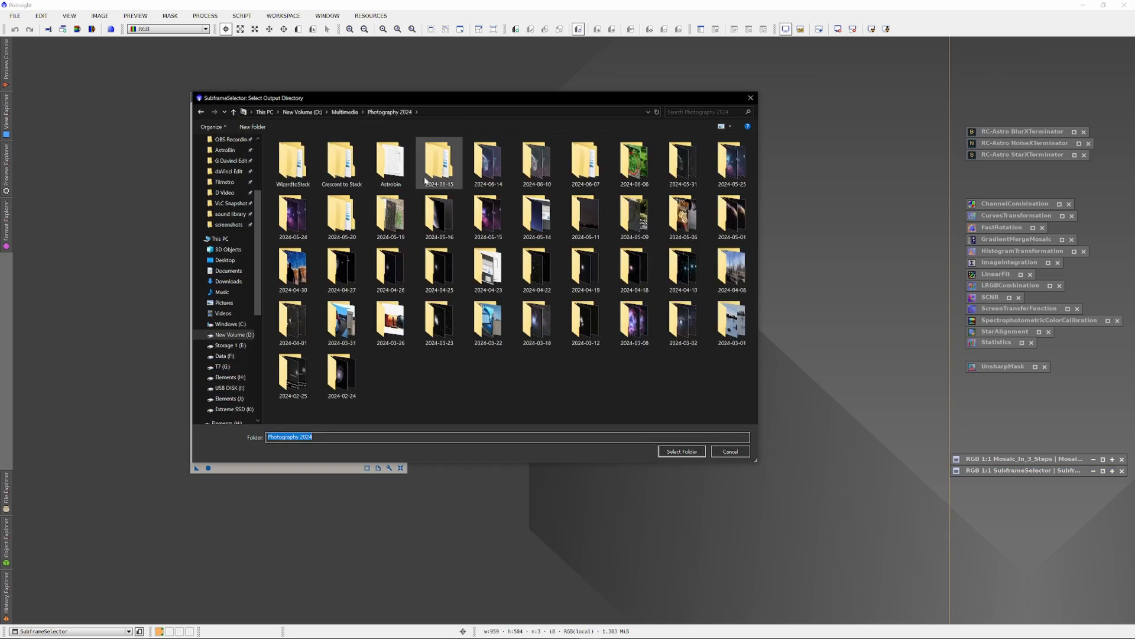
{"action": "double_click", "coordinate": [438, 160]}
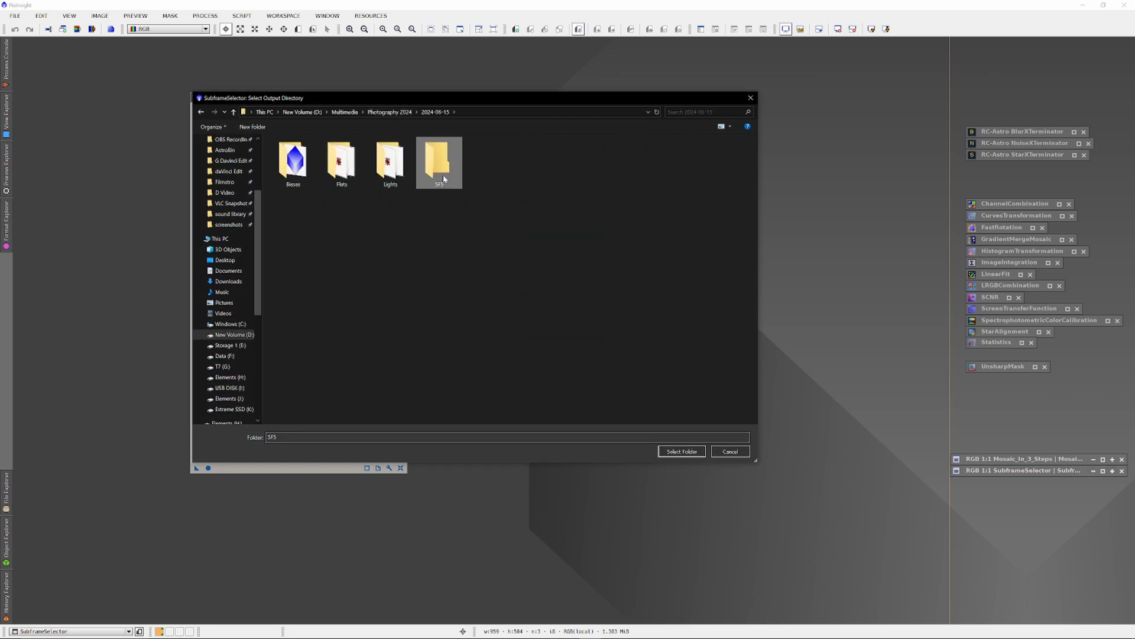
{"action": "left_click", "coordinate": [681, 451]}
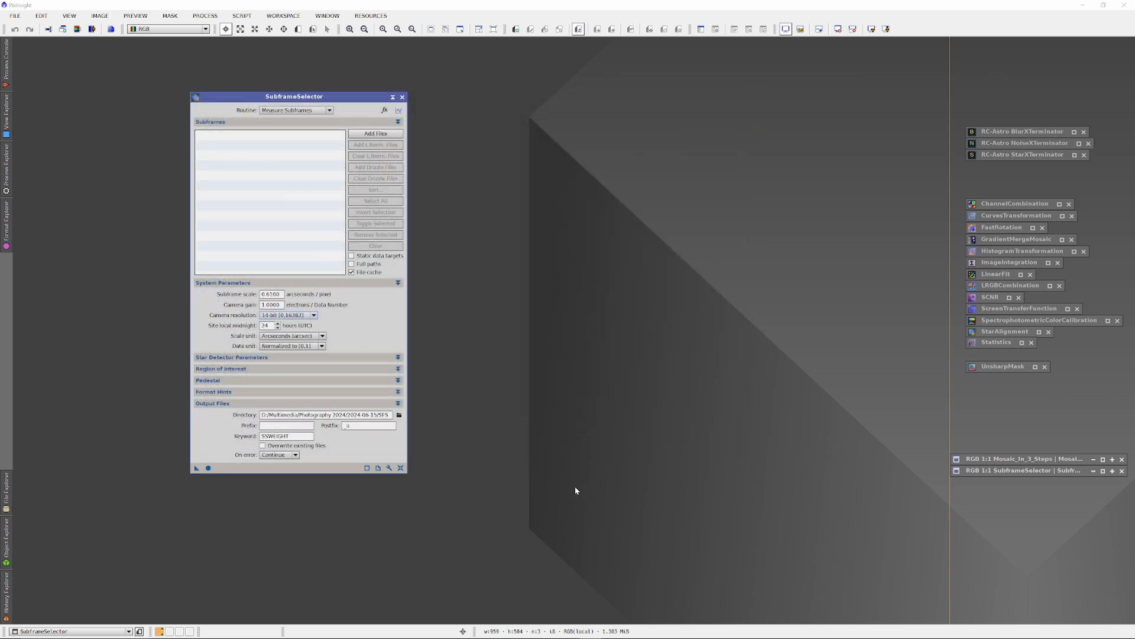
{"action": "mouse_move", "coordinate": [402, 440]}
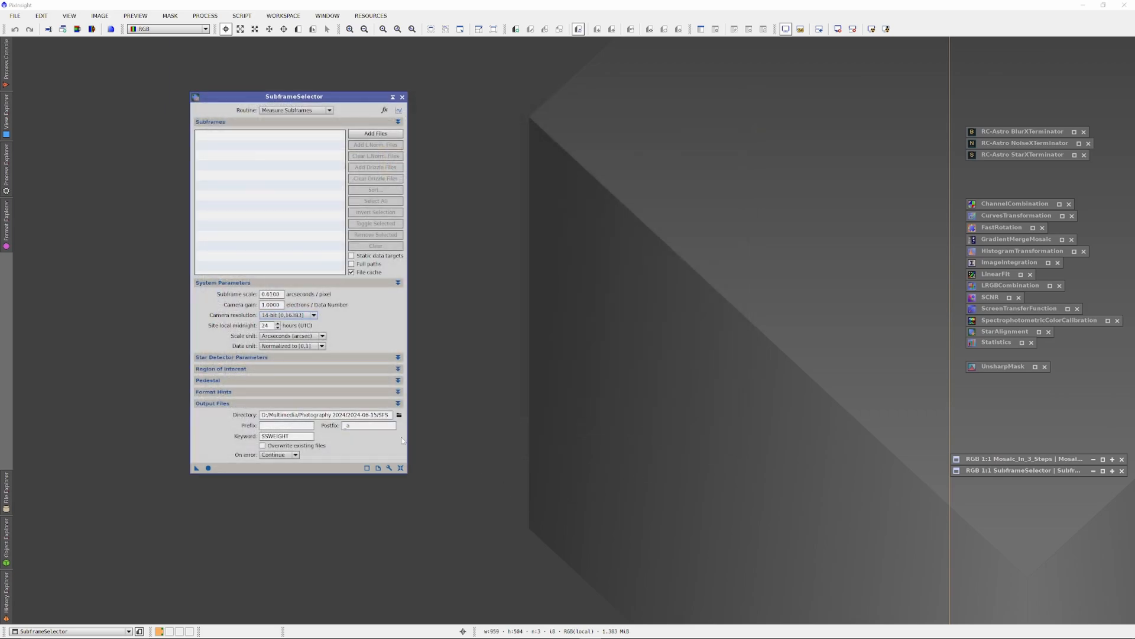
{"action": "mouse_move", "coordinate": [540, 470]}
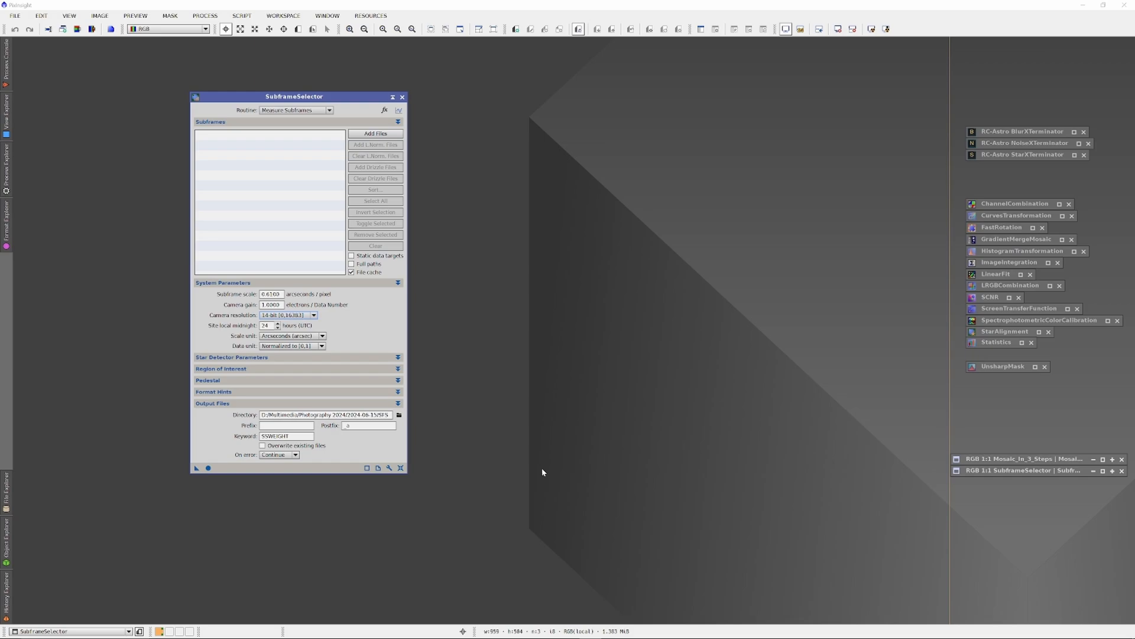
Step: Add the luminance subs found by searching the Lights folder to the subframe list
{"action": "left_click", "coordinate": [375, 134]}
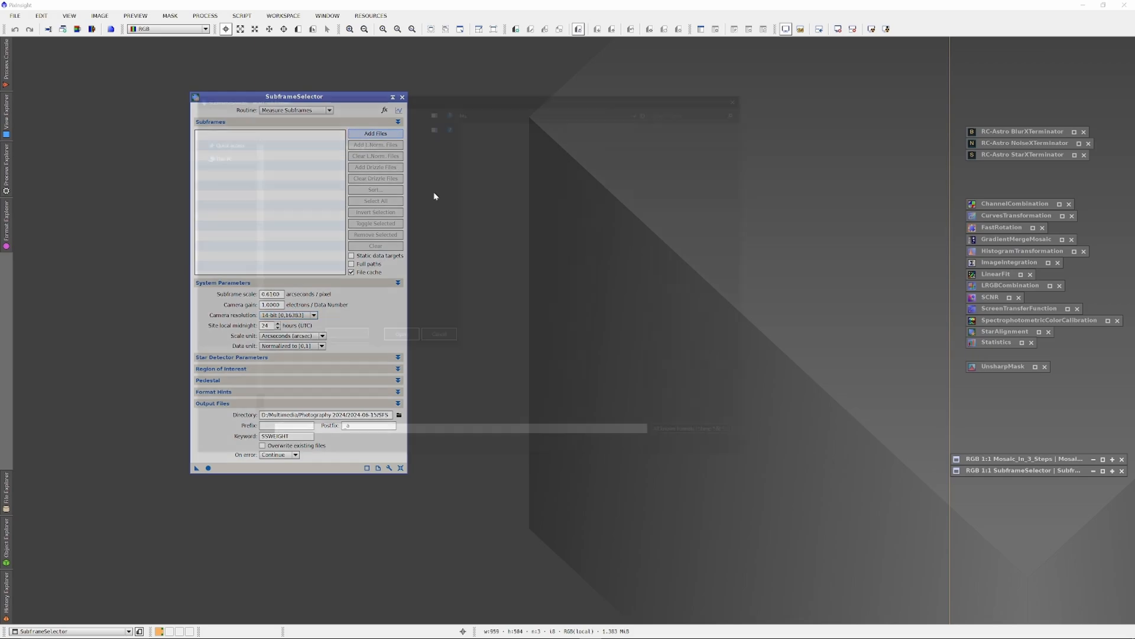
{"action": "left_click", "coordinate": [375, 134]}
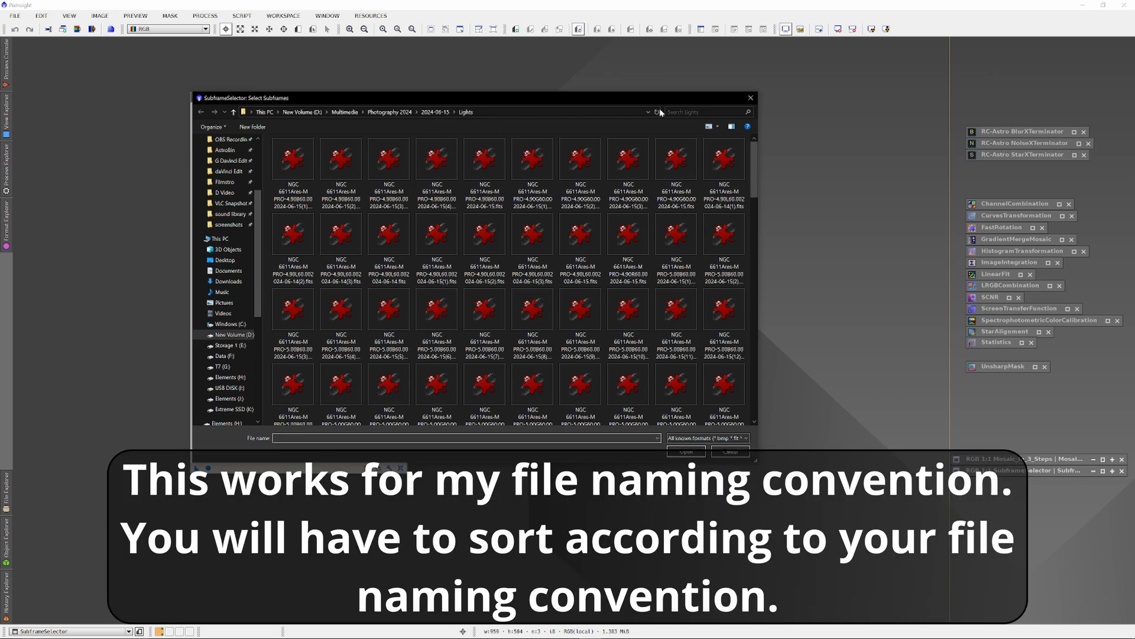
{"action": "left_click", "coordinate": [708, 112]}
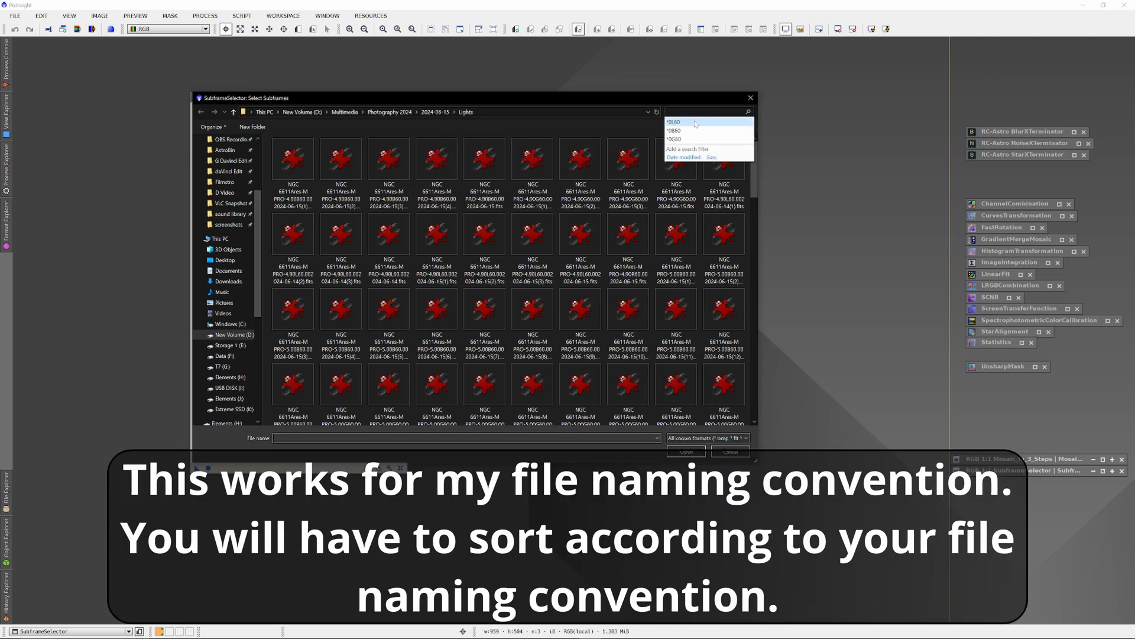
{"action": "left_click", "coordinate": [681, 122]}
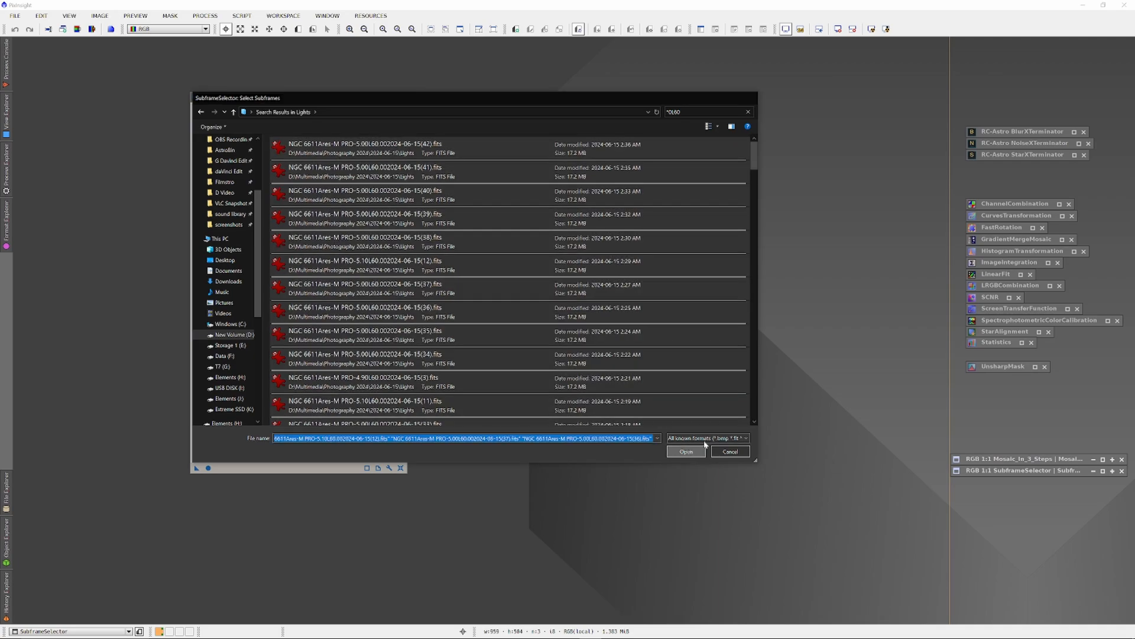
{"action": "left_click", "coordinate": [686, 452]}
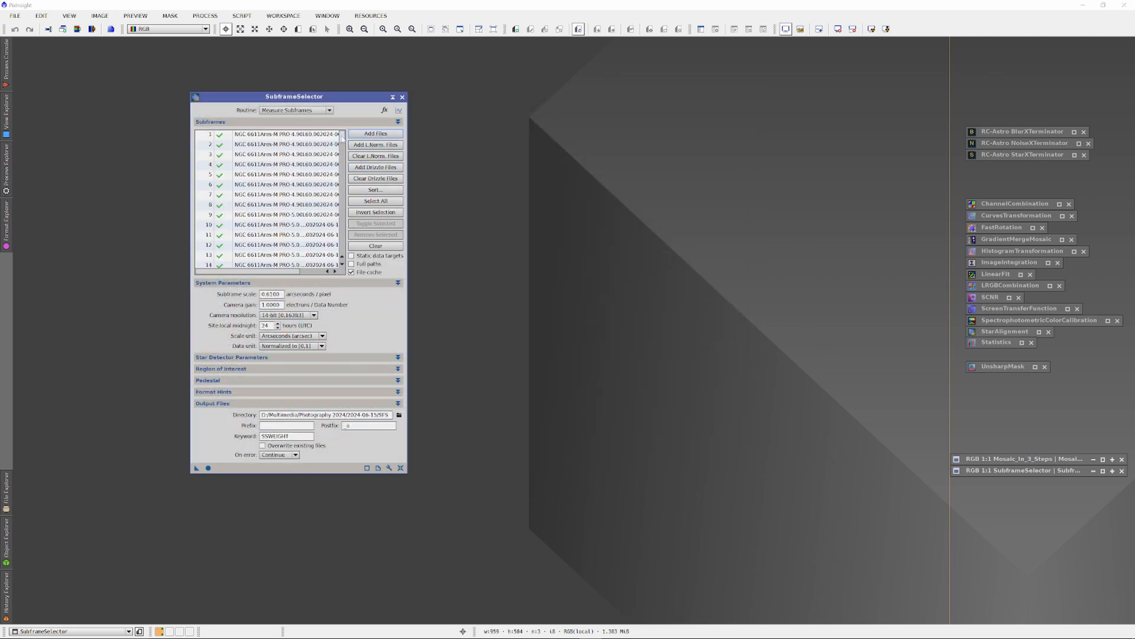
{"action": "scroll", "scroll_direction": "down", "scroll_amount": 3}
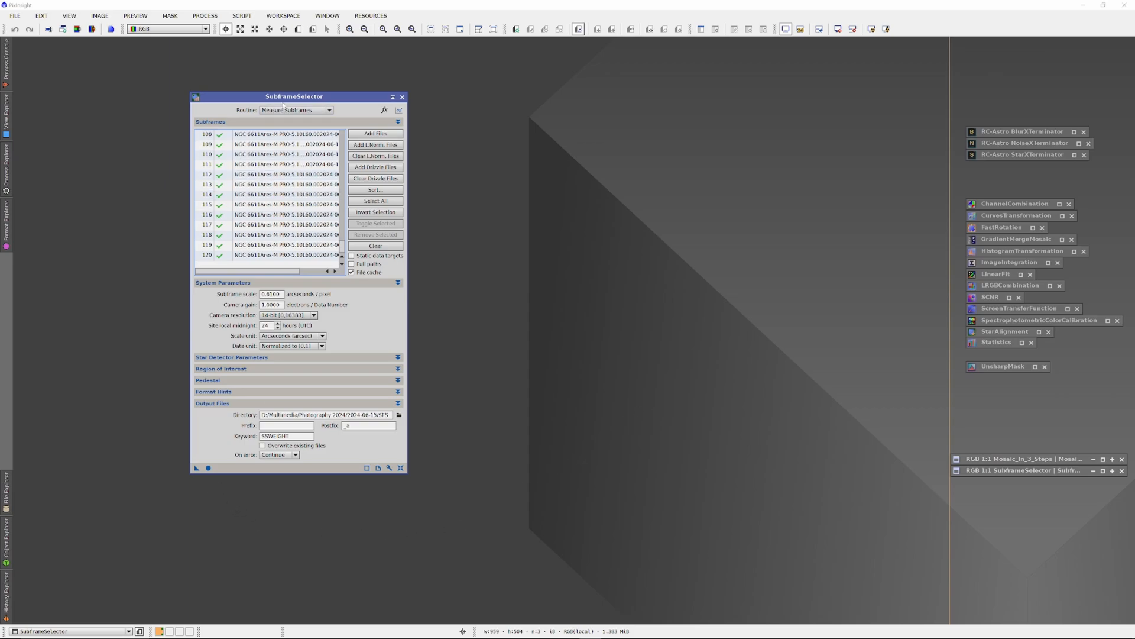
{"action": "left_click_drag", "start_coordinate": [293, 96], "coordinate": [616, 94]}
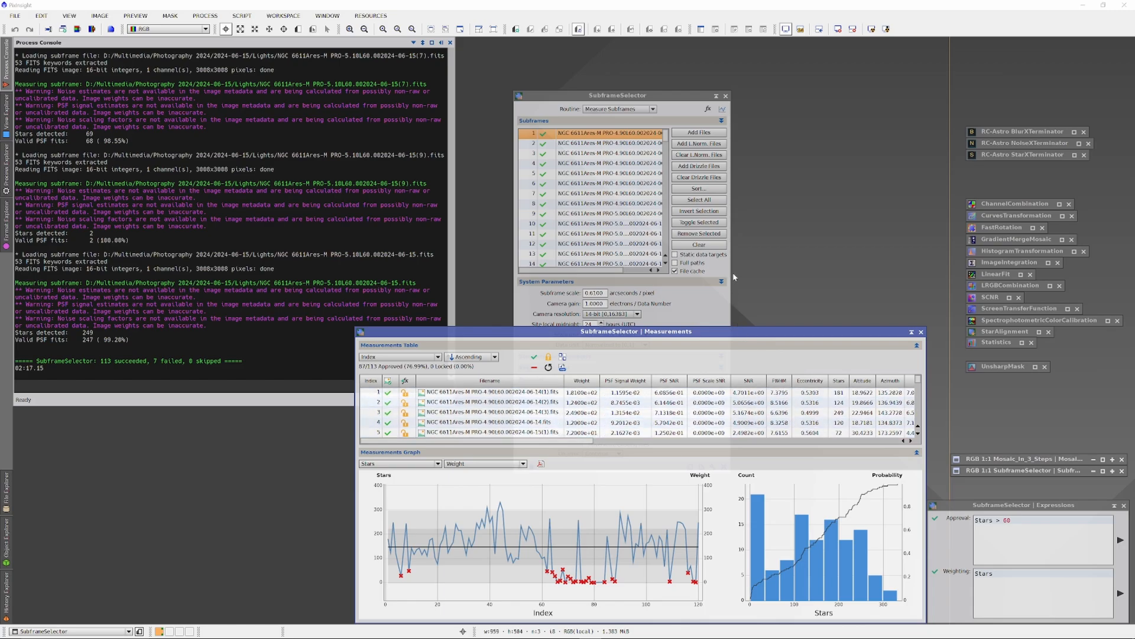
{"action": "mouse_move", "coordinate": [514, 213]}
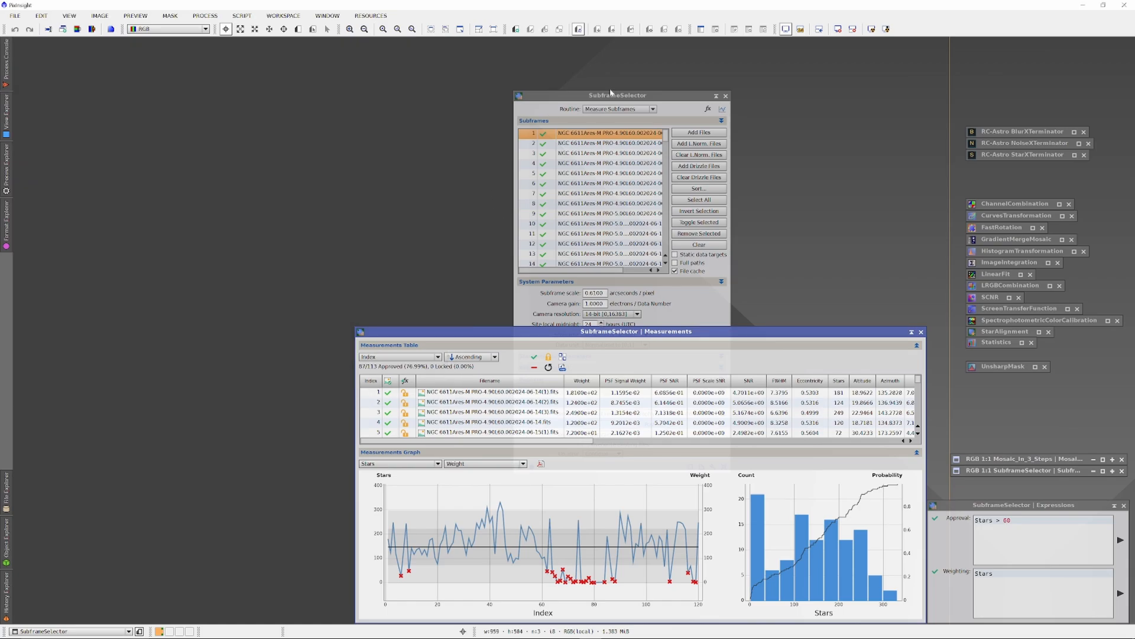
Step: Drag the SubframeSelector window lower down in the workspace
{"action": "left_click_drag", "start_coordinate": [616, 95], "coordinate": [234, 116]}
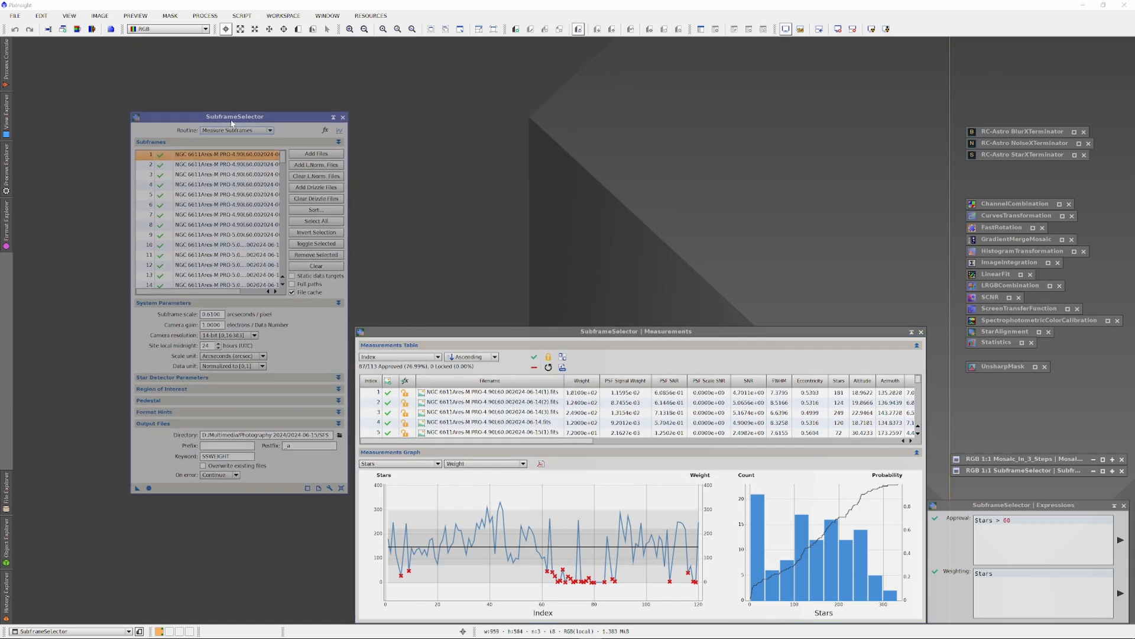
{"action": "left_click_drag", "start_coordinate": [234, 116], "coordinate": [229, 178]}
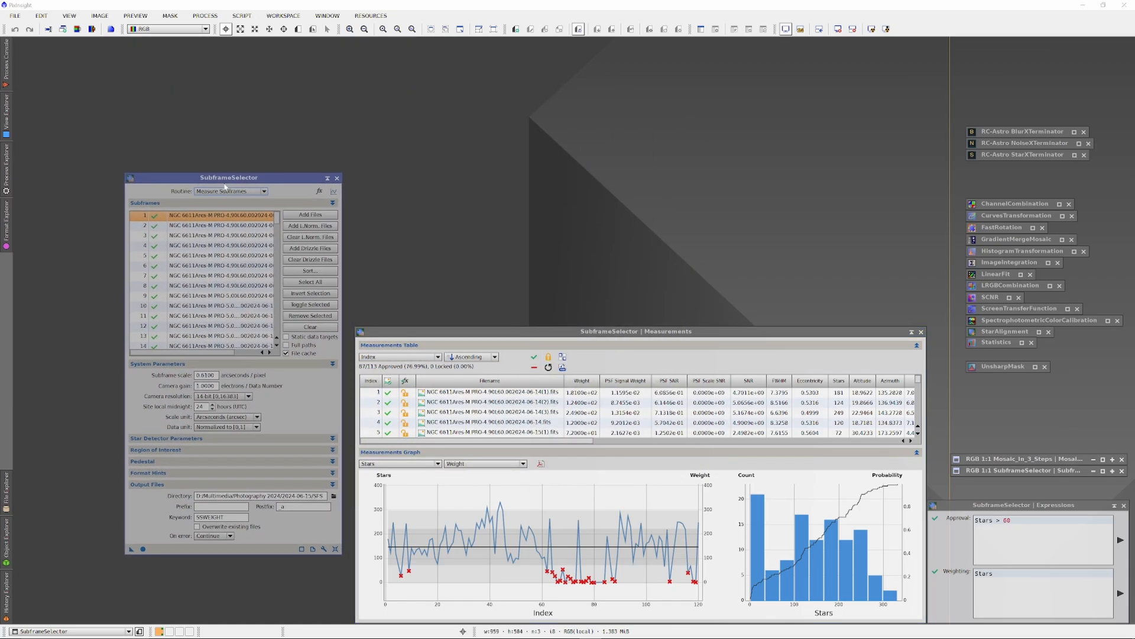
{"action": "left_click_drag", "start_coordinate": [229, 177], "coordinate": [241, 245]}
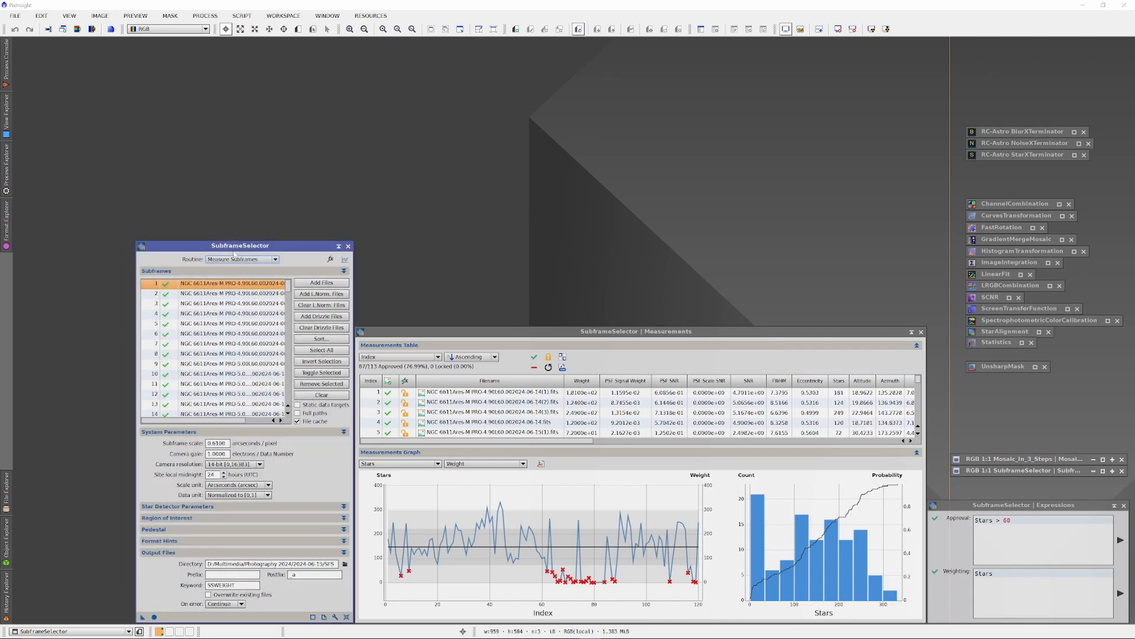
{"action": "mouse_move", "coordinate": [537, 253]}
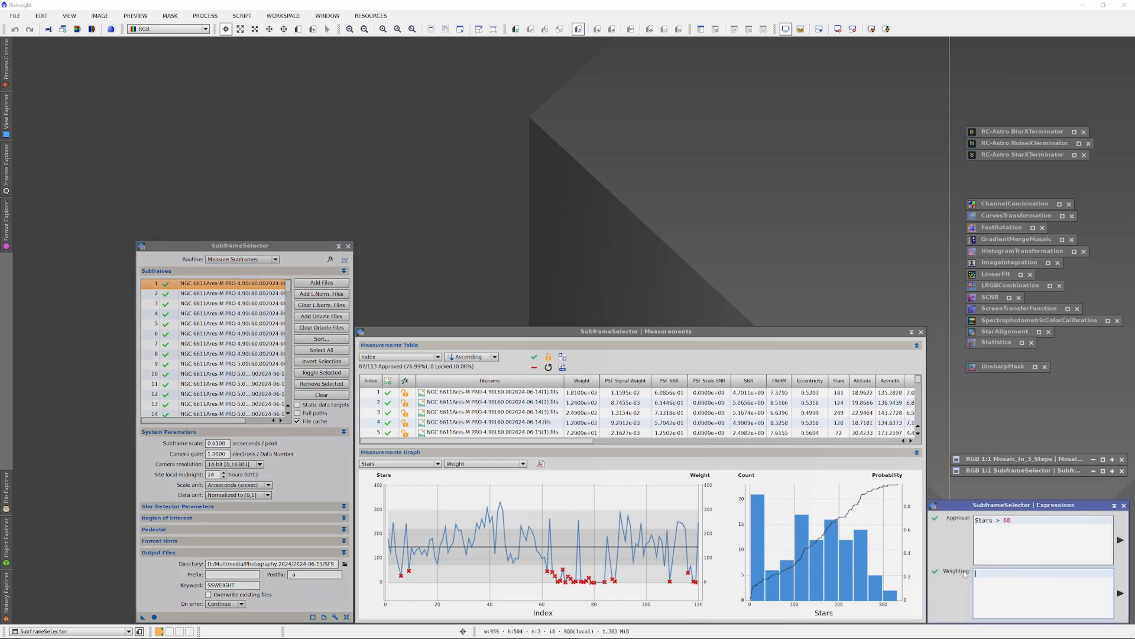
Step: Start editing the Approval expression field to clear it
{"action": "left_click", "coordinate": [1016, 537]}
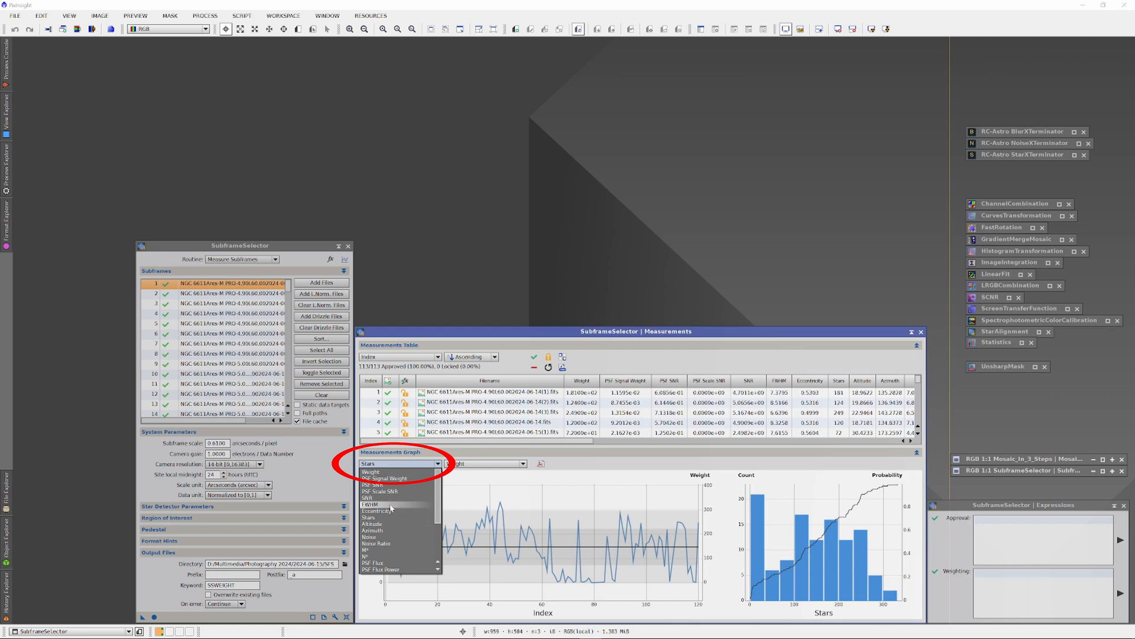
Step: Plot FWHM, then view and close the high-FWHM subframe 9 image
{"action": "left_click", "coordinate": [376, 504]}
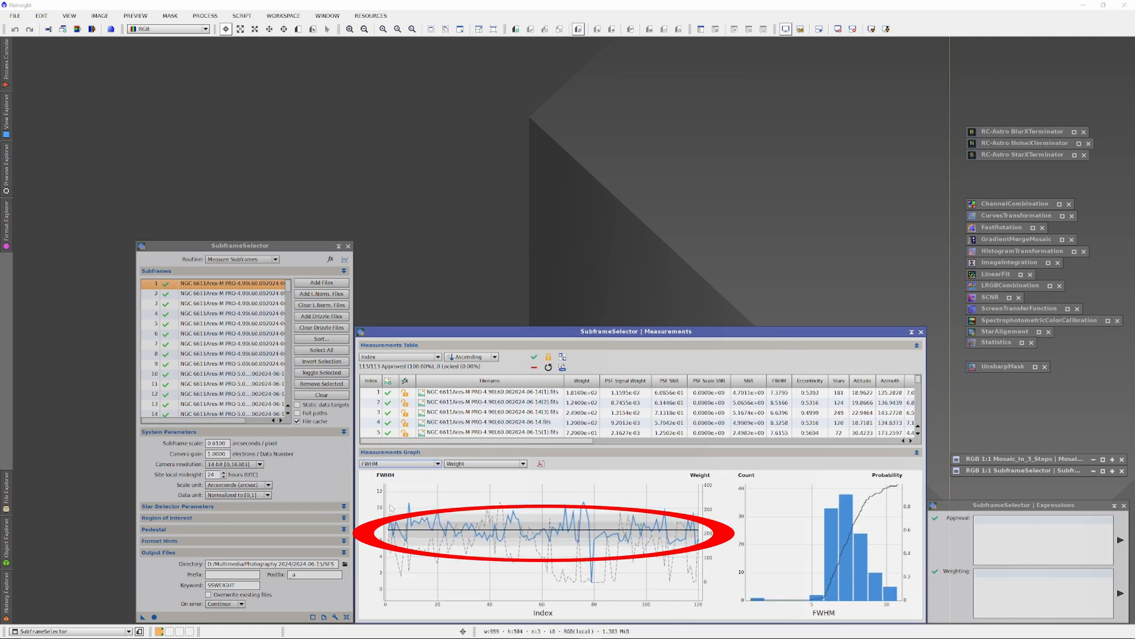
{"action": "mouse_move", "coordinate": [399, 548]}
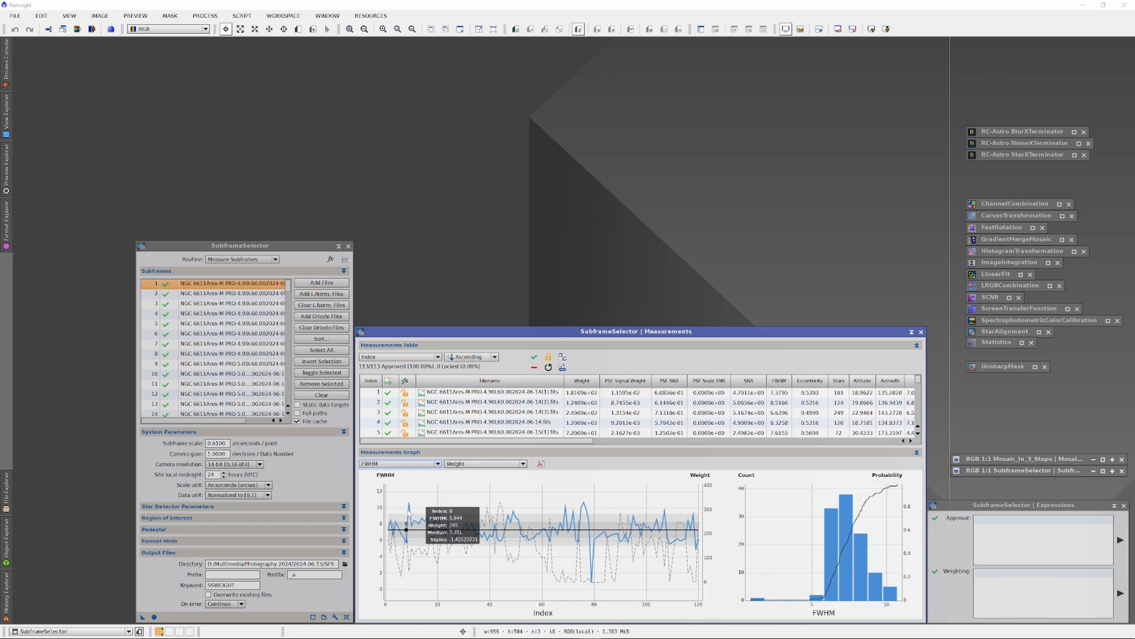
{"action": "mouse_move", "coordinate": [406, 505]}
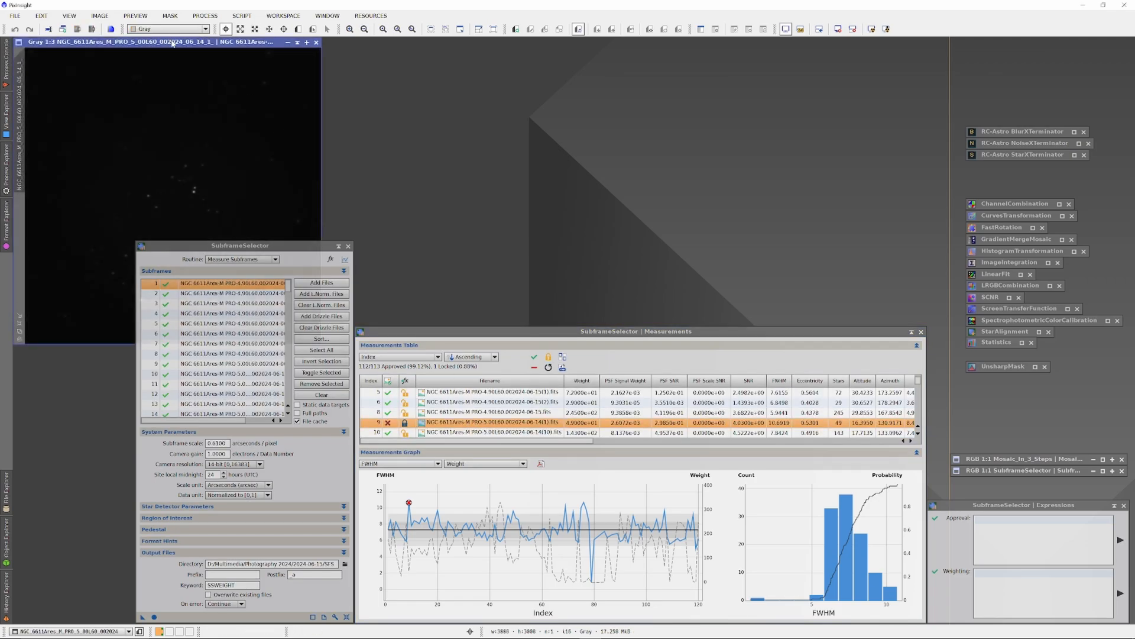
{"action": "left_click_drag", "start_coordinate": [166, 41], "coordinate": [516, 41]}
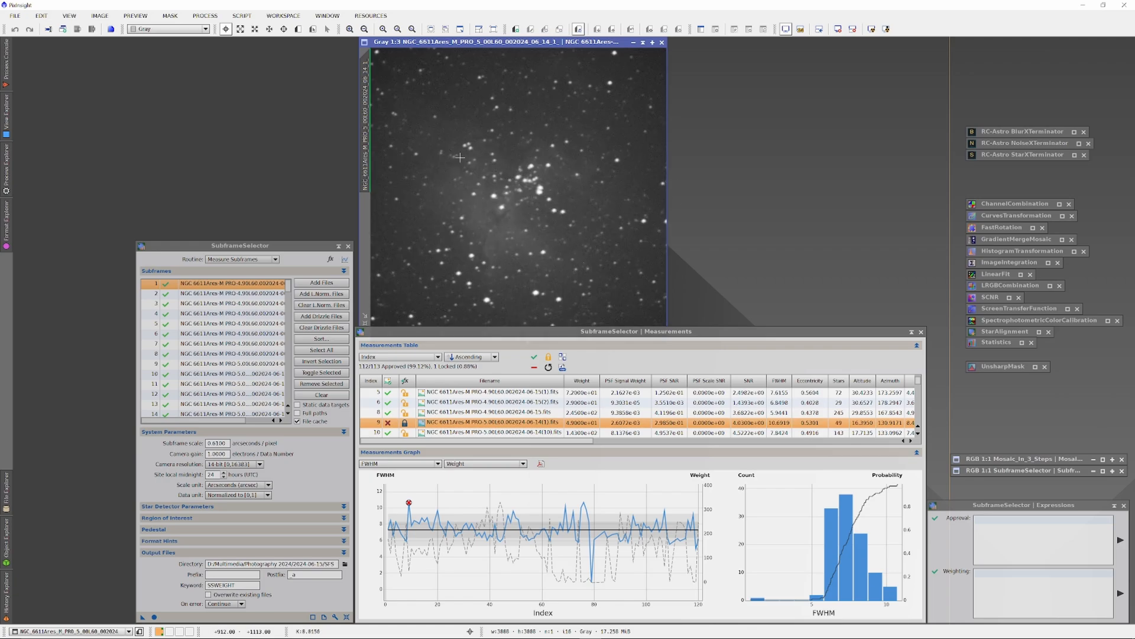
{"action": "mouse_move", "coordinate": [572, 209]}
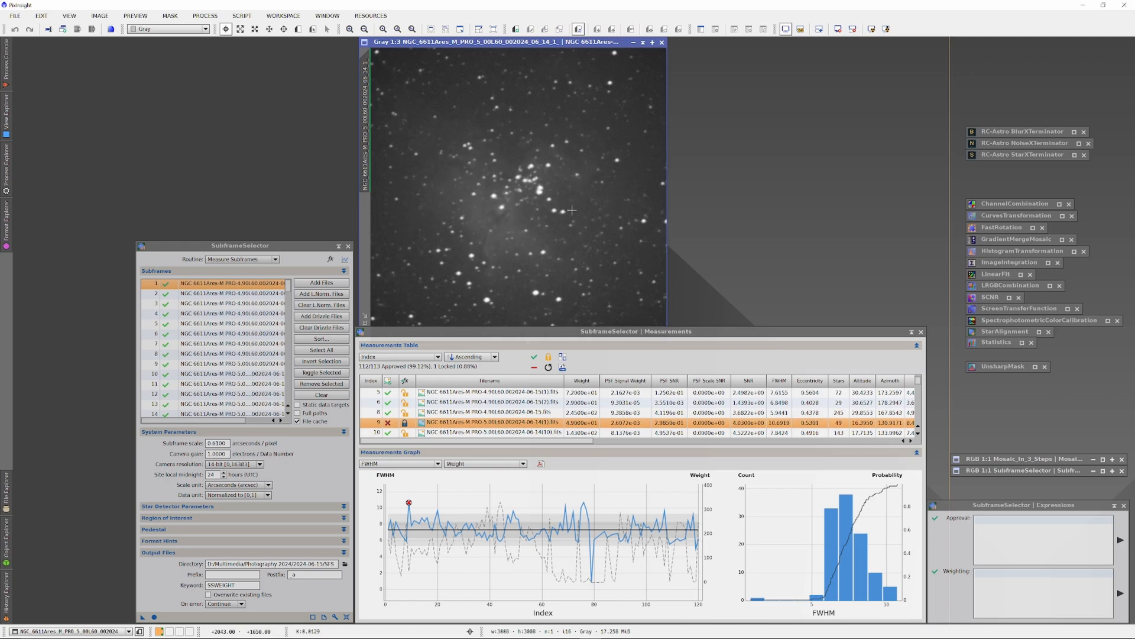
{"action": "mouse_move", "coordinate": [820, 155]}
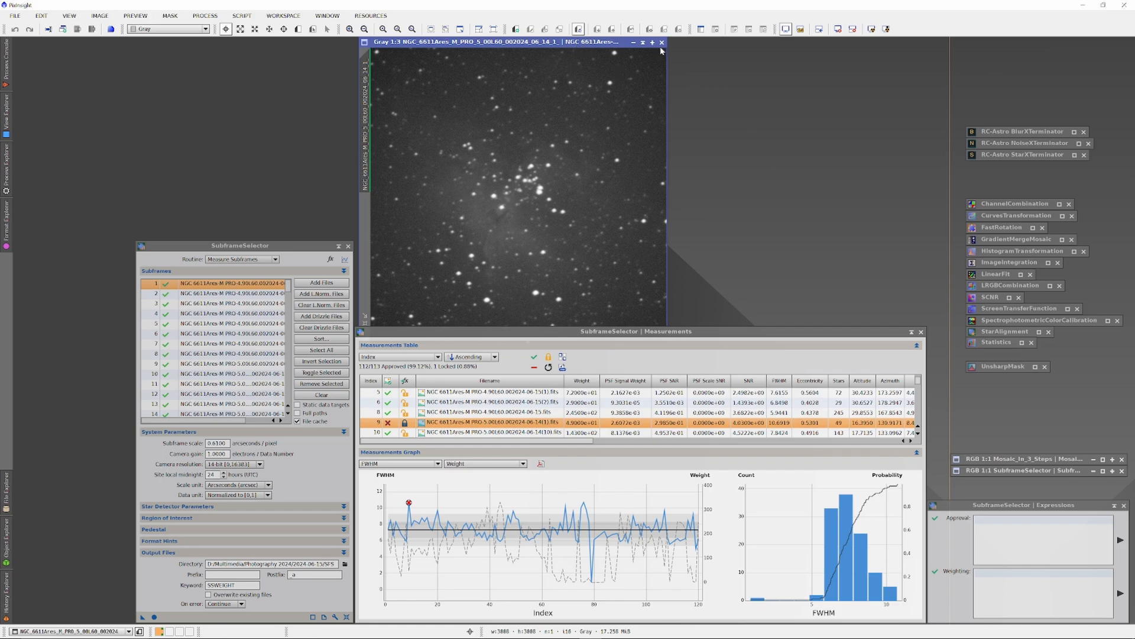
{"action": "left_click", "coordinate": [661, 42]}
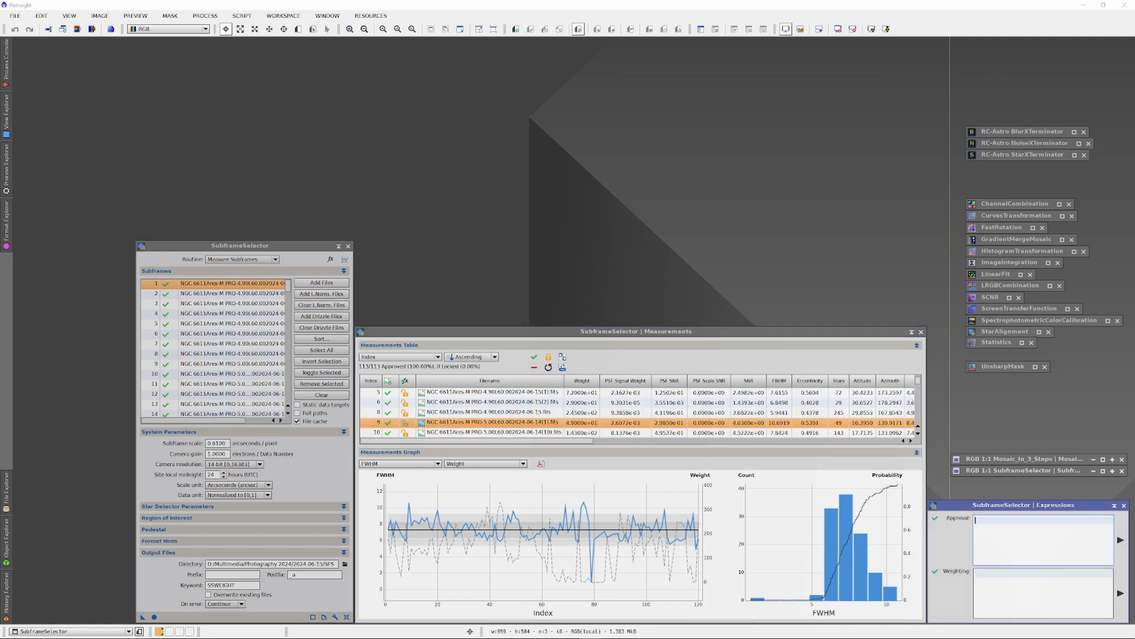
Step: Enter the approval rule FWHM < 9.24 and begin an Eccentricity condition
{"action": "type", "text": "FWHM <"}
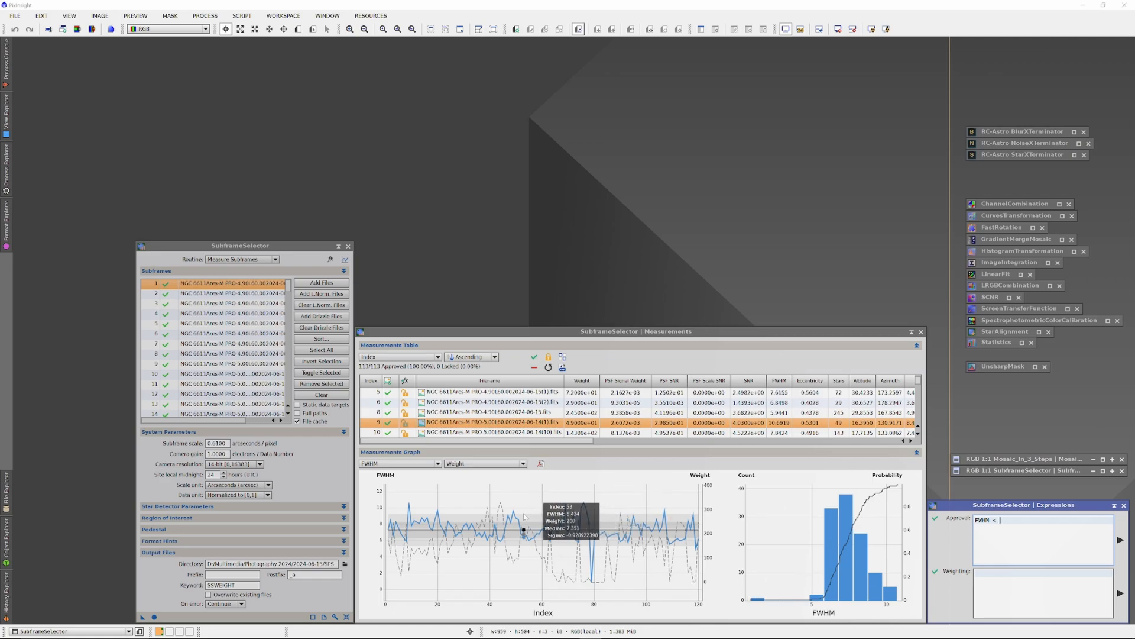
{"action": "mouse_move", "coordinate": [696, 547]}
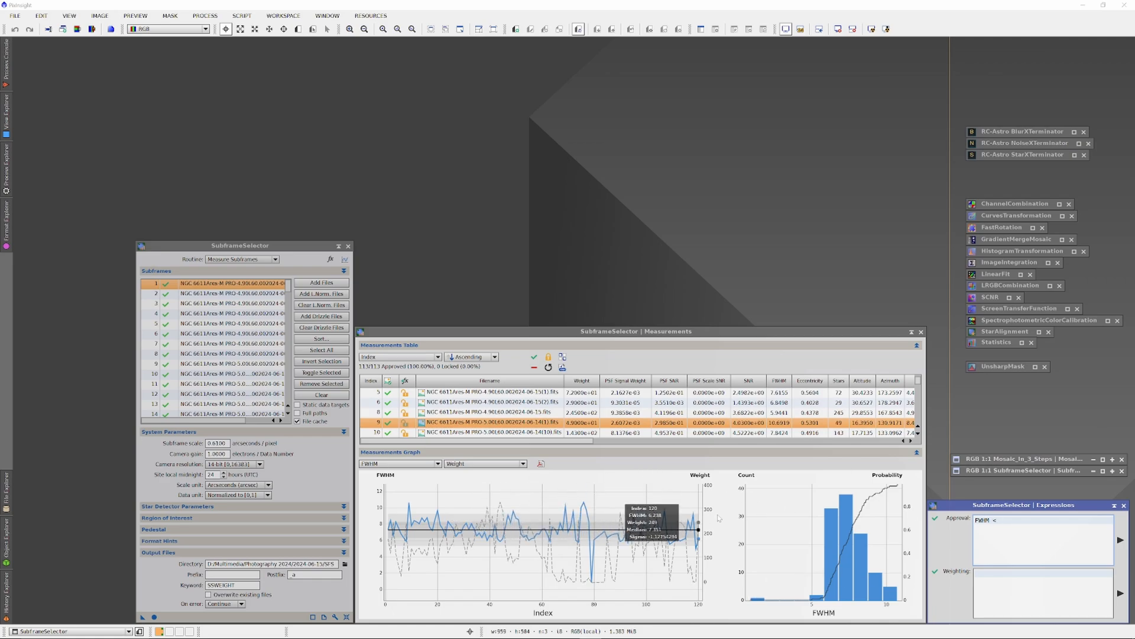
{"action": "mouse_move", "coordinate": [658, 544]}
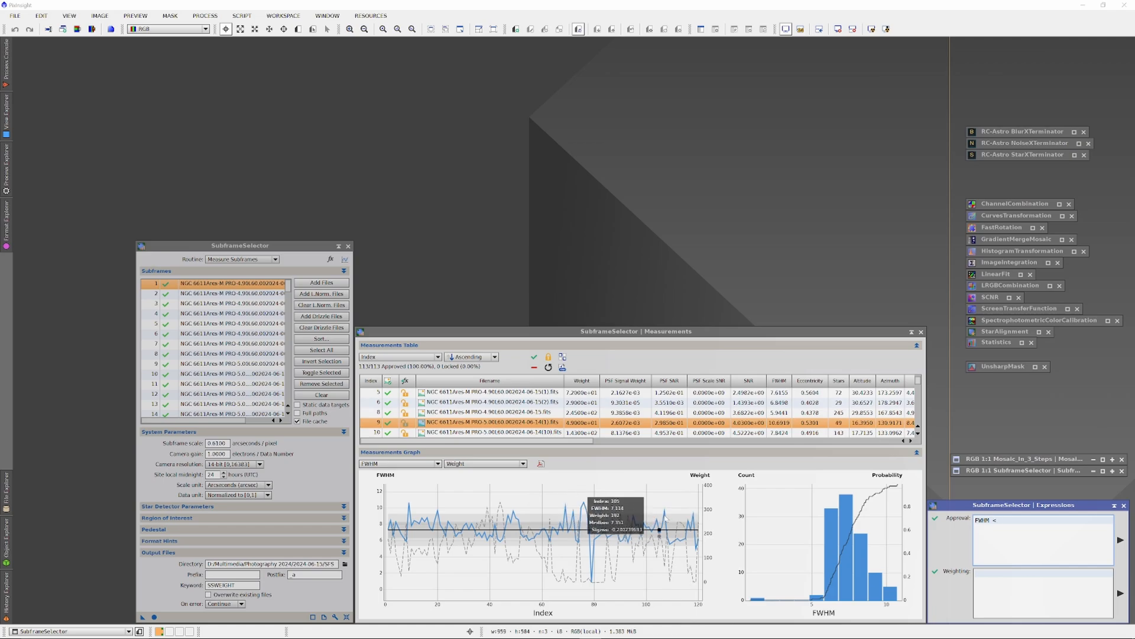
{"action": "mouse_move", "coordinate": [690, 517]}
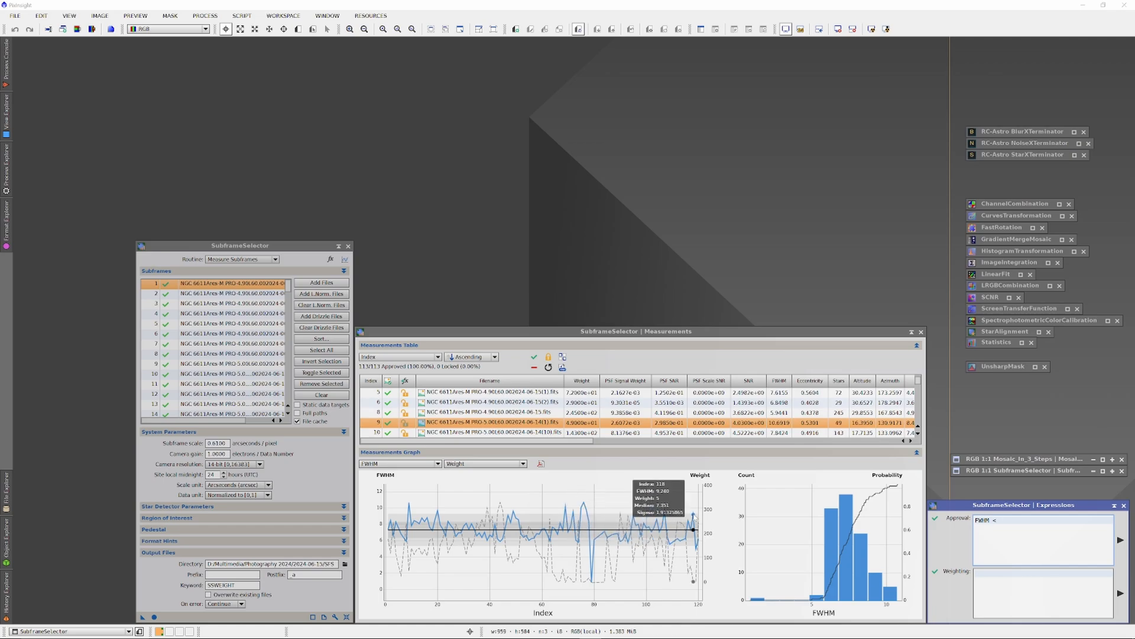
{"action": "type", "text": "9"}
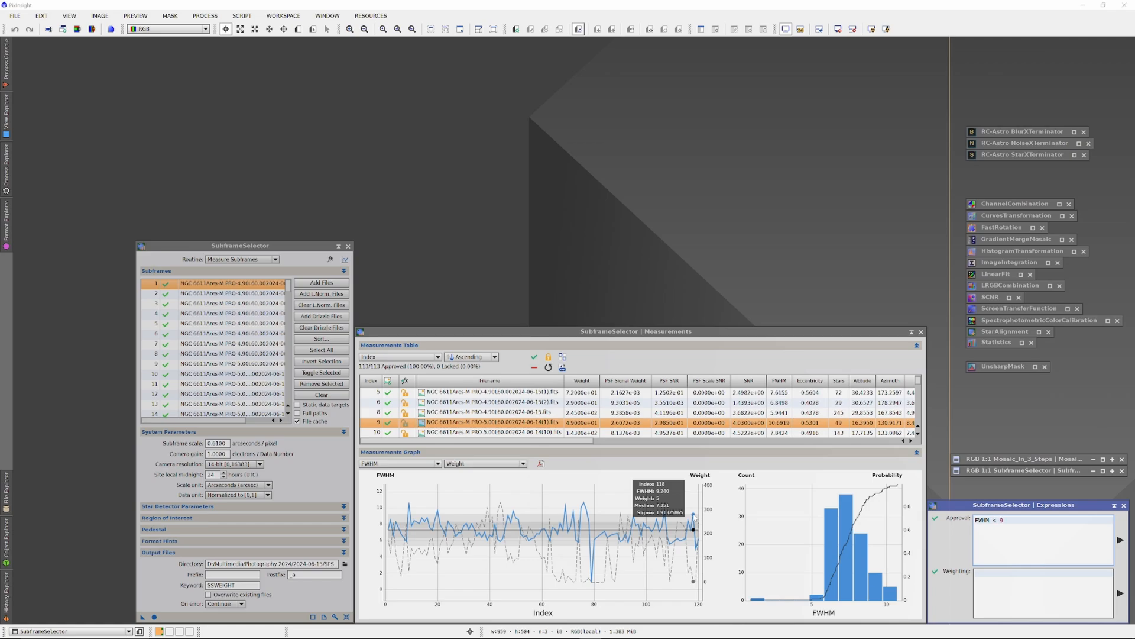
{"action": "type", "text": ".24"}
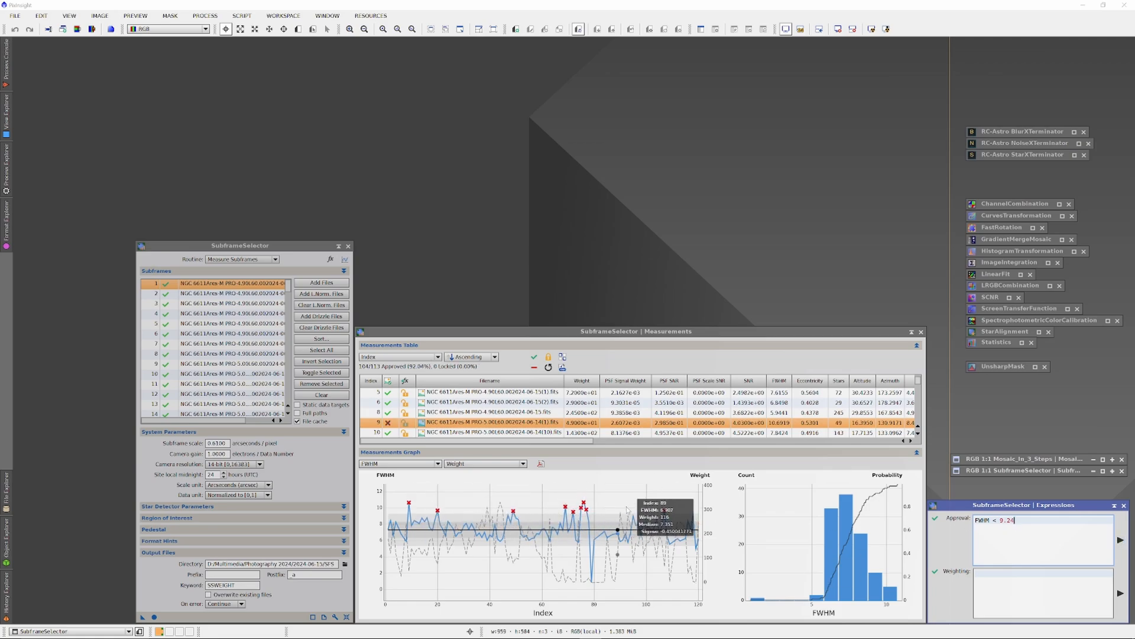
{"action": "mouse_move", "coordinate": [818, 527]}
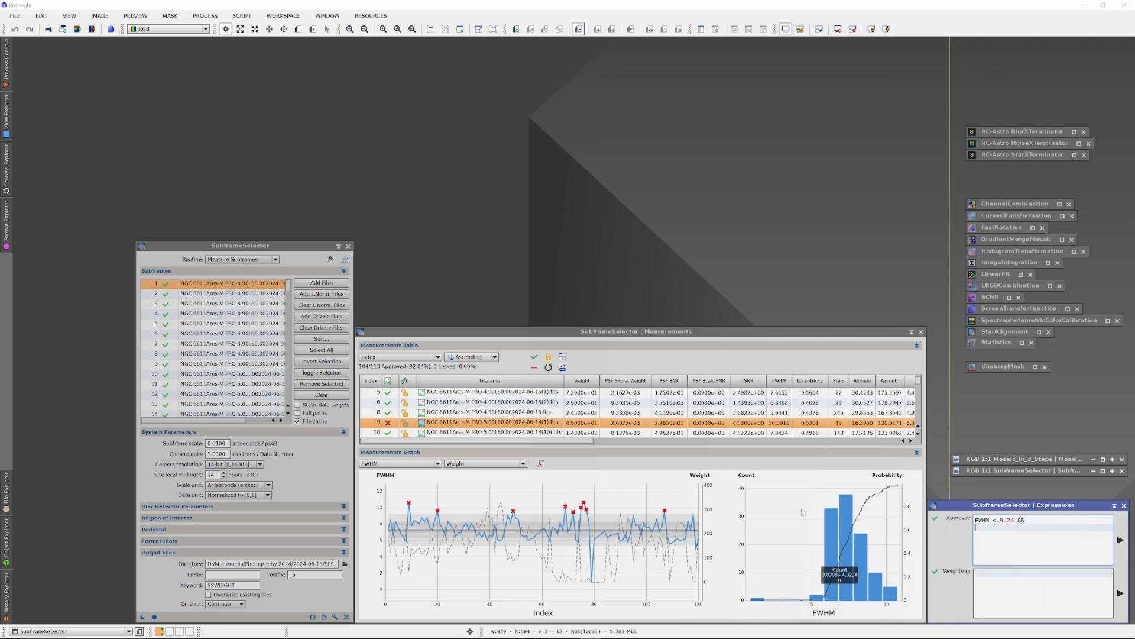
{"action": "type", "text": "Eccentricity <"}
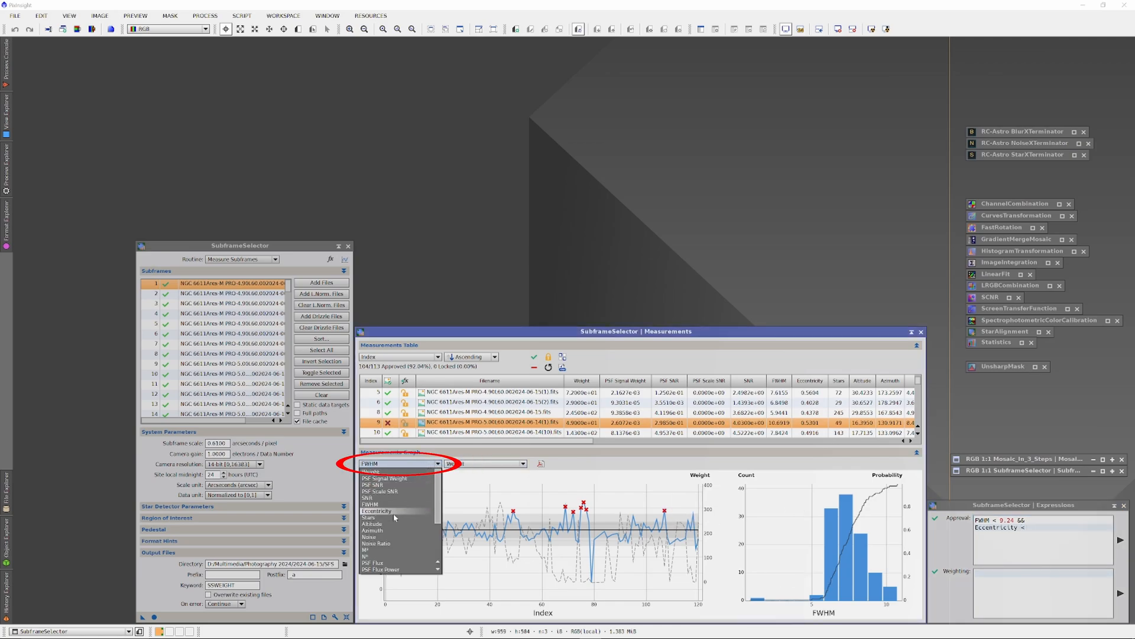
Step: Plot Eccentricity in the measurements graph
{"action": "left_click", "coordinate": [376, 511]}
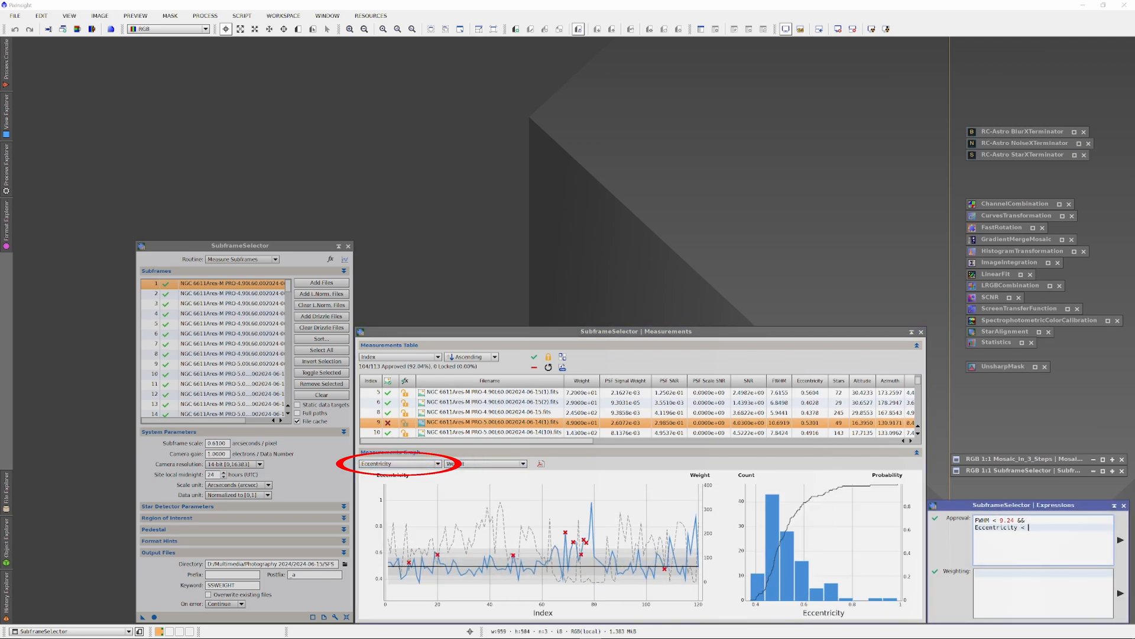
{"action": "mouse_move", "coordinate": [692, 582]}
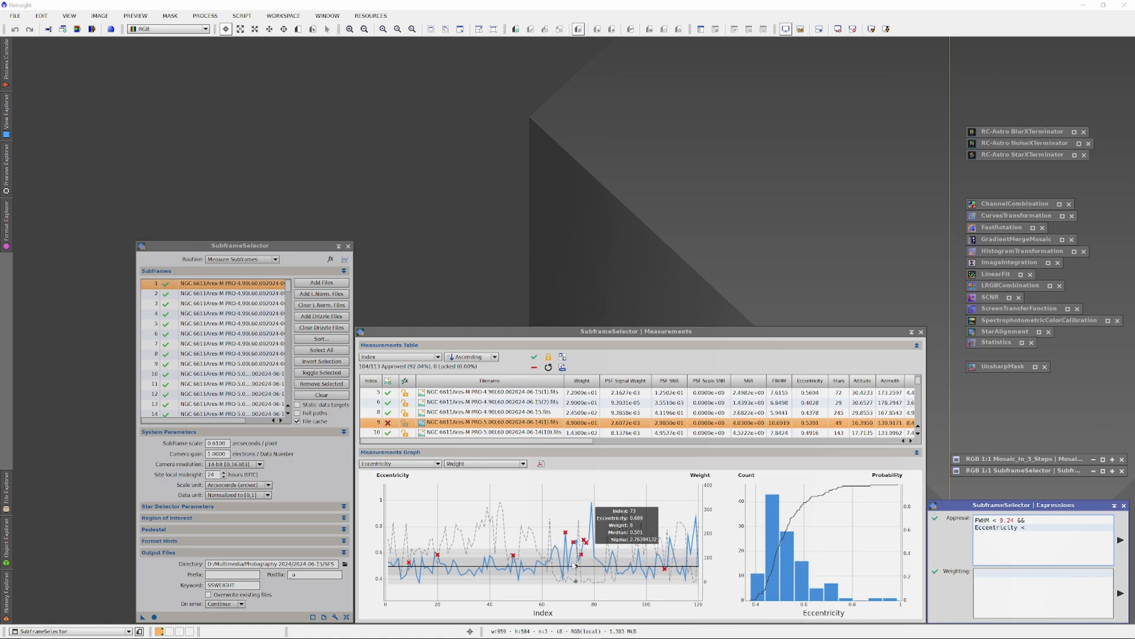
{"action": "mouse_move", "coordinate": [759, 484]}
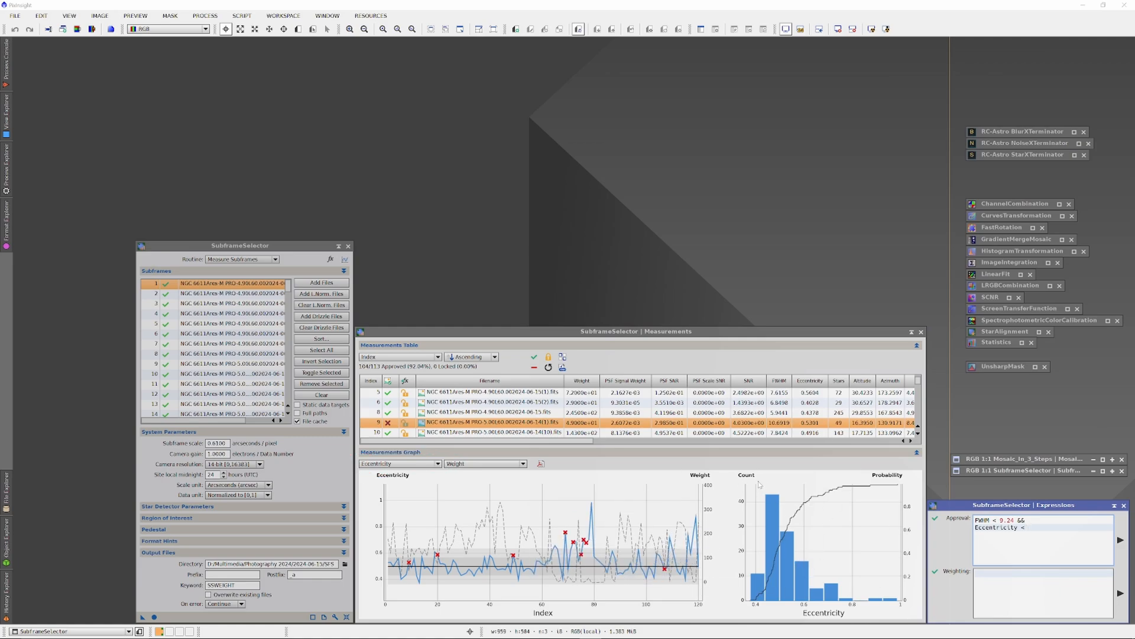
{"action": "mouse_move", "coordinate": [637, 566]}
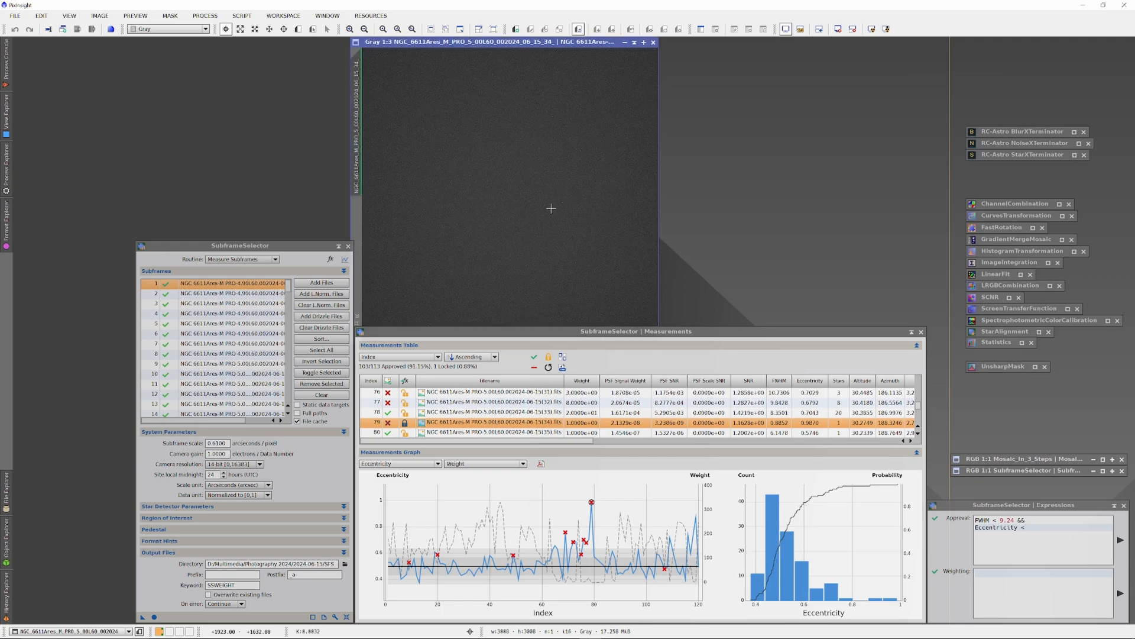
{"action": "mouse_move", "coordinate": [653, 42]}
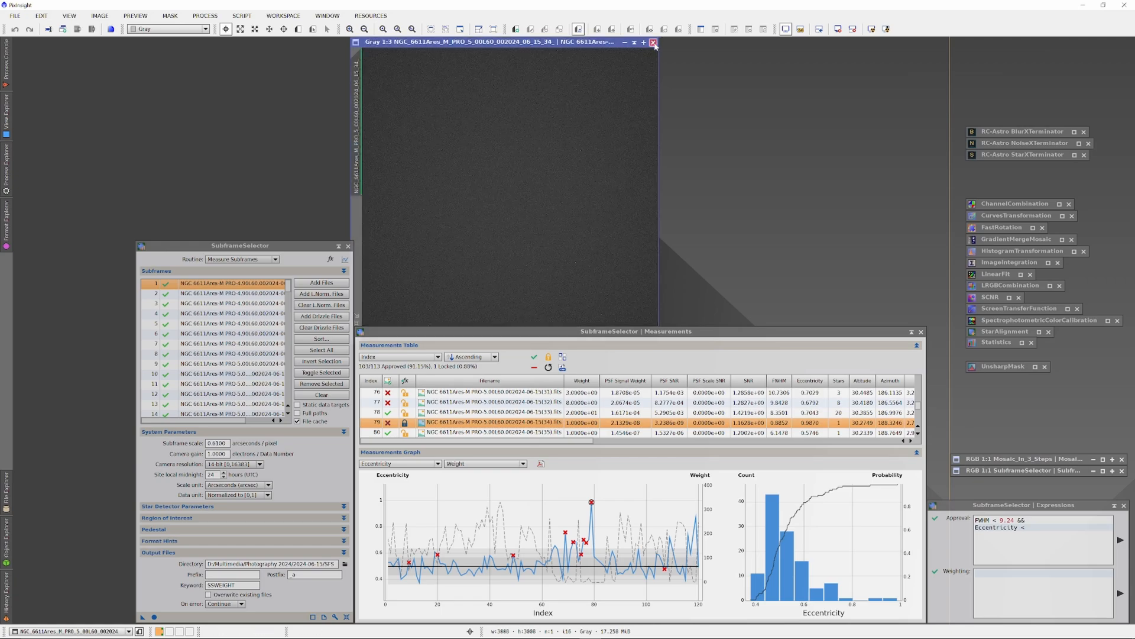
Step: Close subframe 79, unlock the locked sub, and add Eccentricity < 0.631 to the approval rule
{"action": "left_click", "coordinate": [652, 42]}
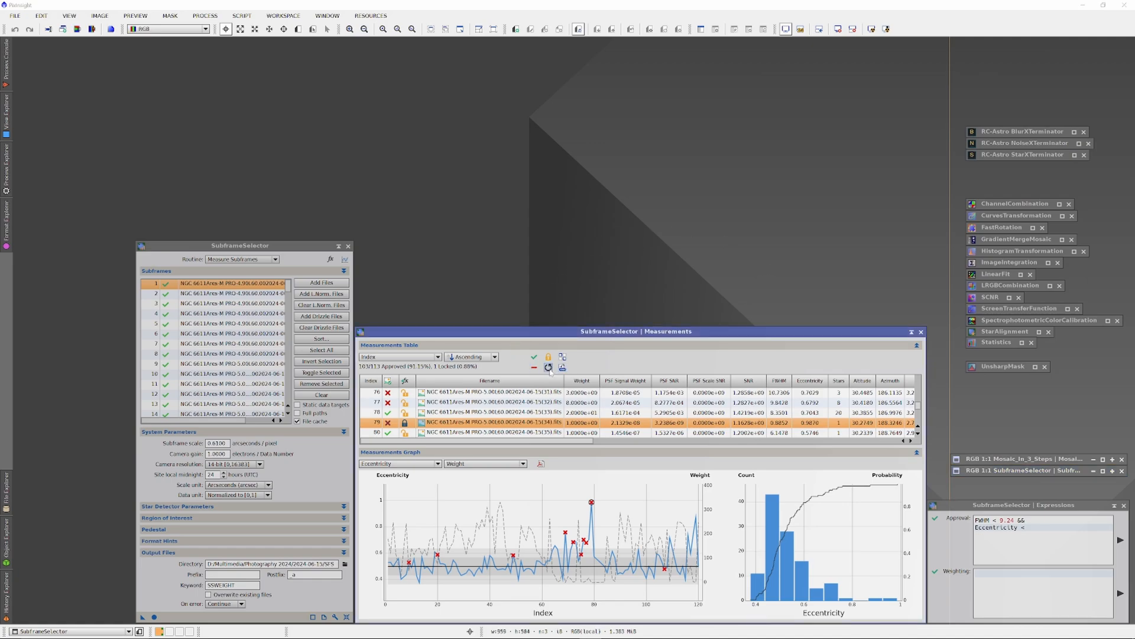
{"action": "left_click", "coordinate": [548, 364]}
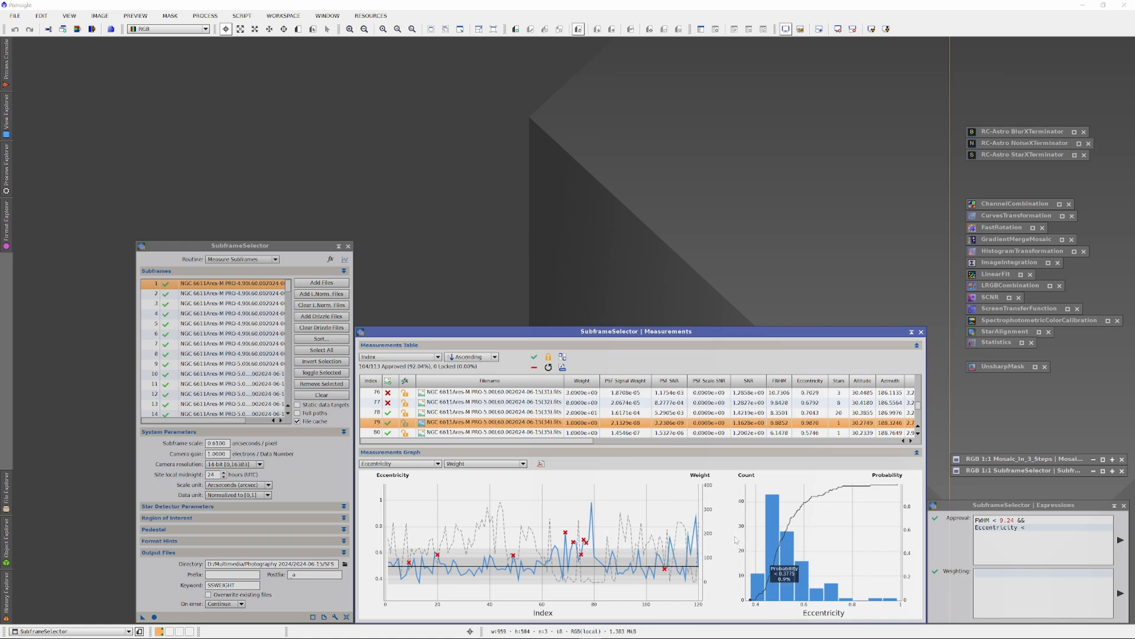
{"action": "mouse_move", "coordinate": [558, 575]}
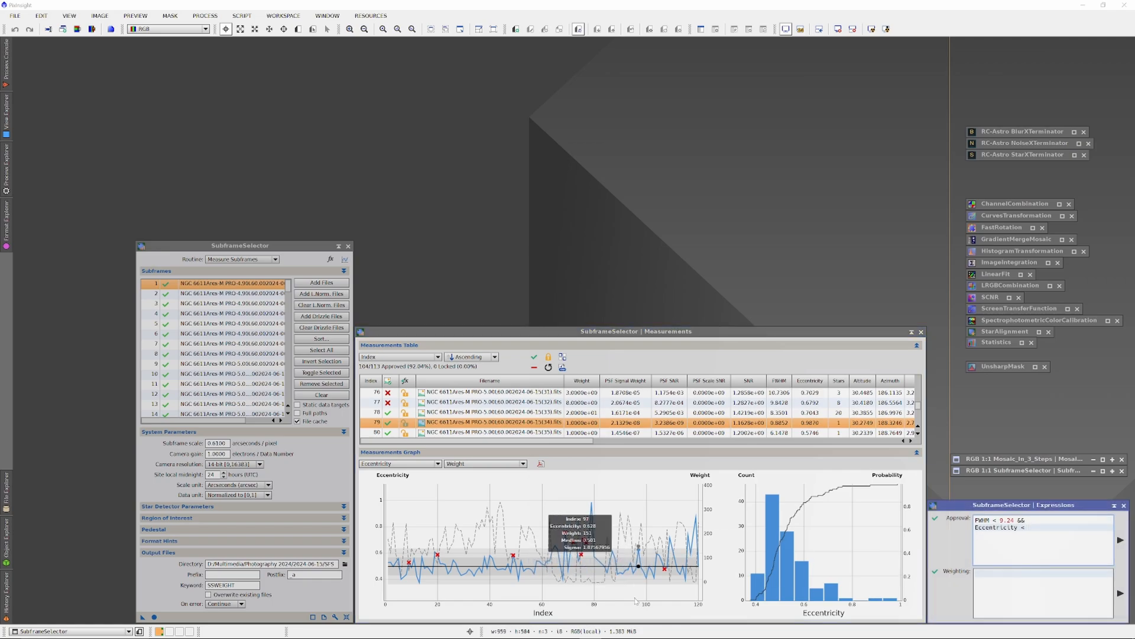
{"action": "mouse_move", "coordinate": [562, 583]}
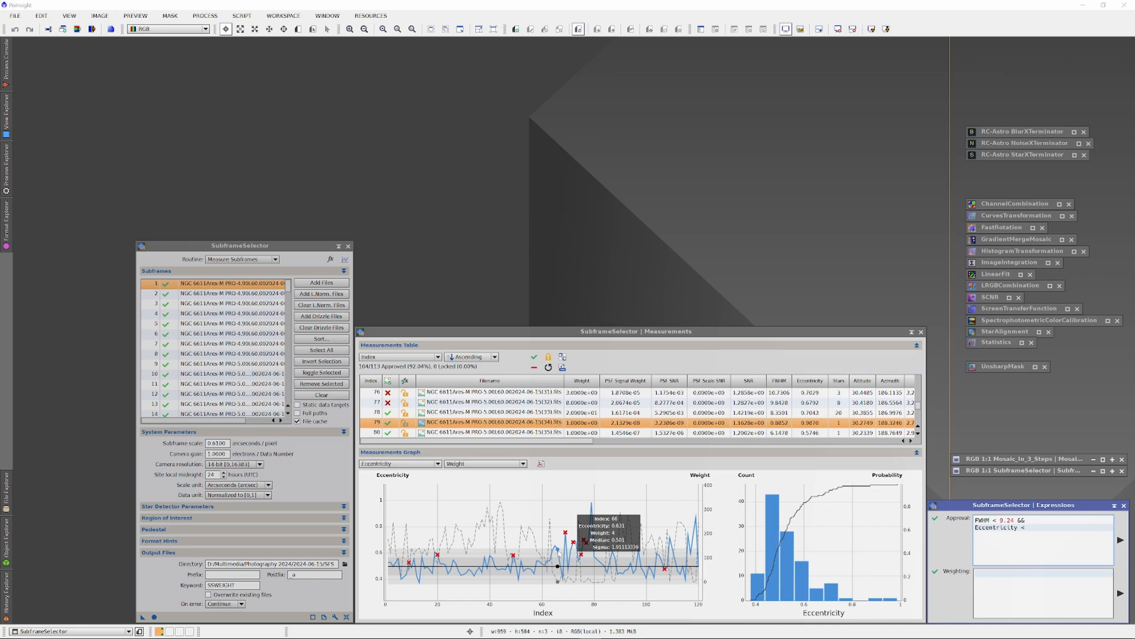
{"action": "type", "text": "0.631"}
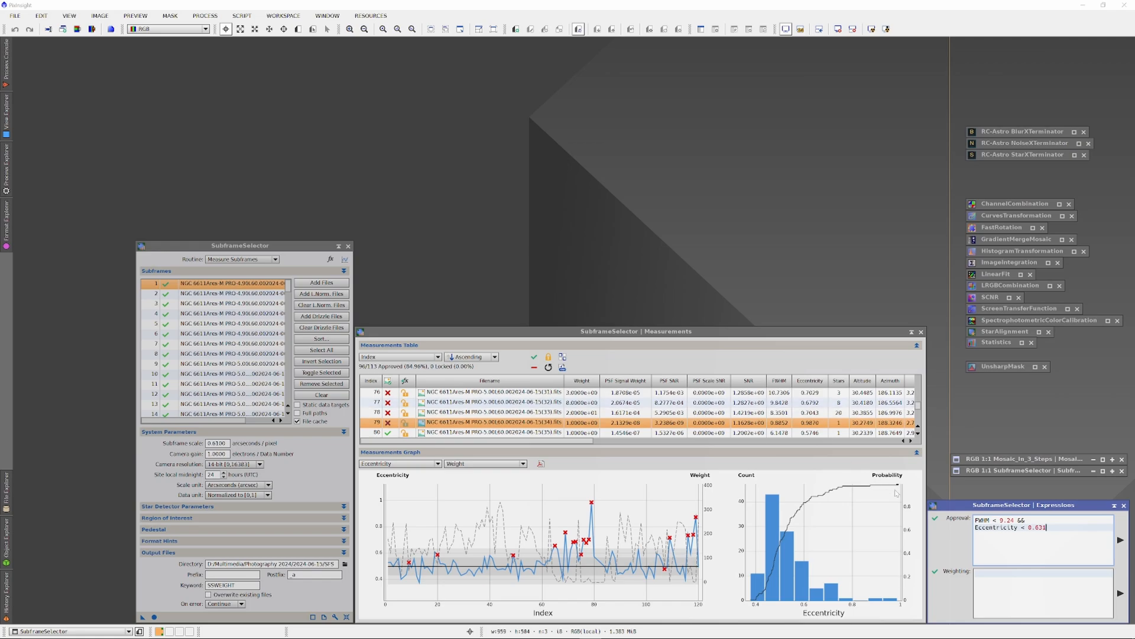
{"action": "type", "text": "&&"}
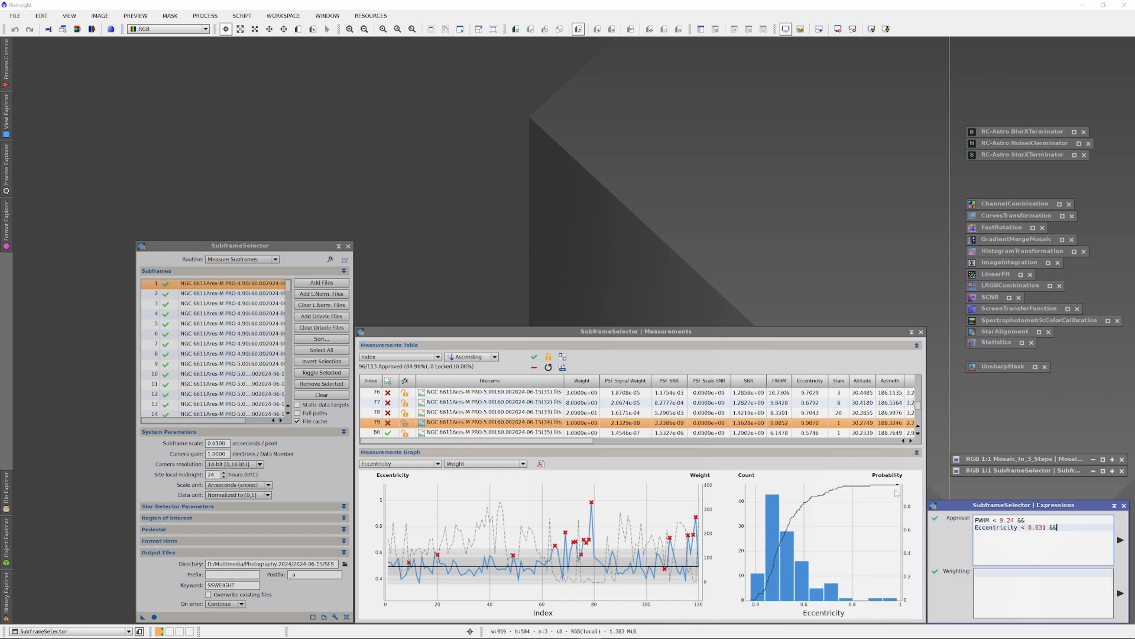
{"action": "type", "text": "Median <"}
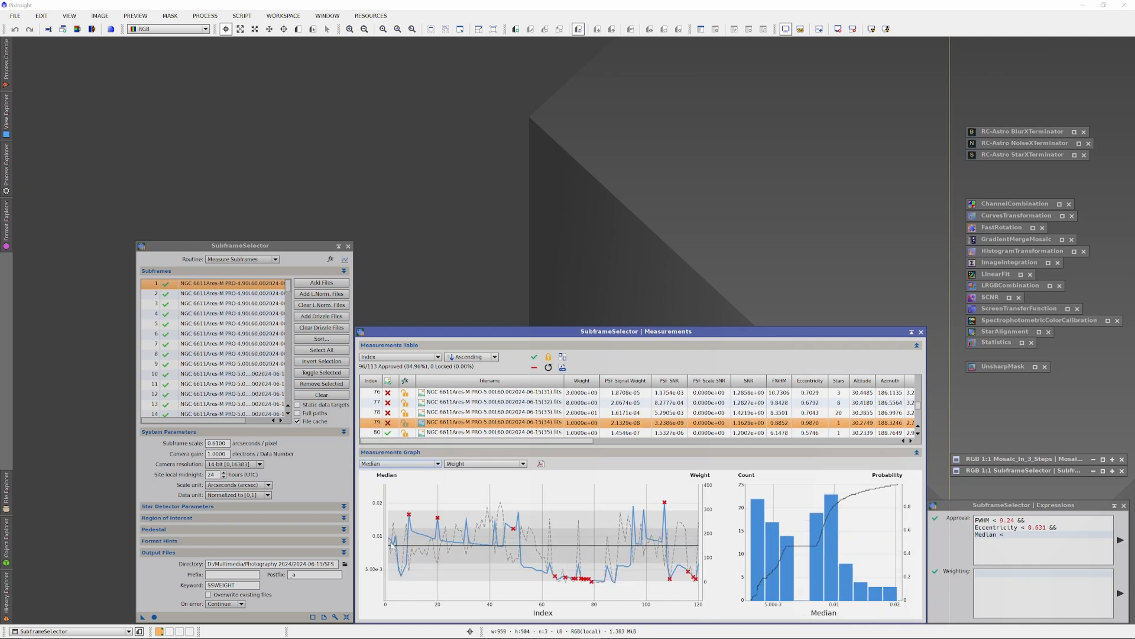
{"action": "mouse_move", "coordinate": [569, 546]}
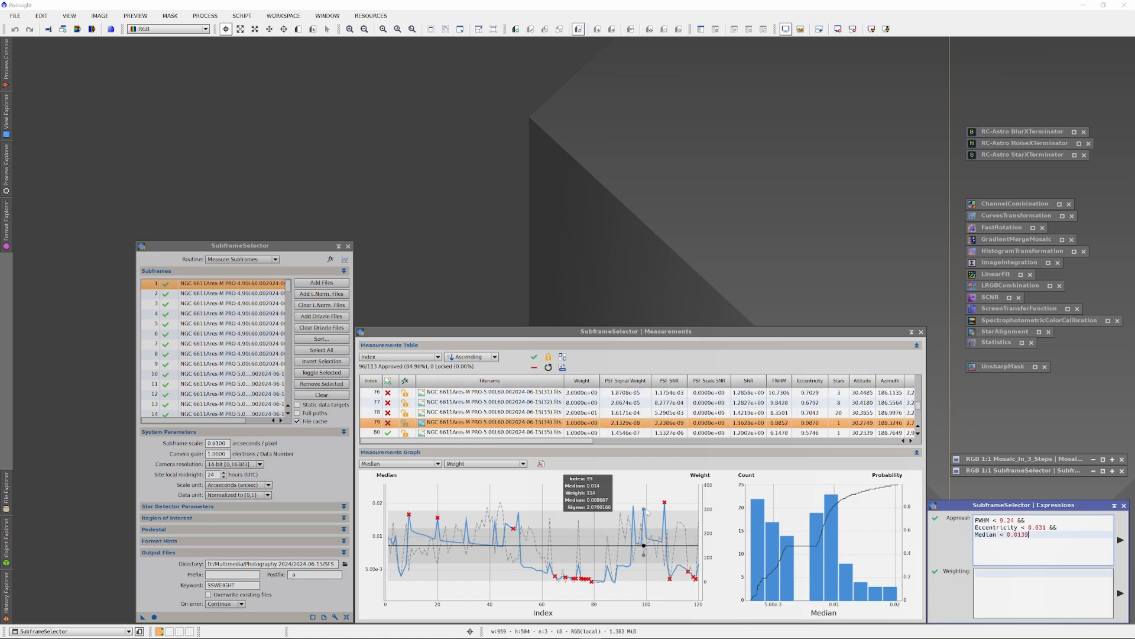
{"action": "mouse_move", "coordinate": [1120, 542]}
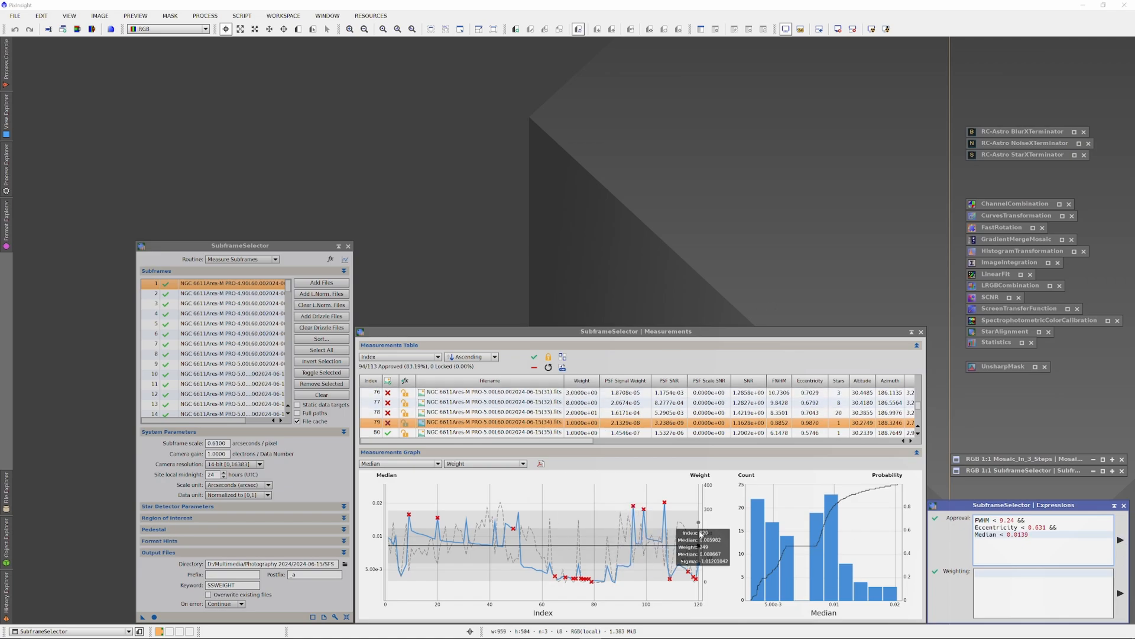
{"action": "mouse_move", "coordinate": [483, 545]}
{"action": "type", "text": " &&"}
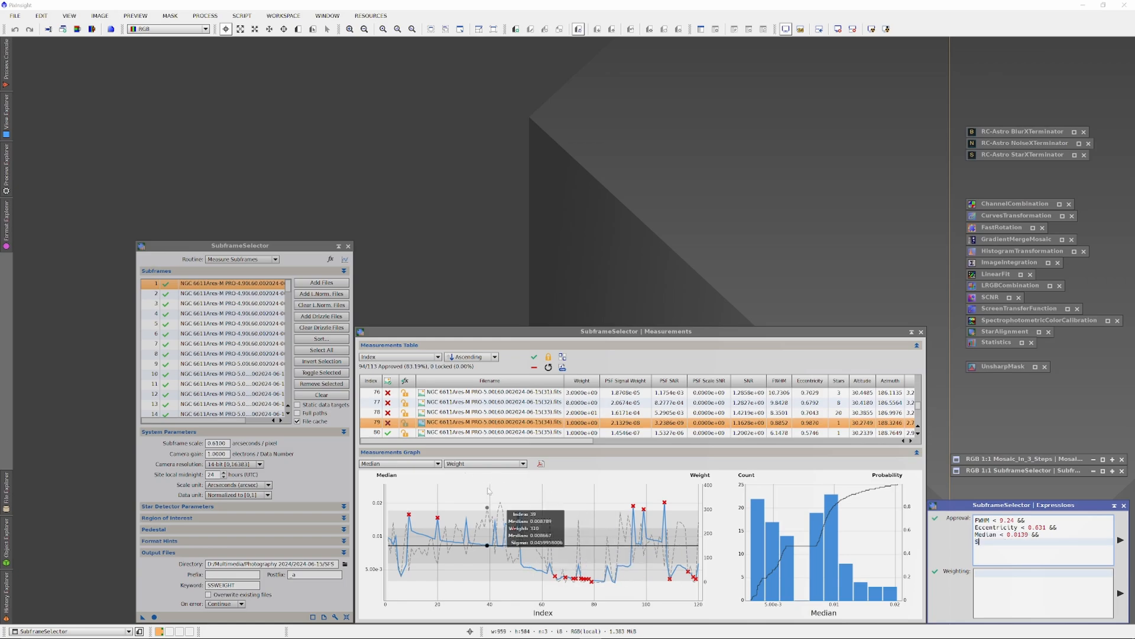
Step: Begin a 'Stars >' approval condition and plot the Stars measurement in the graph
{"action": "type", "text": "tars >"}
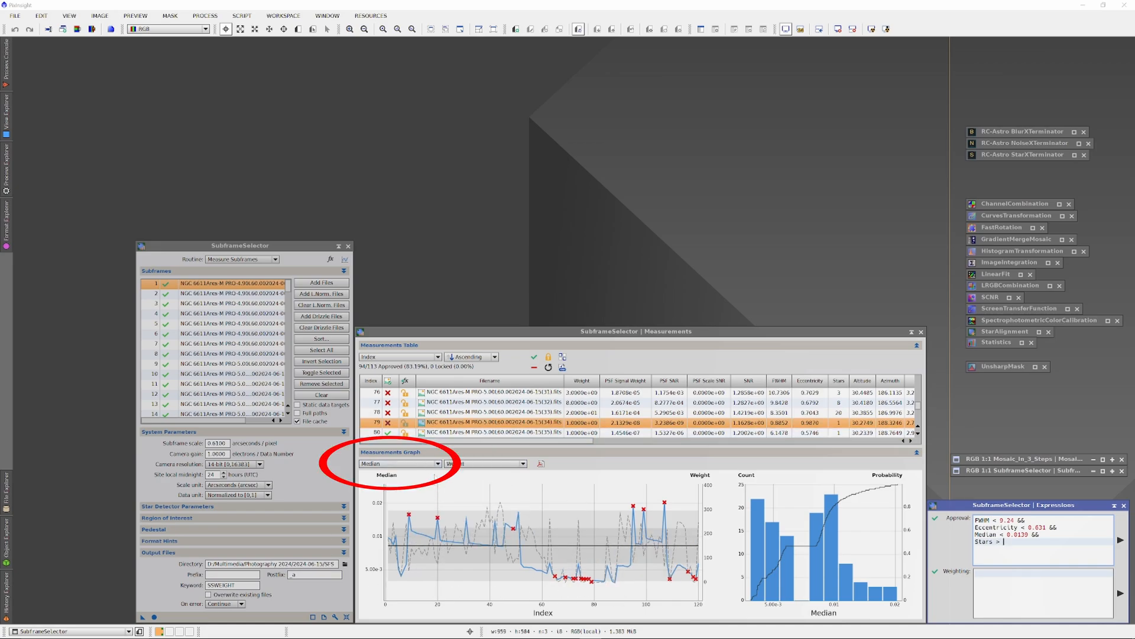
{"action": "left_click", "coordinate": [400, 463]}
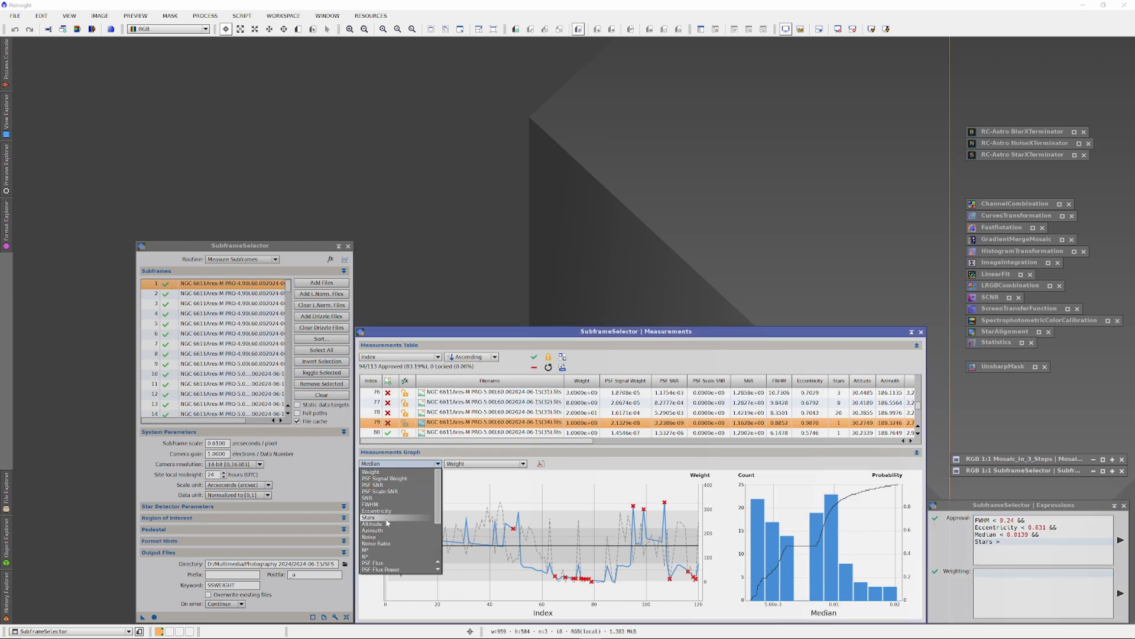
{"action": "left_click", "coordinate": [367, 518]}
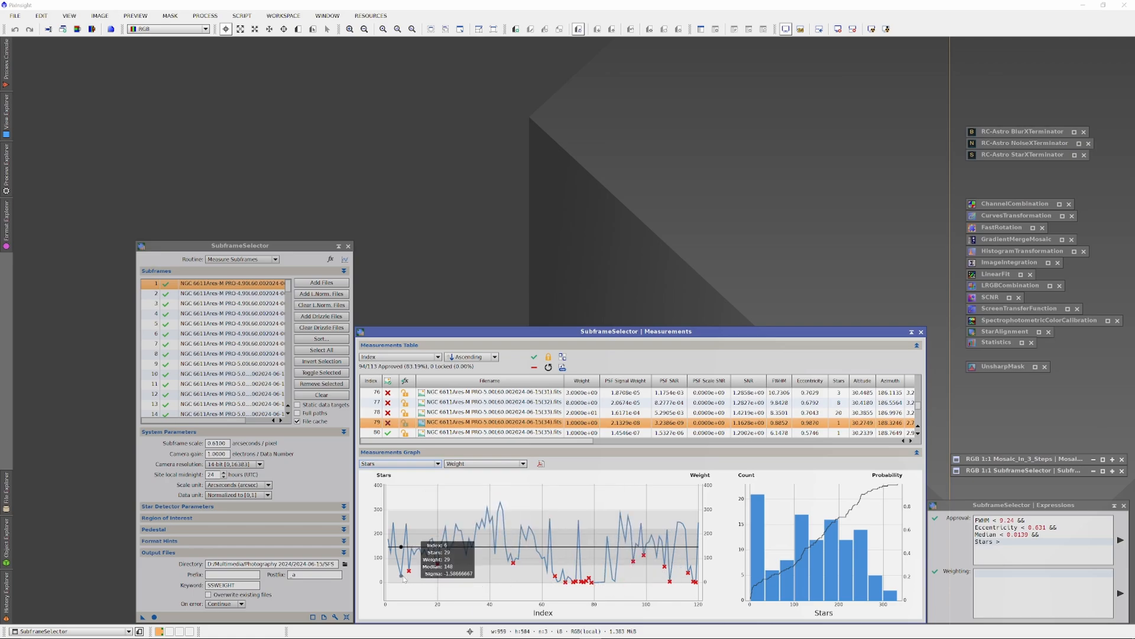
{"action": "mouse_move", "coordinate": [409, 571]}
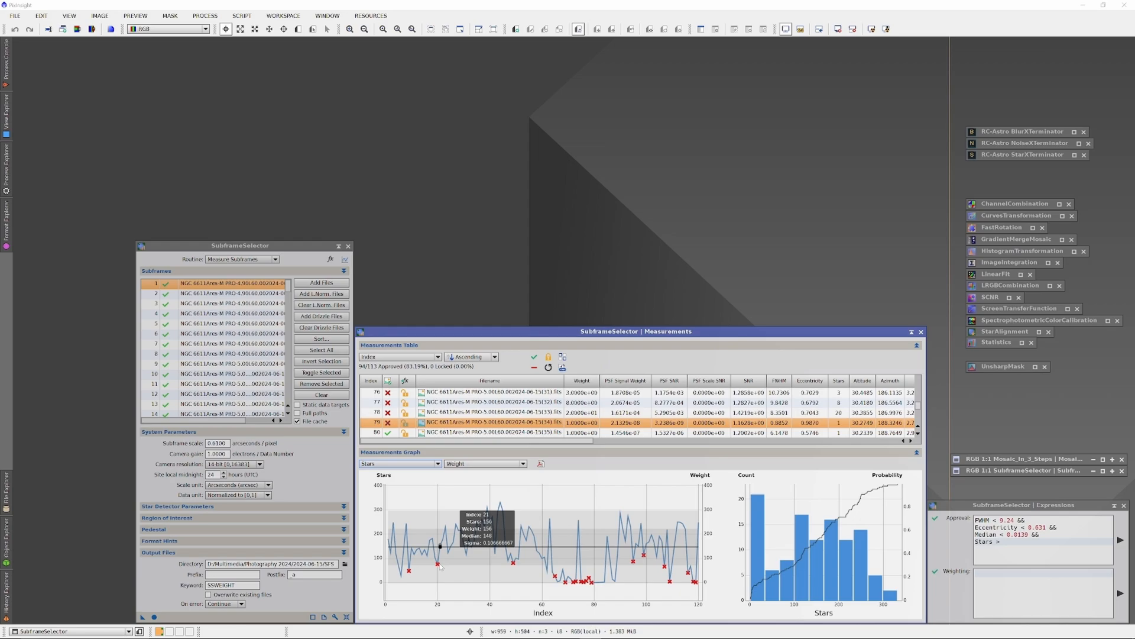
{"action": "mouse_move", "coordinate": [665, 563]}
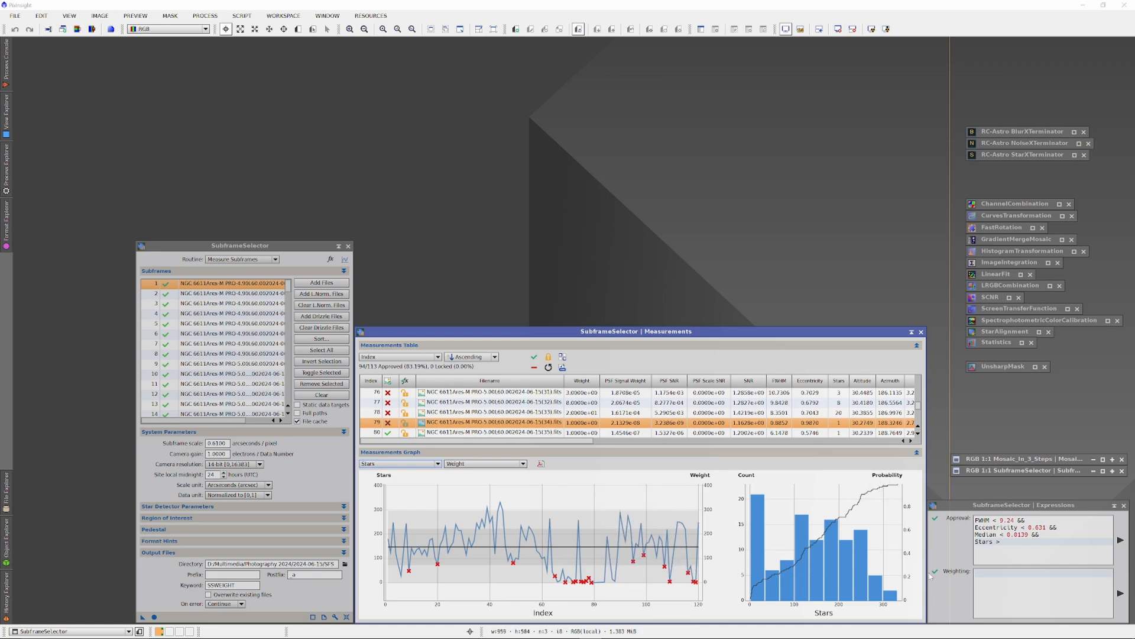
{"action": "left_click", "coordinate": [1007, 541]}
{"action": "type", "text": " 100"}
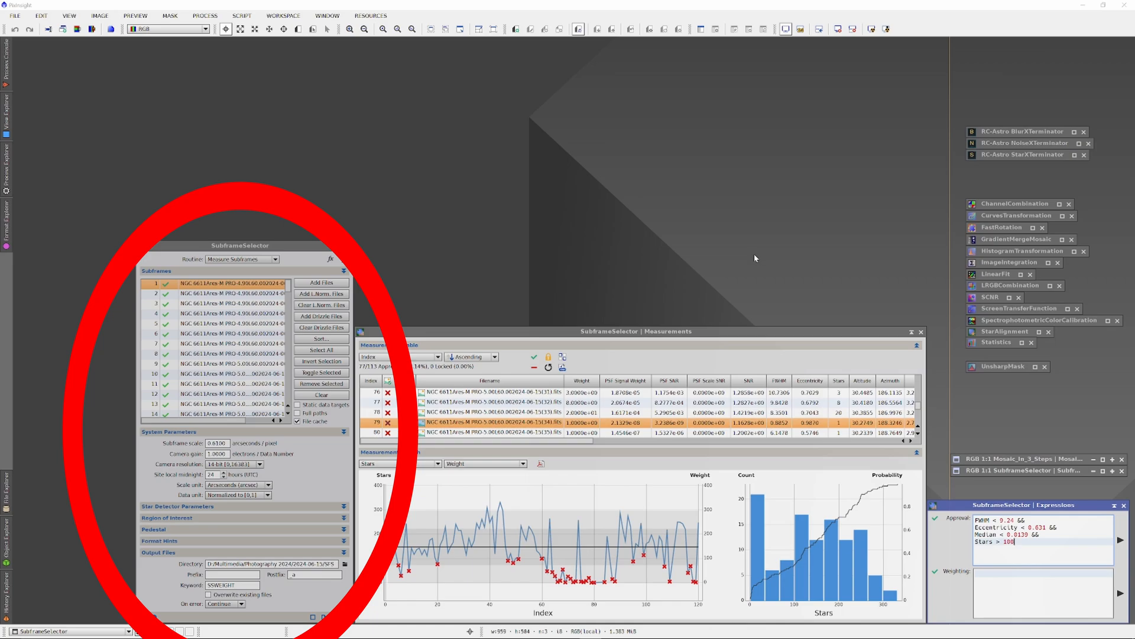
Step: Apply the 'Stars > 100' approval condition, leaving 77 of 113 subs approved
{"action": "left_click", "coordinate": [242, 259]}
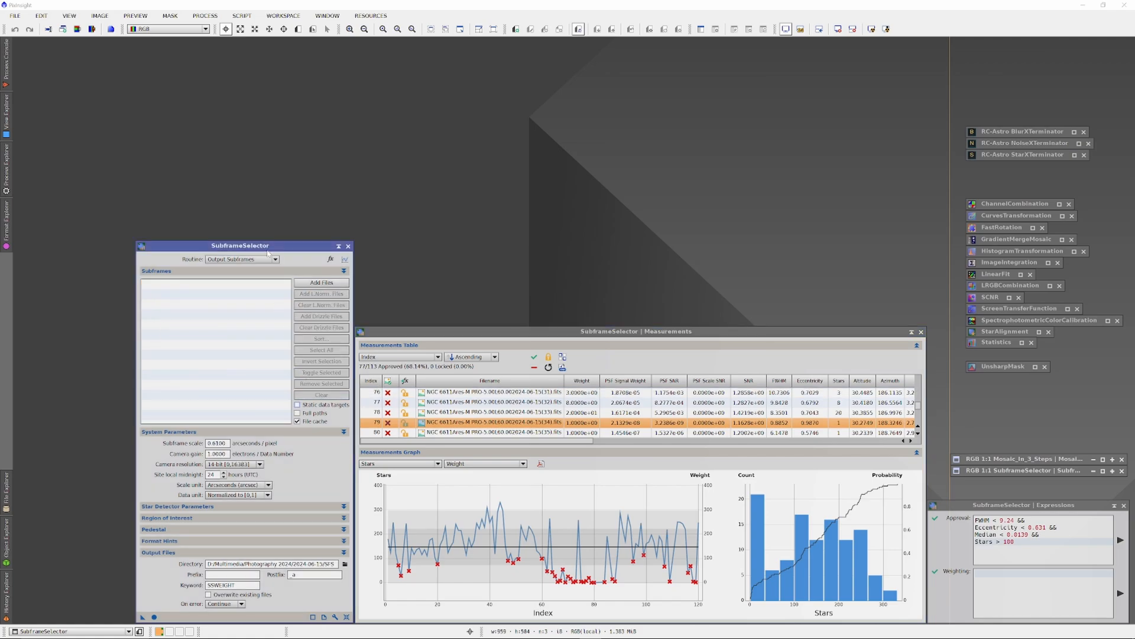
Step: Switch the SubframeSelector routine to Measure Subframes
{"action": "left_click", "coordinate": [275, 258]}
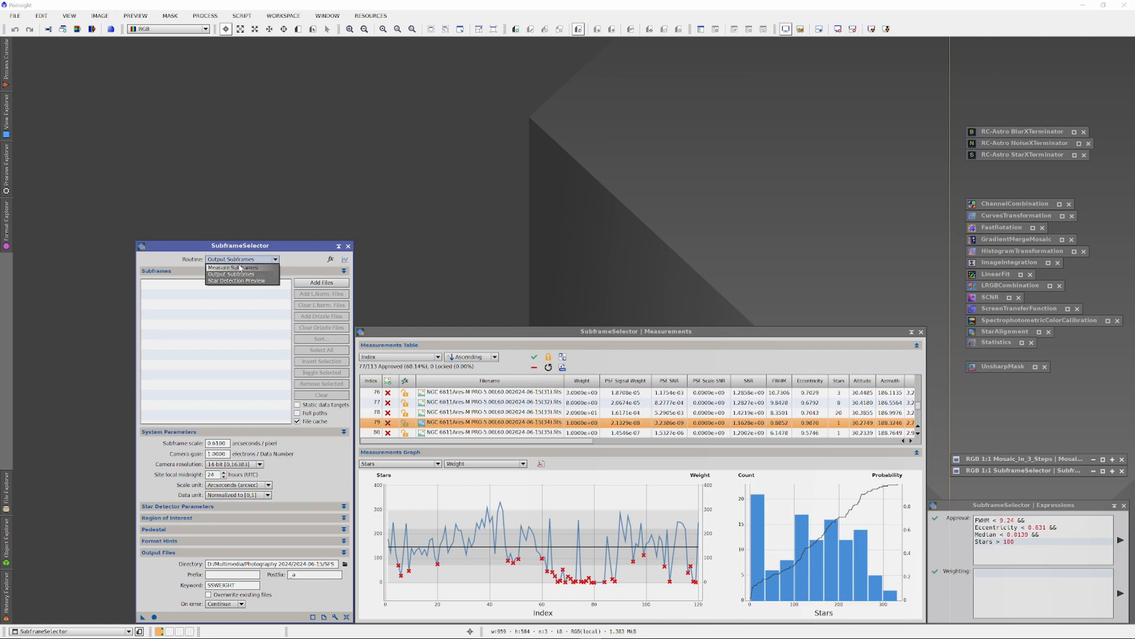
{"action": "left_click", "coordinate": [231, 267]}
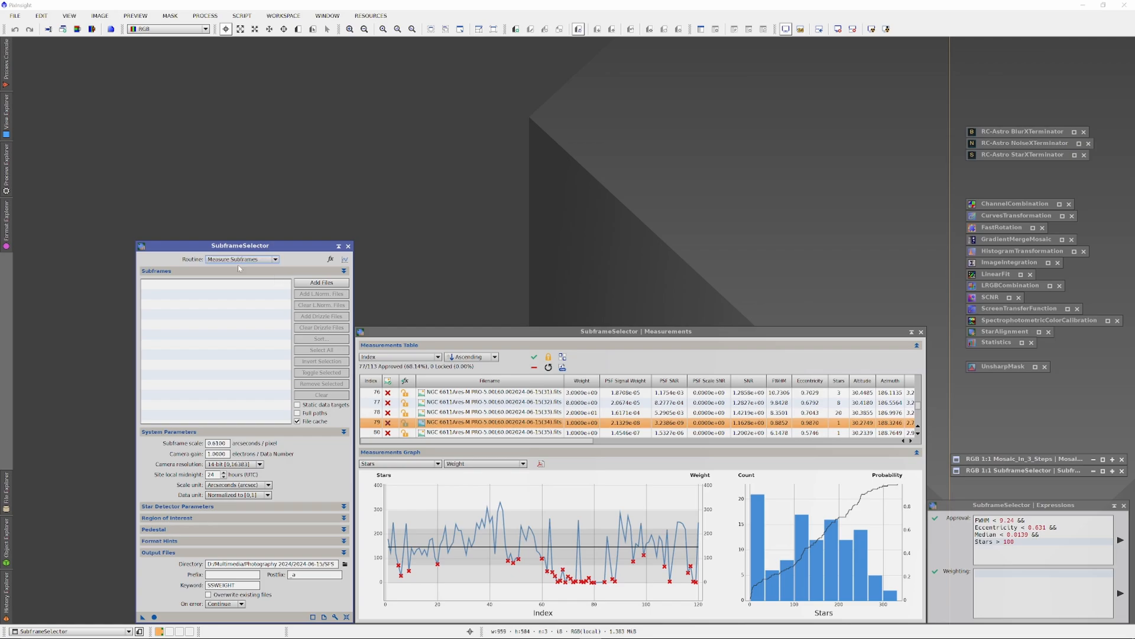
Step: Add all '0R60' red light subs from the Lights folder to the subframe list
{"action": "left_click", "coordinate": [321, 282]}
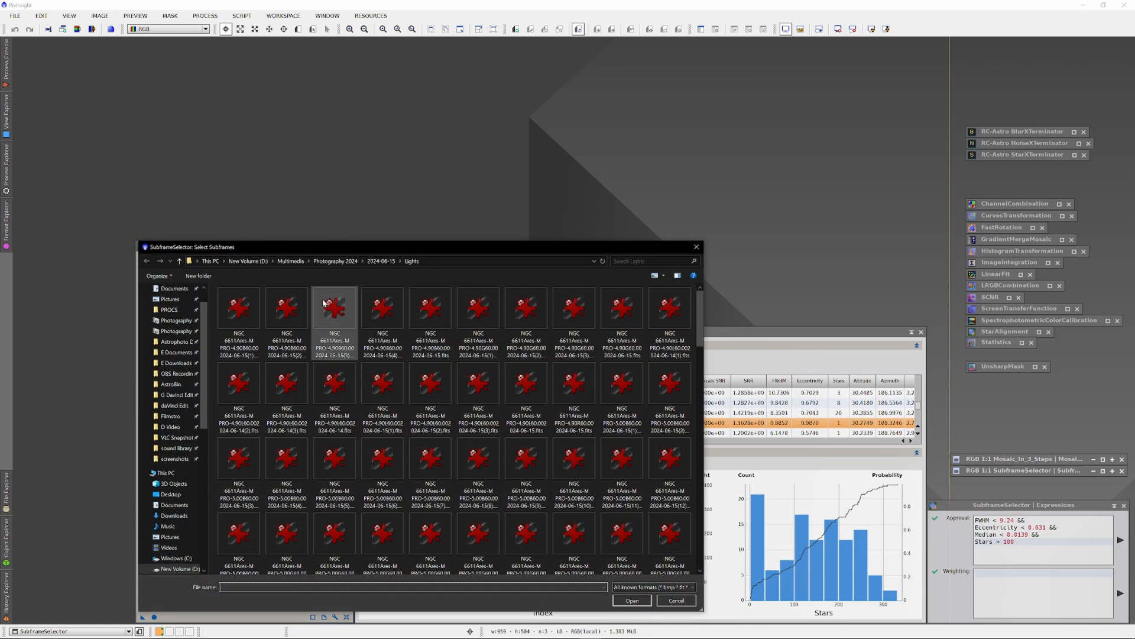
{"action": "left_click", "coordinate": [653, 261]}
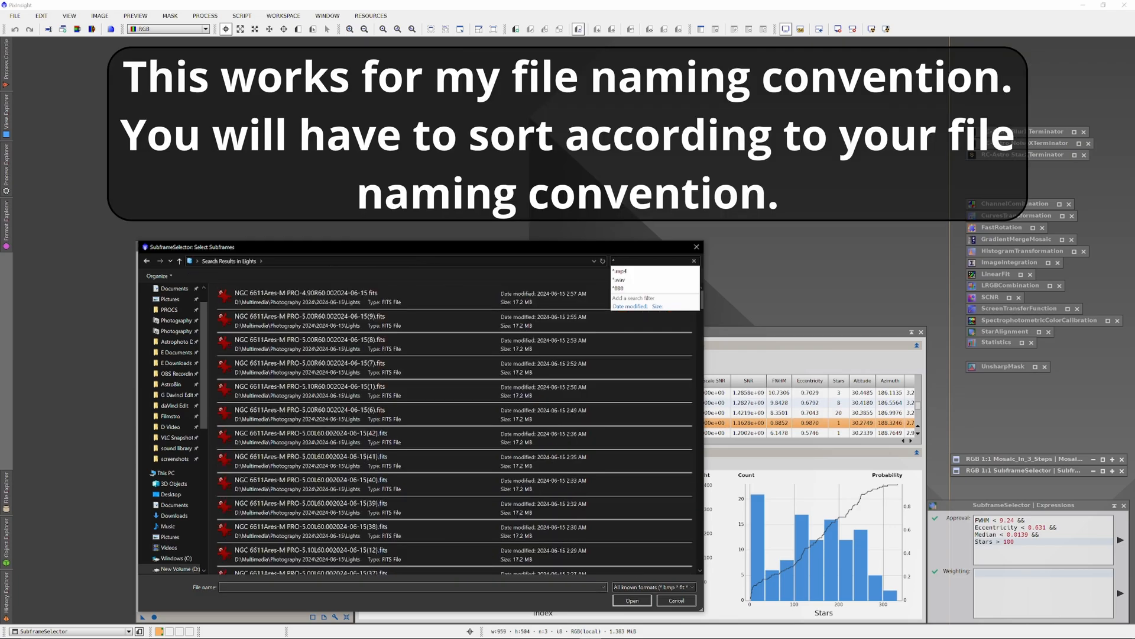
{"action": "type", "text": "0R60"}
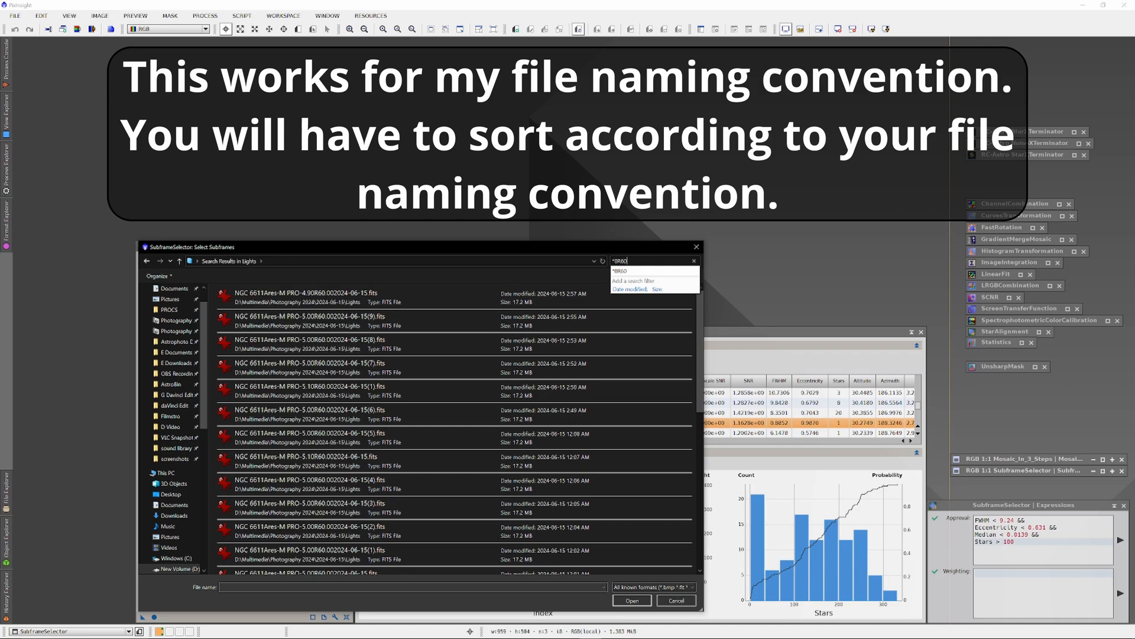
{"action": "left_click", "coordinate": [335, 297]}
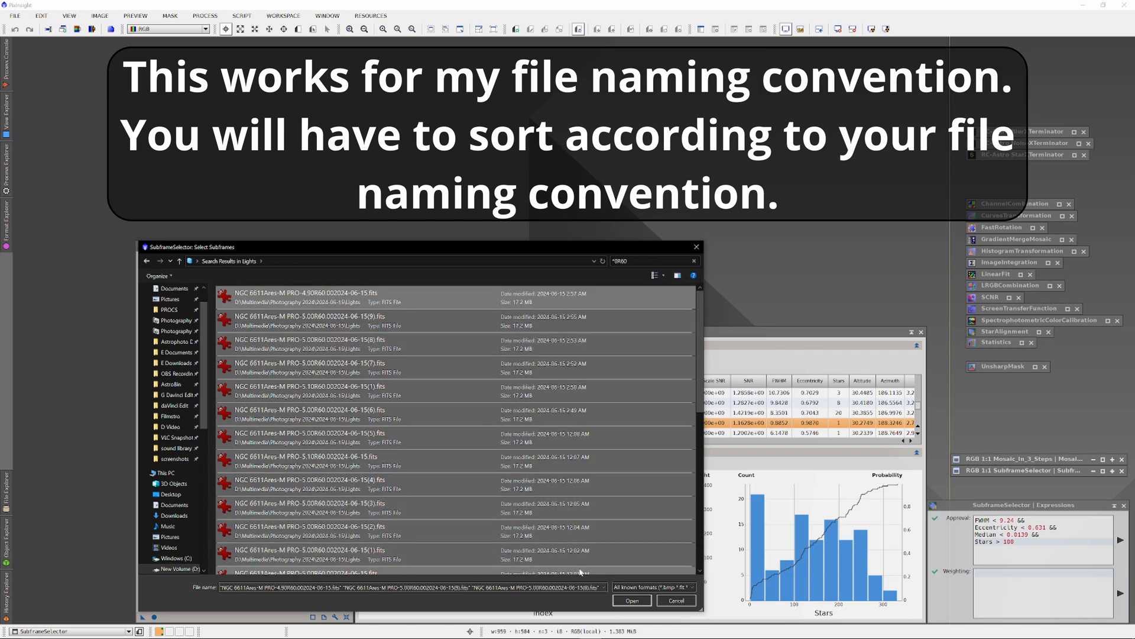
{"action": "left_click", "coordinate": [632, 600]}
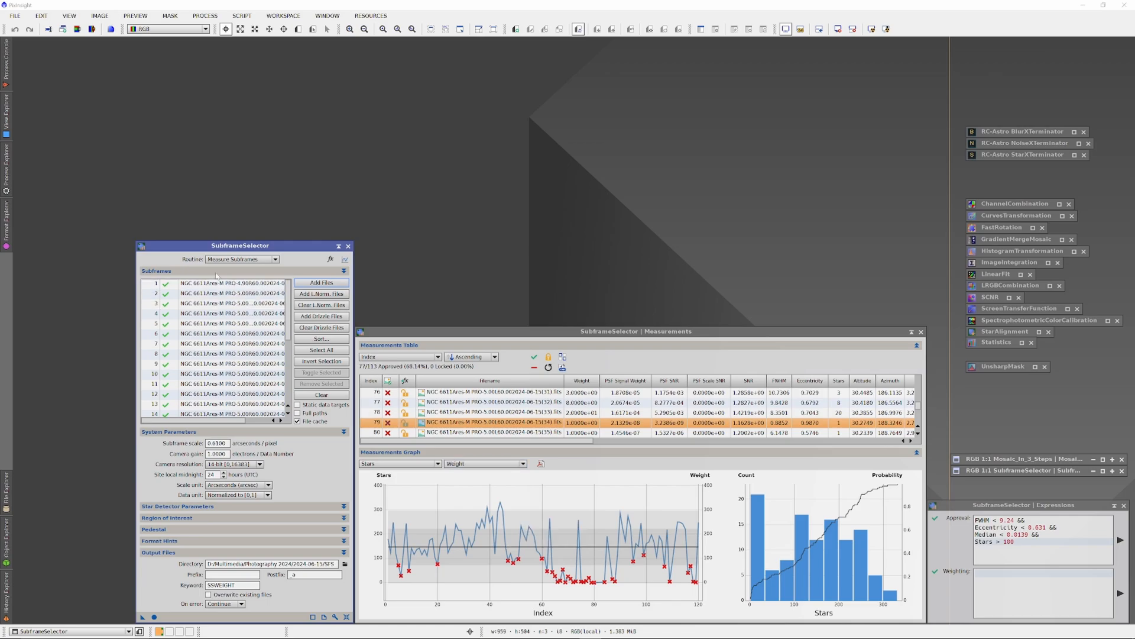
Step: Select the weighting expression text in the Expressions window for deletion
{"action": "scroll", "scroll_direction": "down", "scroll_amount": 3}
{"action": "type", "text": "Sta"}
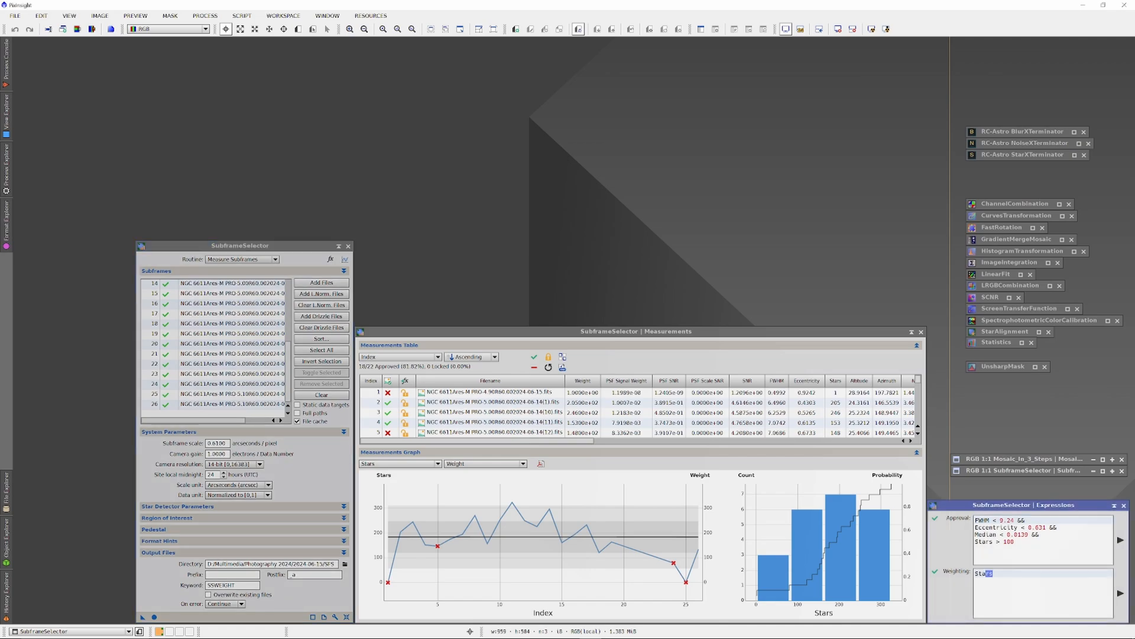
{"action": "double_click", "coordinate": [983, 589]}
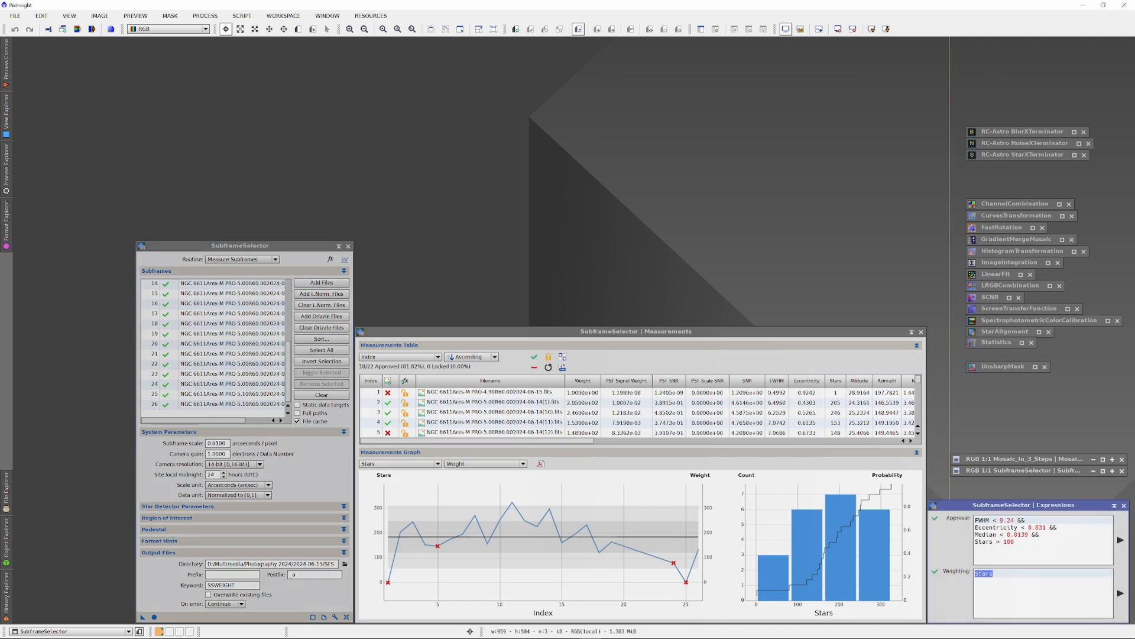
{"action": "mouse_move", "coordinate": [987, 574]}
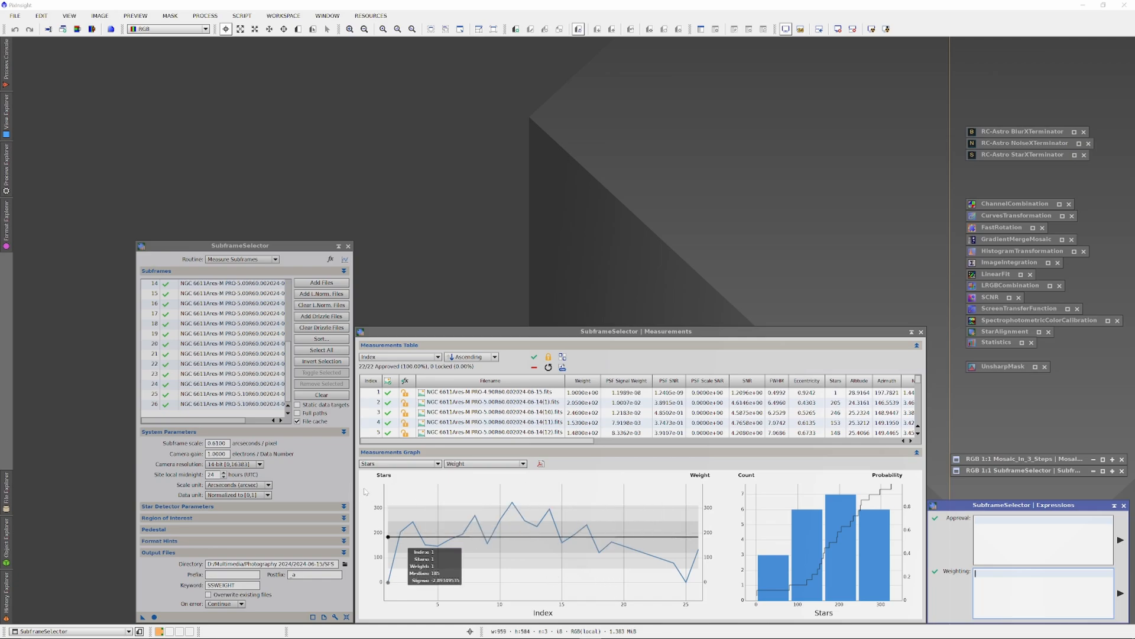
{"action": "mouse_move", "coordinate": [356, 493]}
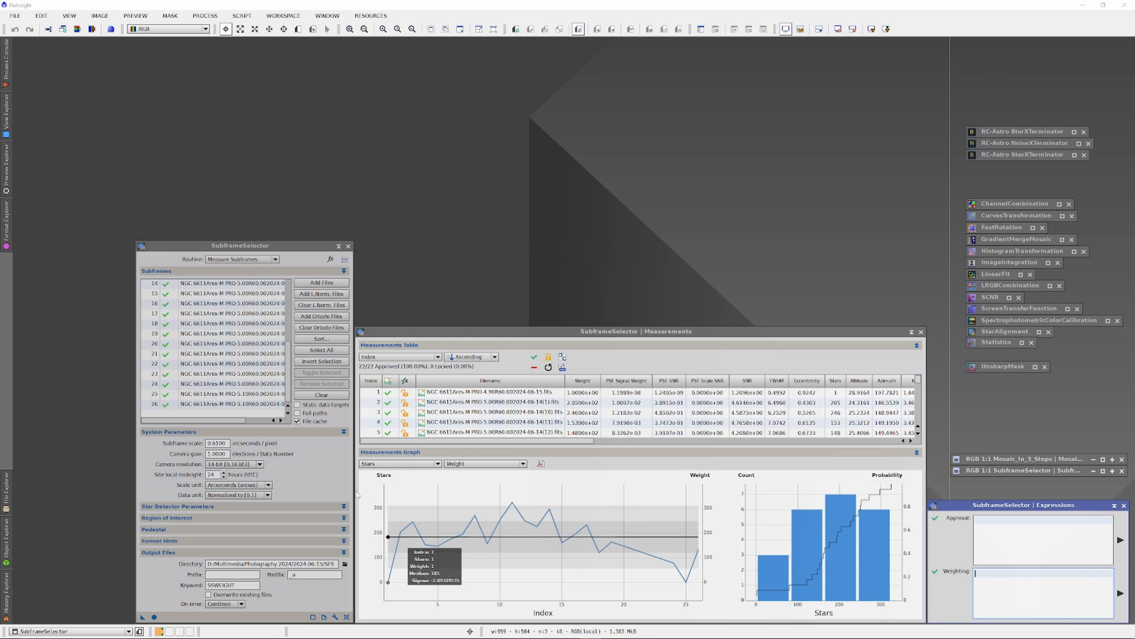
{"action": "mouse_move", "coordinate": [532, 467]}
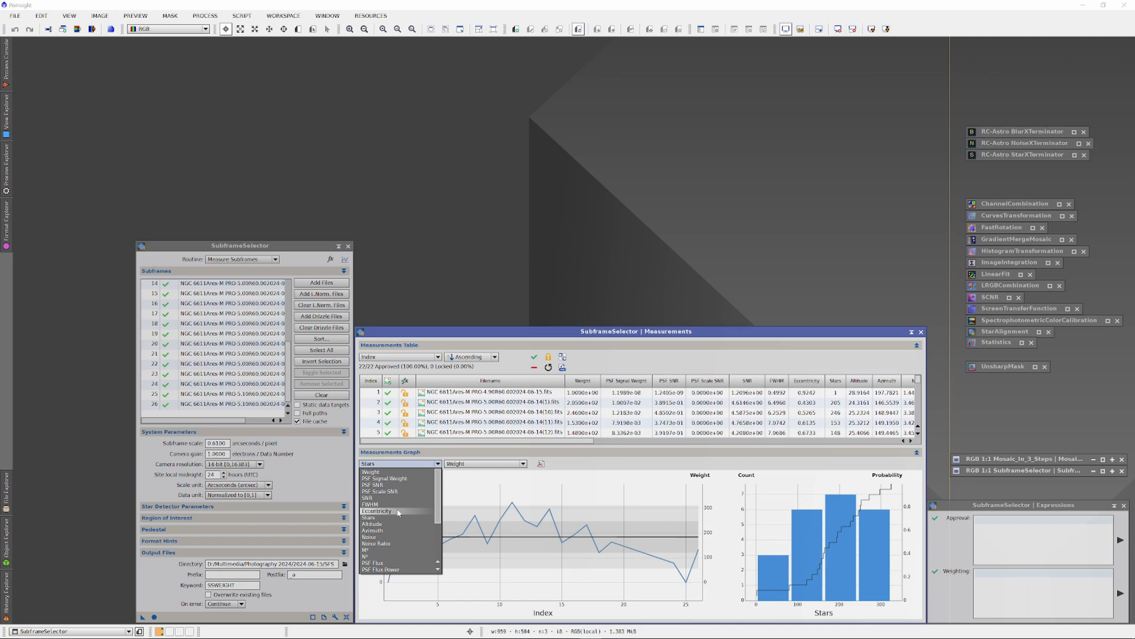
Step: Plot FWHM for every subframe in the measurements graph
{"action": "left_click", "coordinate": [377, 504]}
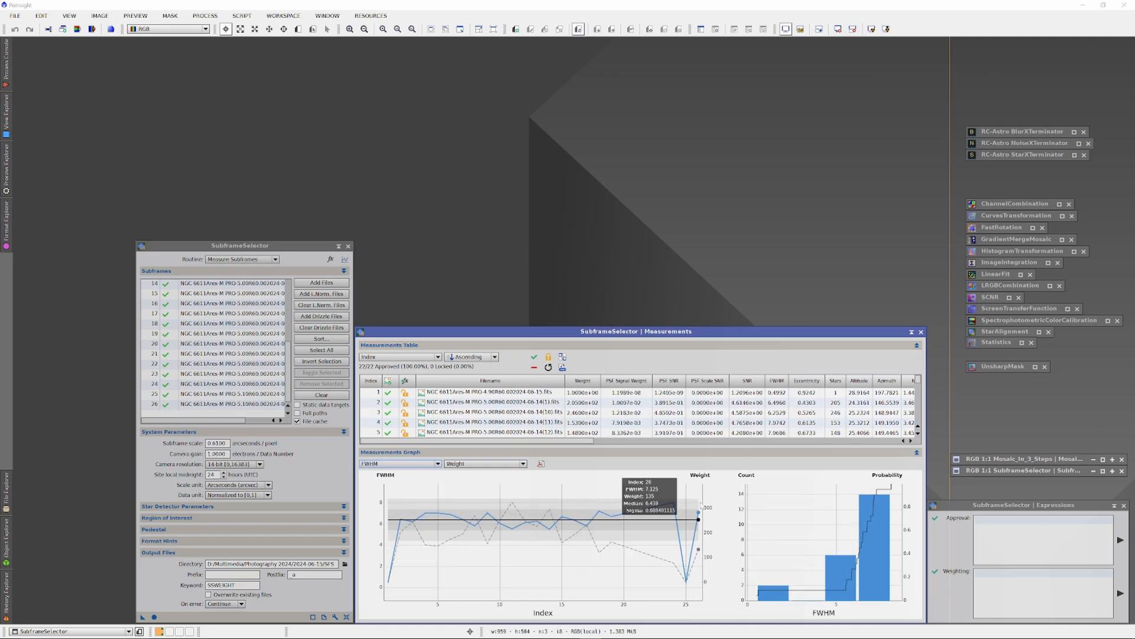
{"action": "mouse_move", "coordinate": [479, 503]}
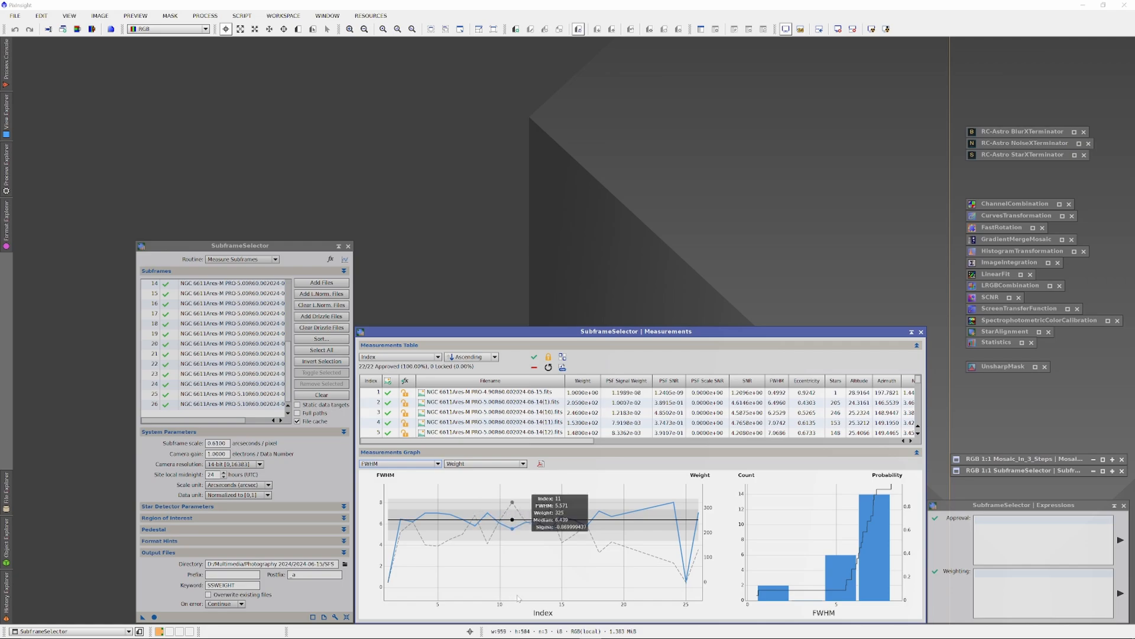
{"action": "mouse_move", "coordinate": [510, 579]}
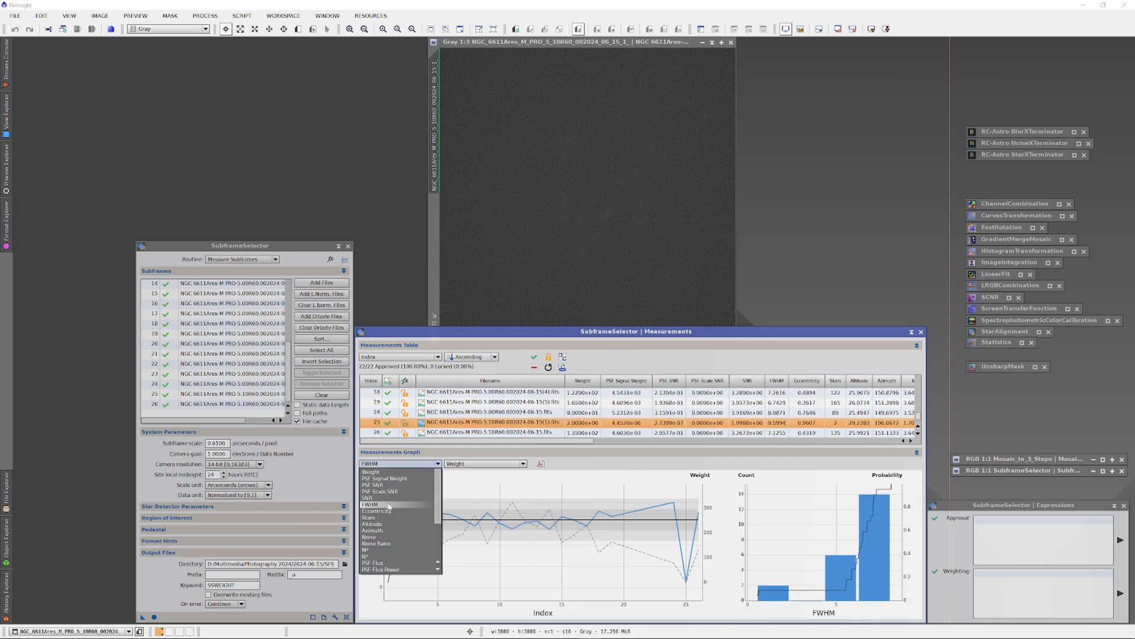
Step: Plot Eccentricity in the measurements graph
{"action": "left_click", "coordinate": [376, 511]}
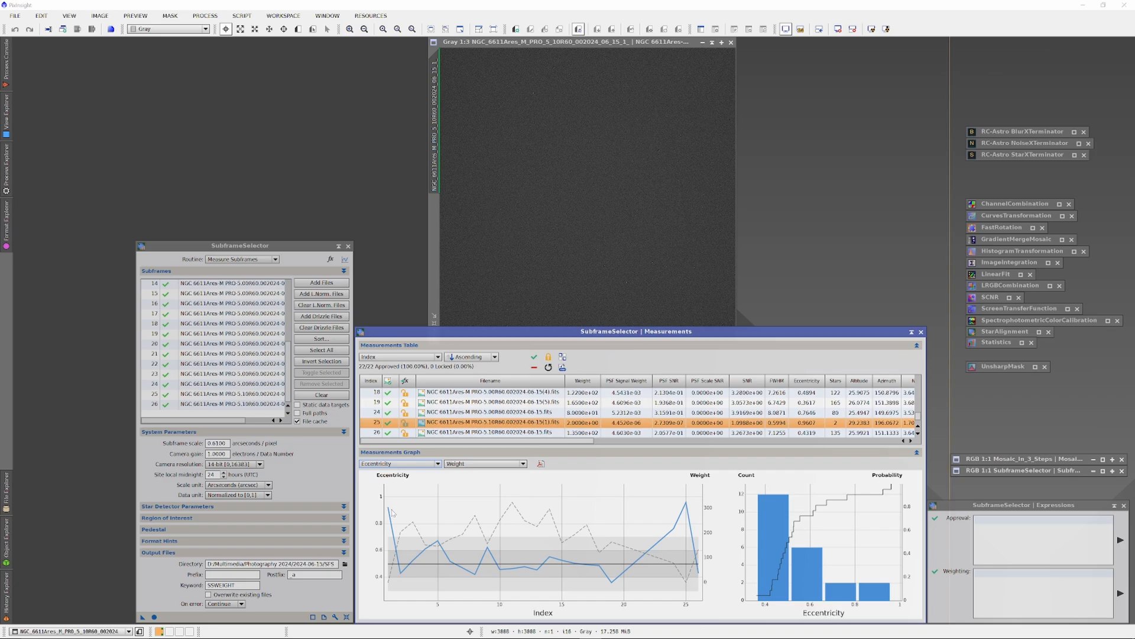
{"action": "mouse_move", "coordinate": [400, 510]}
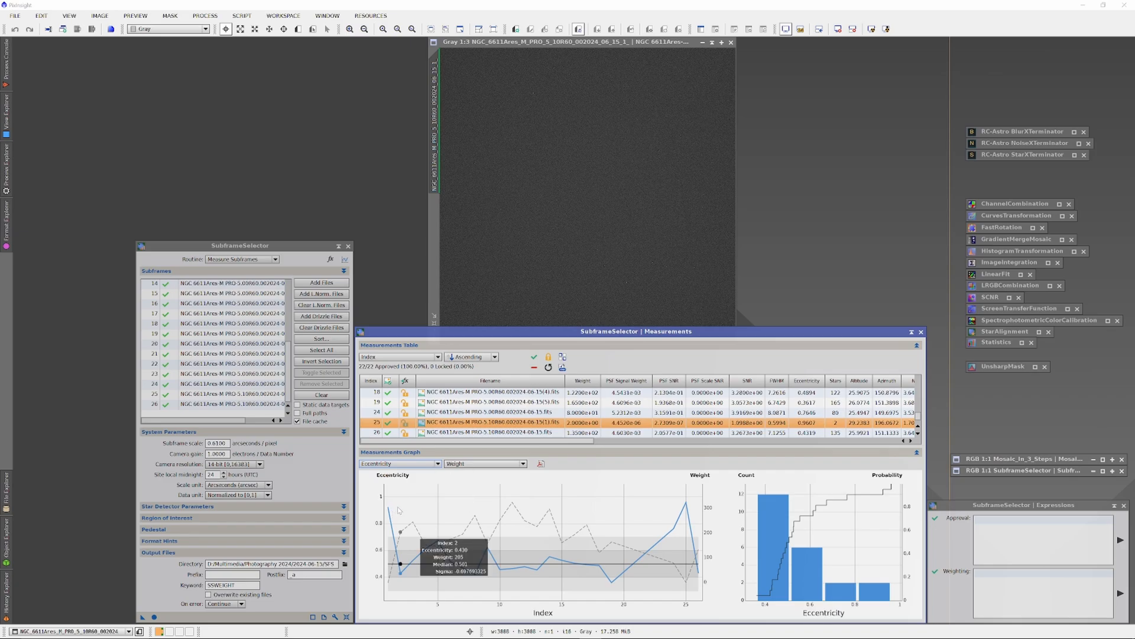
{"action": "mouse_move", "coordinate": [384, 524]}
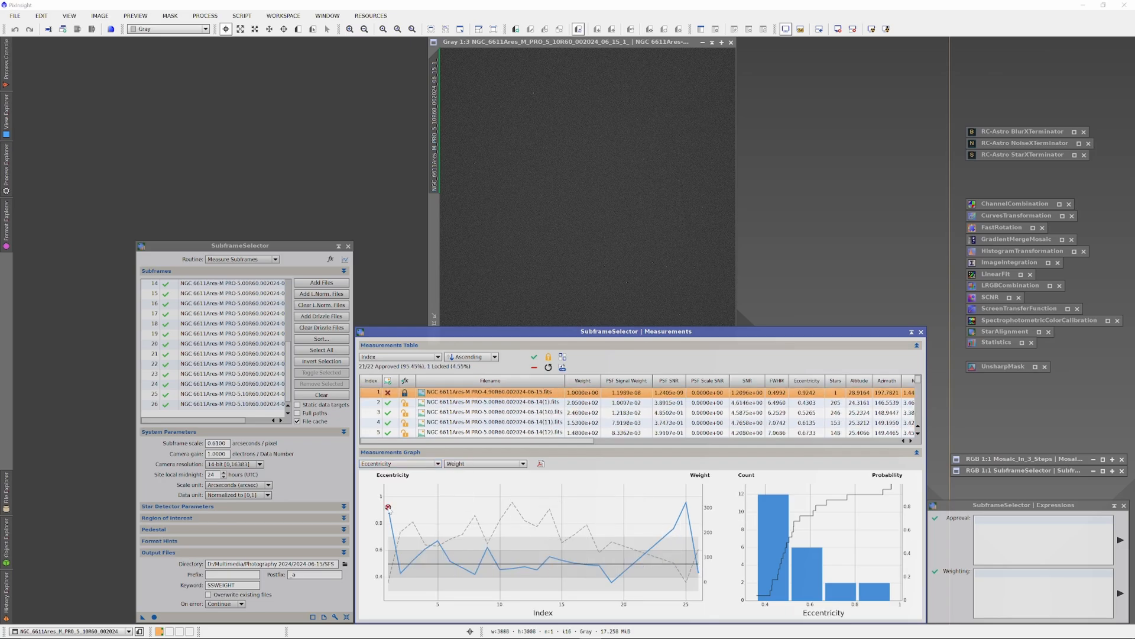
{"action": "mouse_move", "coordinate": [387, 508]}
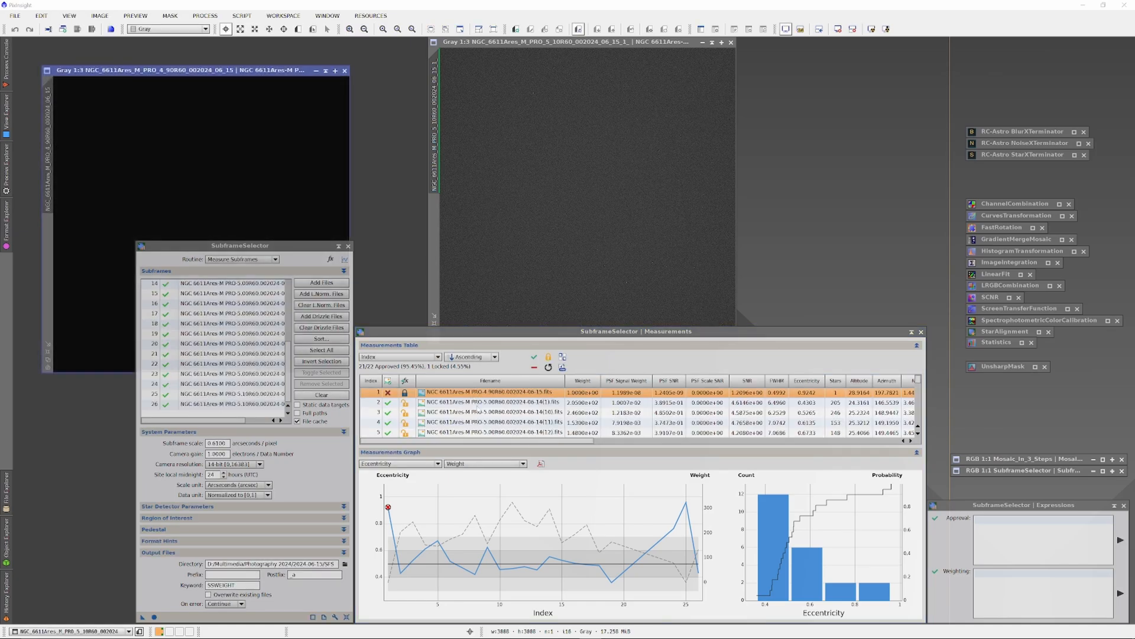
{"action": "mouse_move", "coordinate": [306, 212]}
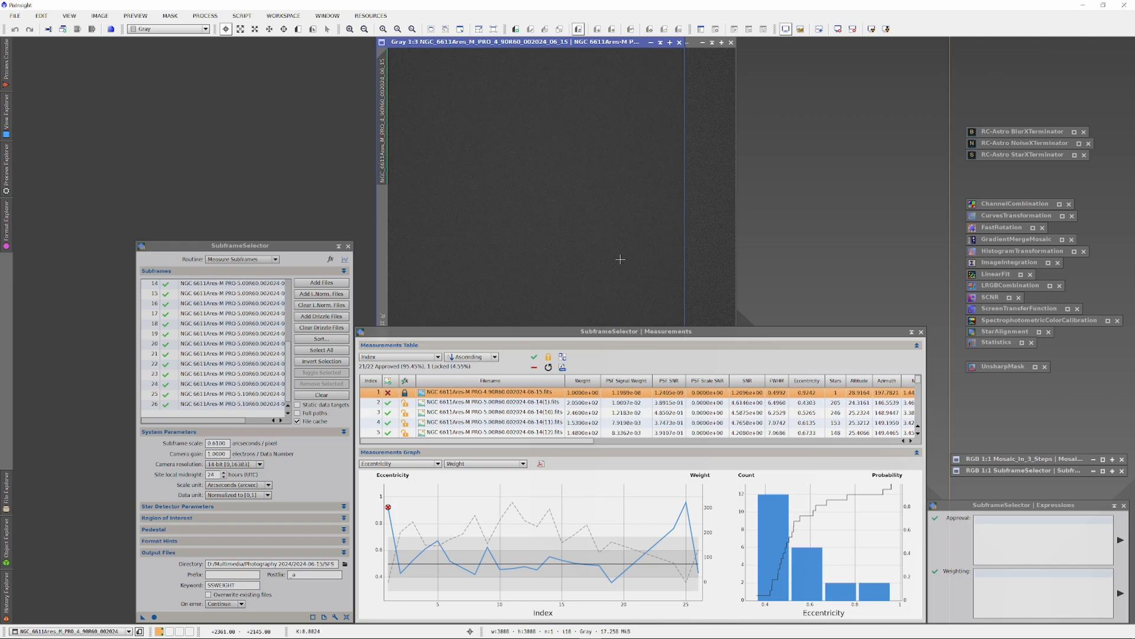
{"action": "mouse_move", "coordinate": [556, 84]}
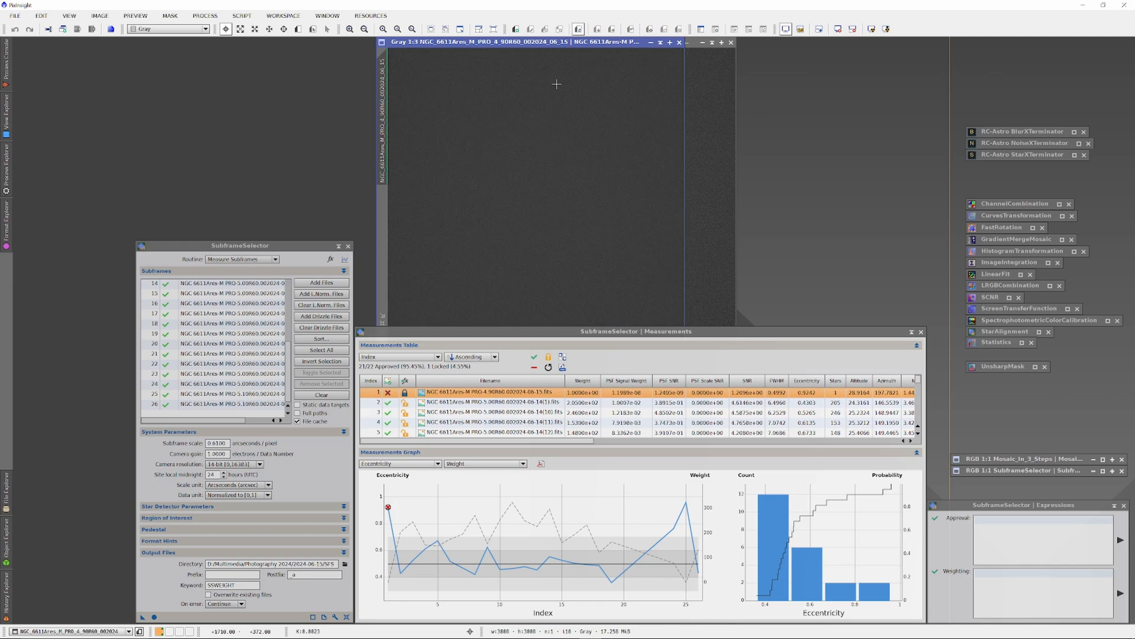
{"action": "mouse_move", "coordinate": [698, 53]}
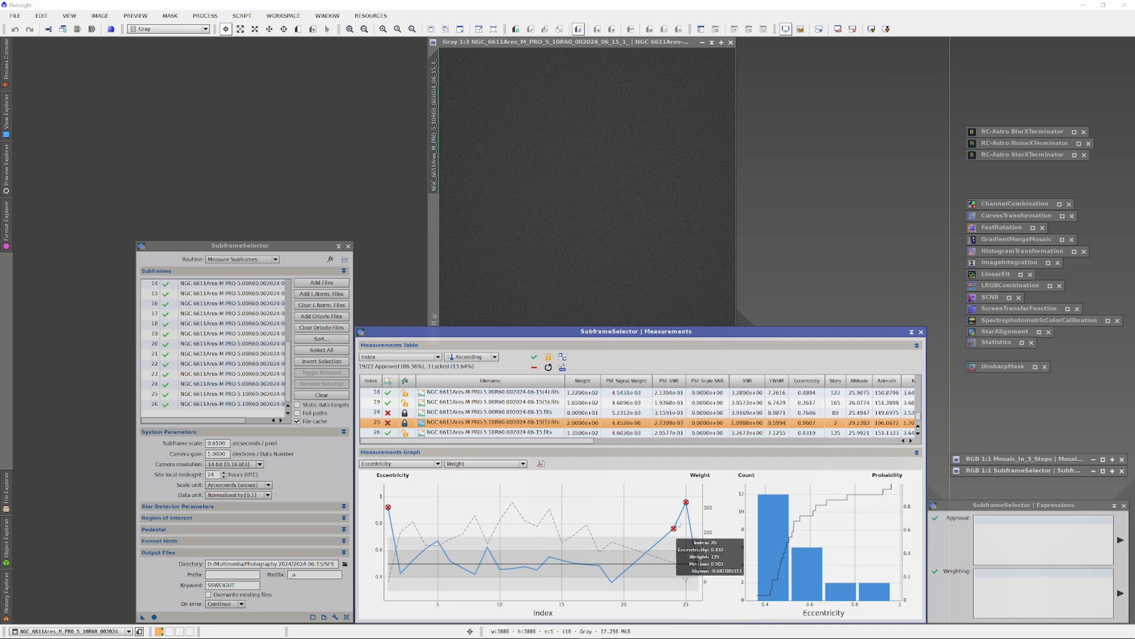
{"action": "mouse_move", "coordinate": [405, 518]}
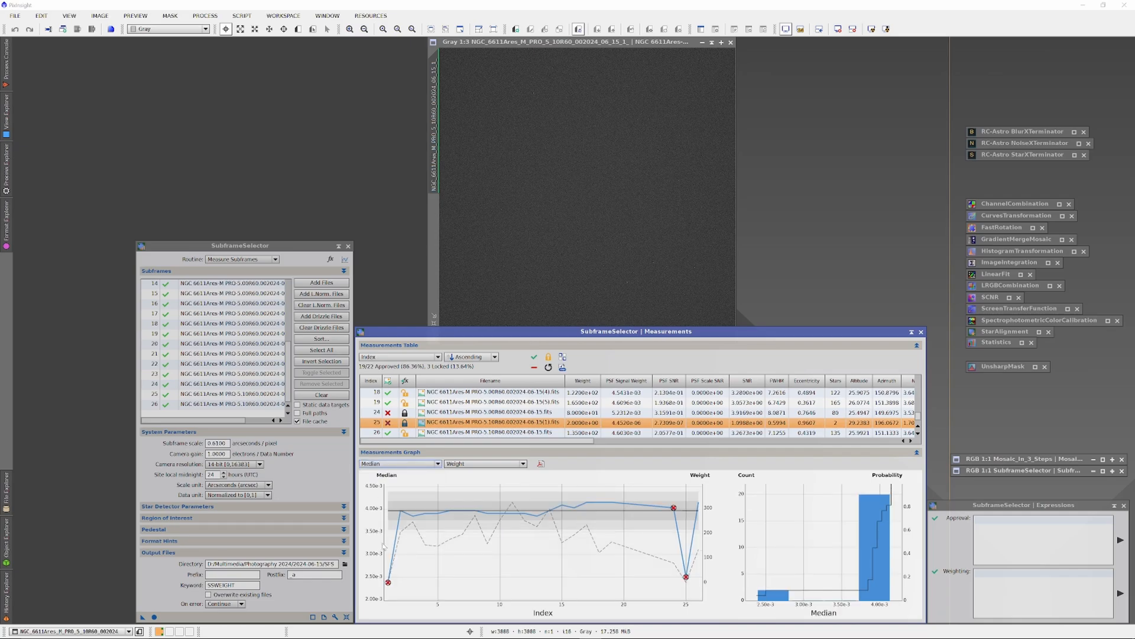
{"action": "mouse_move", "coordinate": [384, 523]}
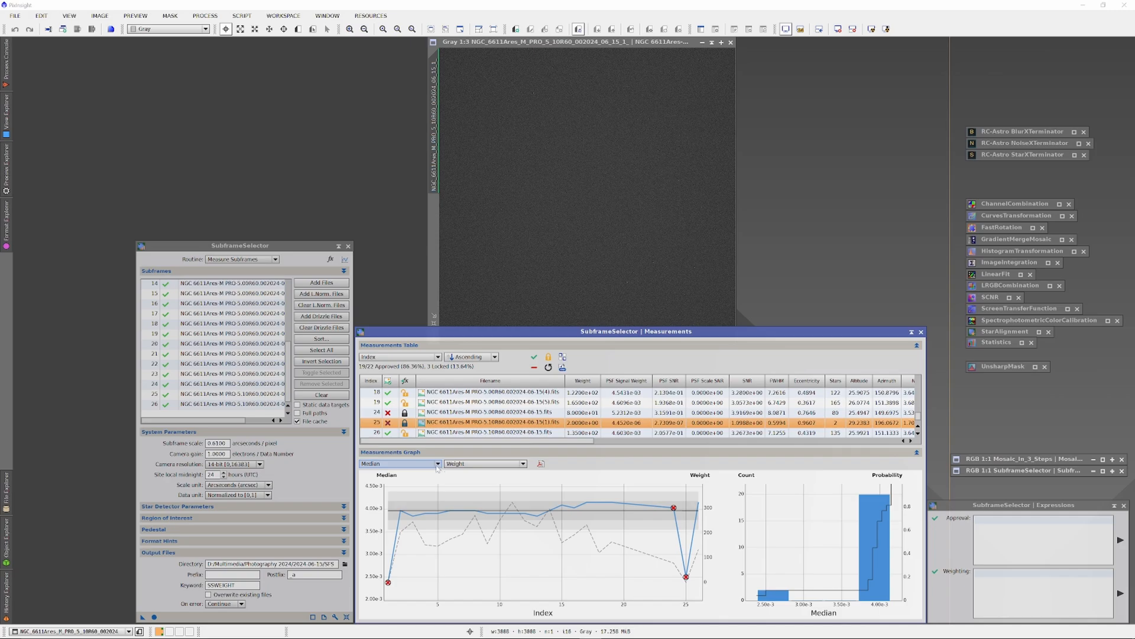
{"action": "mouse_move", "coordinate": [398, 526]}
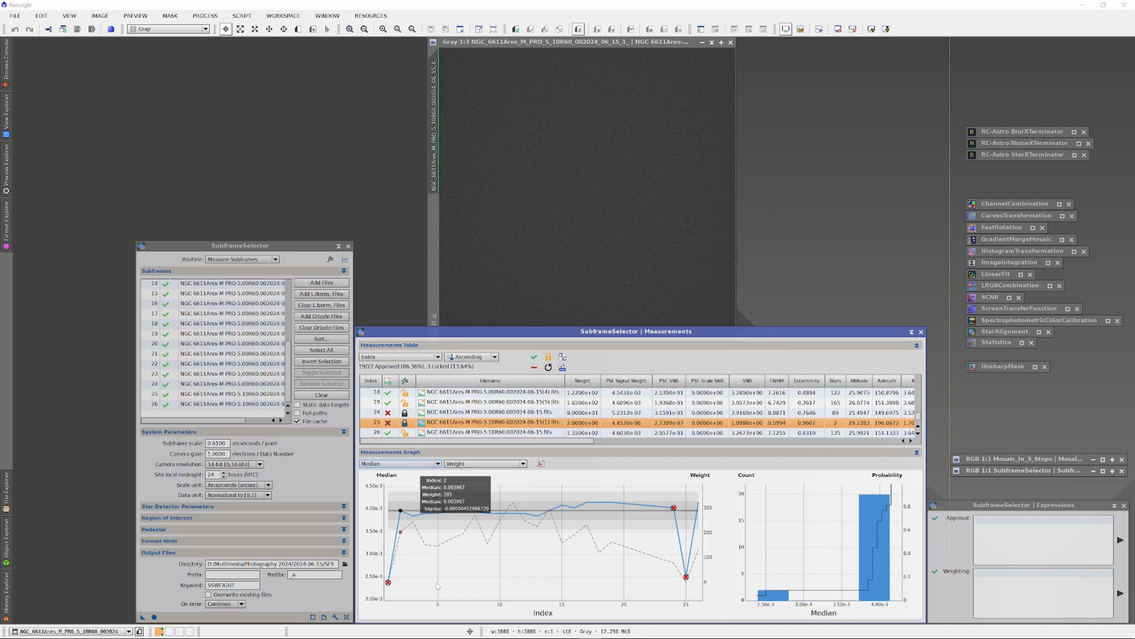
{"action": "mouse_move", "coordinate": [690, 594]}
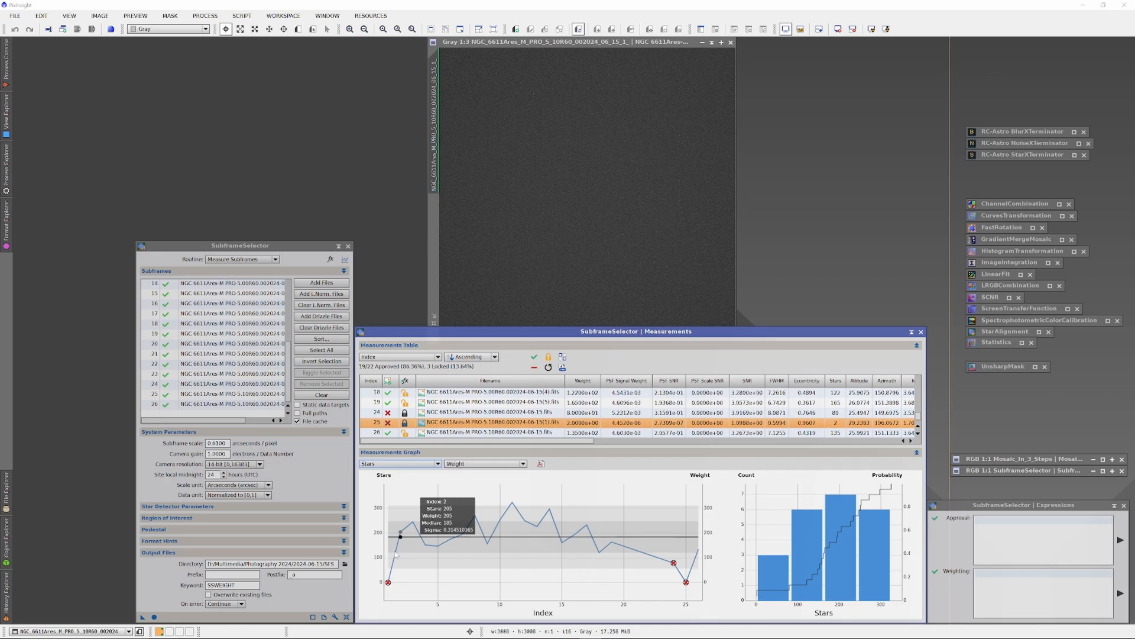
{"action": "mouse_move", "coordinate": [388, 583]}
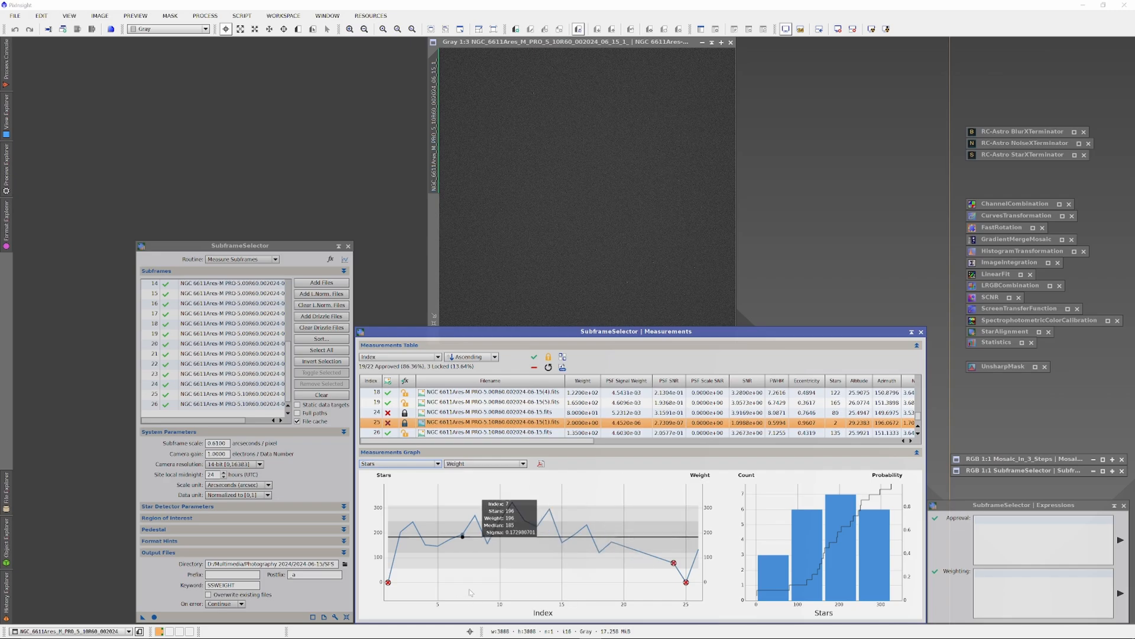
{"action": "mouse_move", "coordinate": [470, 593]}
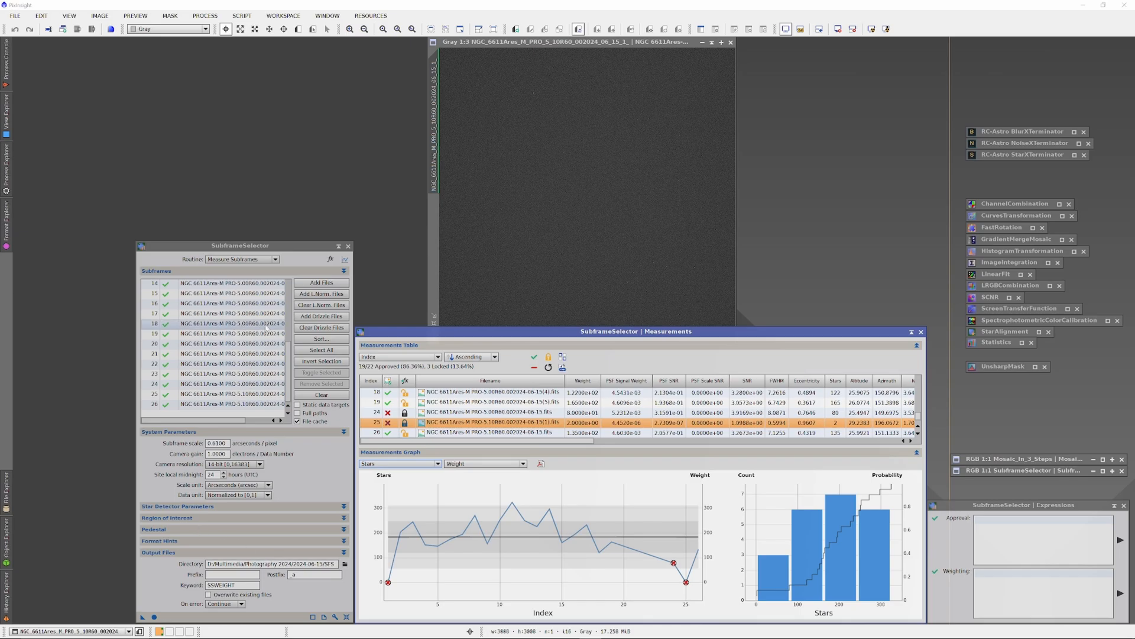
Step: Set the routine to Output Subframes and execute it to write the approved subs
{"action": "left_click", "coordinate": [242, 259]}
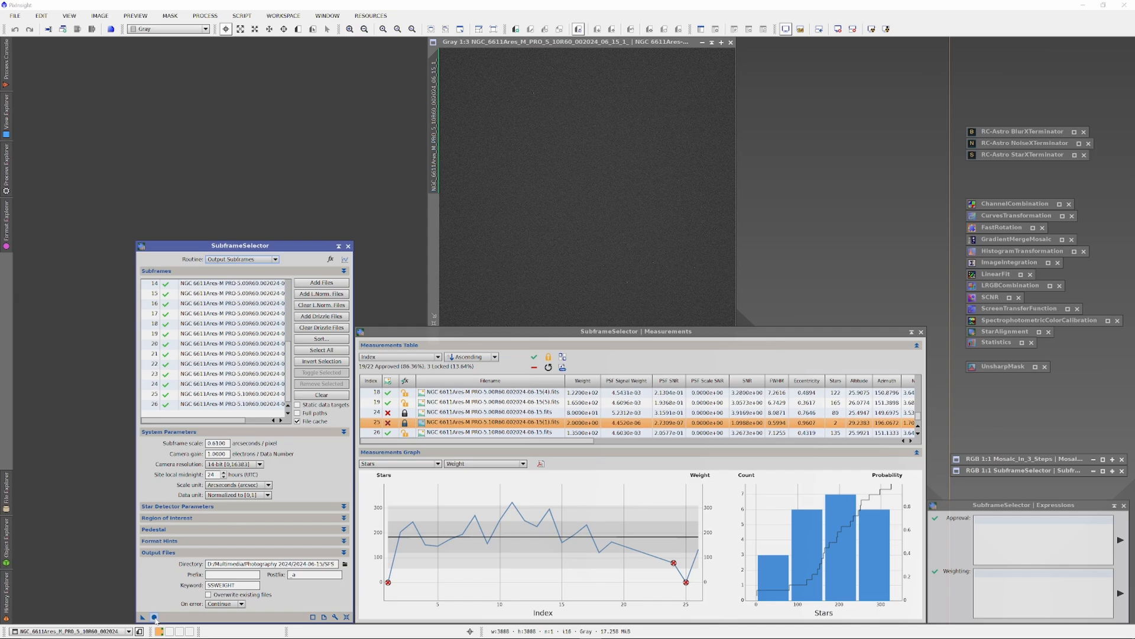
{"action": "left_click", "coordinate": [156, 617]}
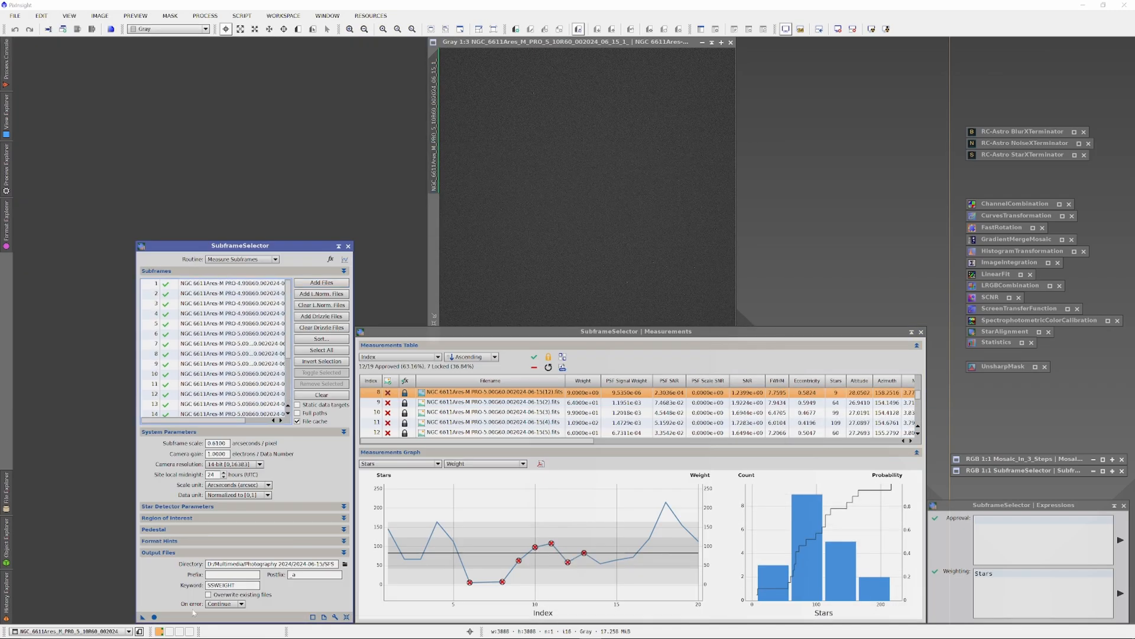
Step: Open the graph measurement list for the next channel's 20 measured subframes
{"action": "left_click", "coordinate": [399, 463]}
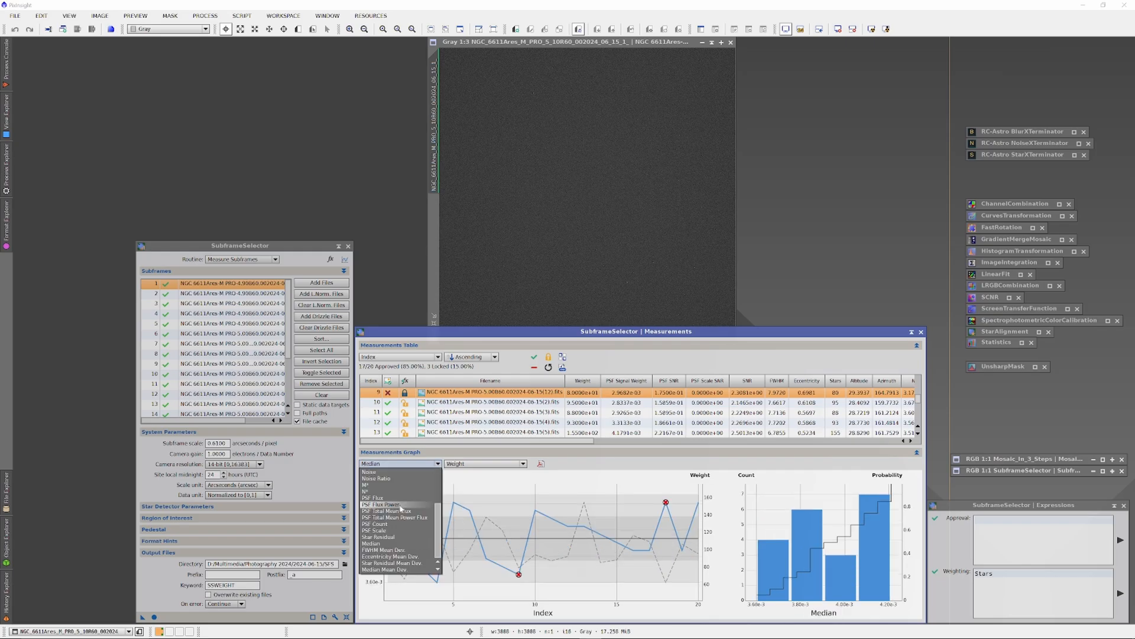